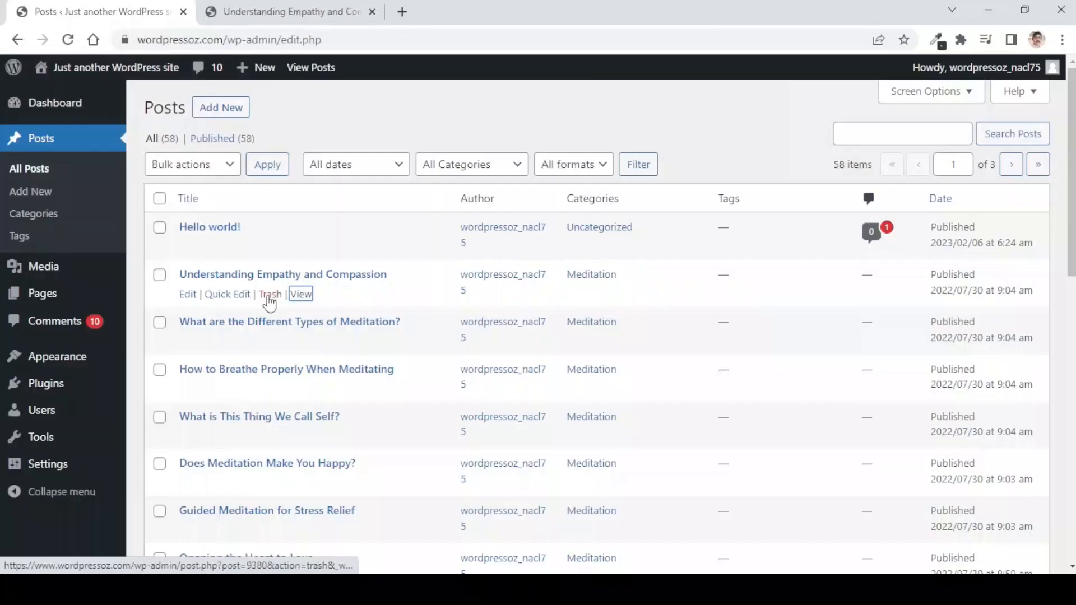
Trash Understanding Empathy and Compassion and run a Media Cleaner scan of the Media Library.
{"action": "left_click", "coordinate": [270, 293]}
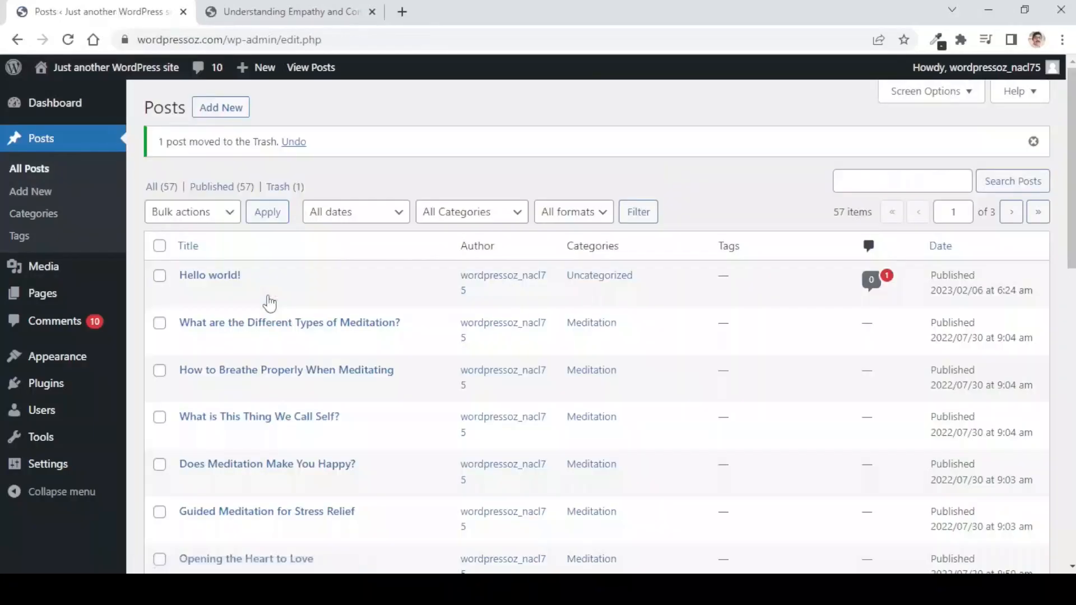
{"action": "left_click", "coordinate": [288, 11]}
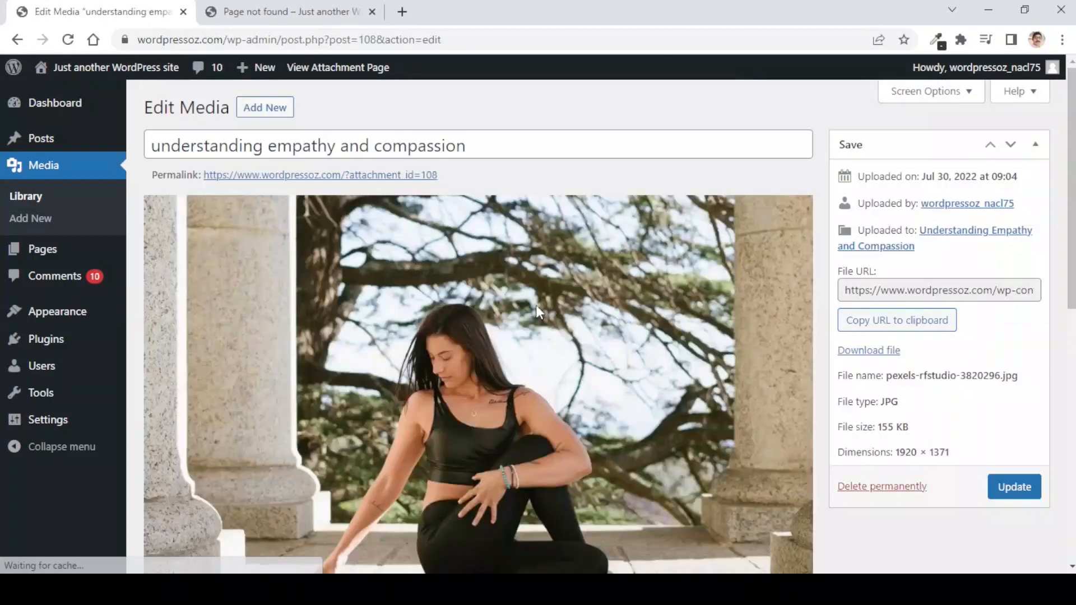
{"action": "mouse_move", "coordinate": [414, 237]}
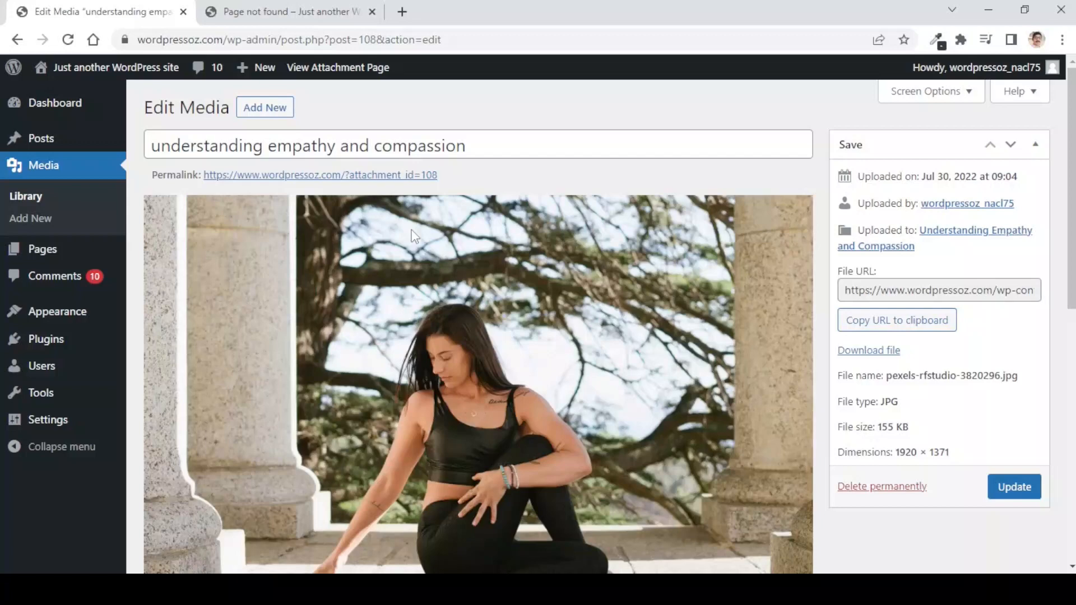
{"action": "left_click", "coordinate": [28, 218]}
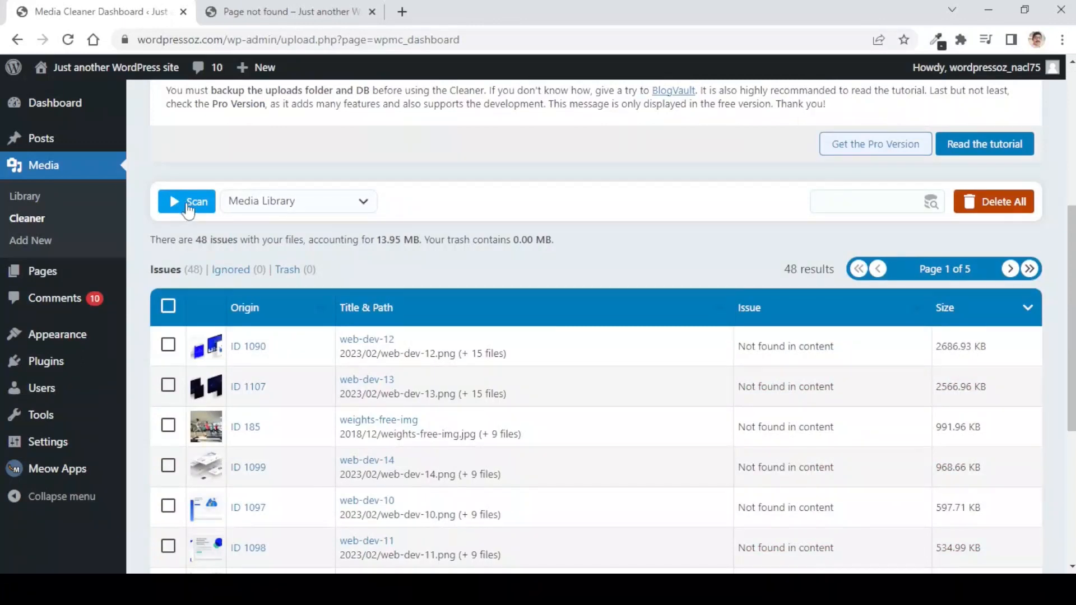
{"action": "left_click", "coordinate": [186, 202]}
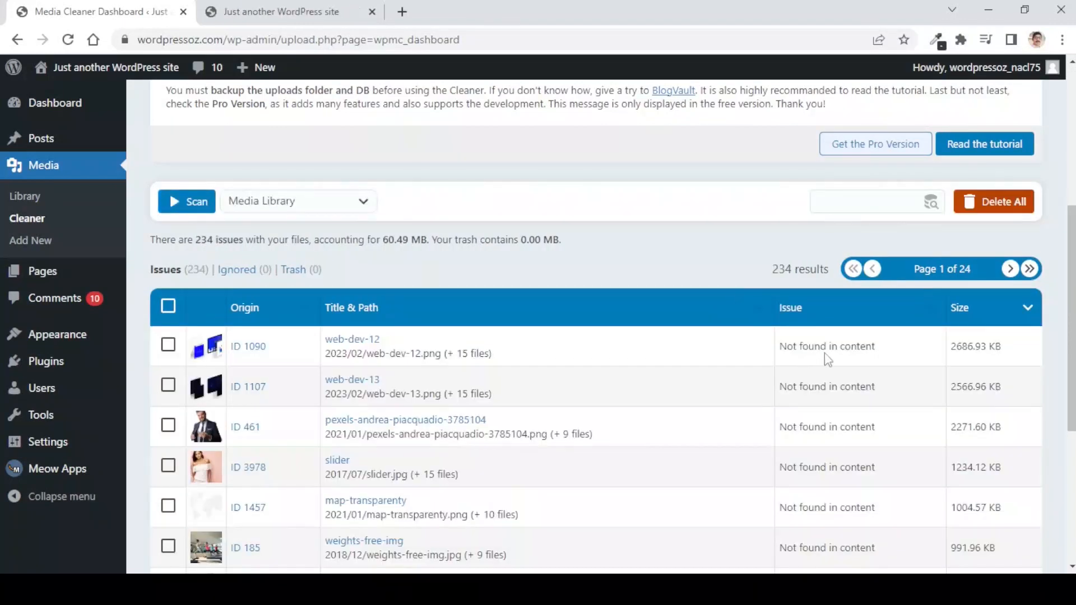
{"action": "mouse_move", "coordinate": [309, 354]}
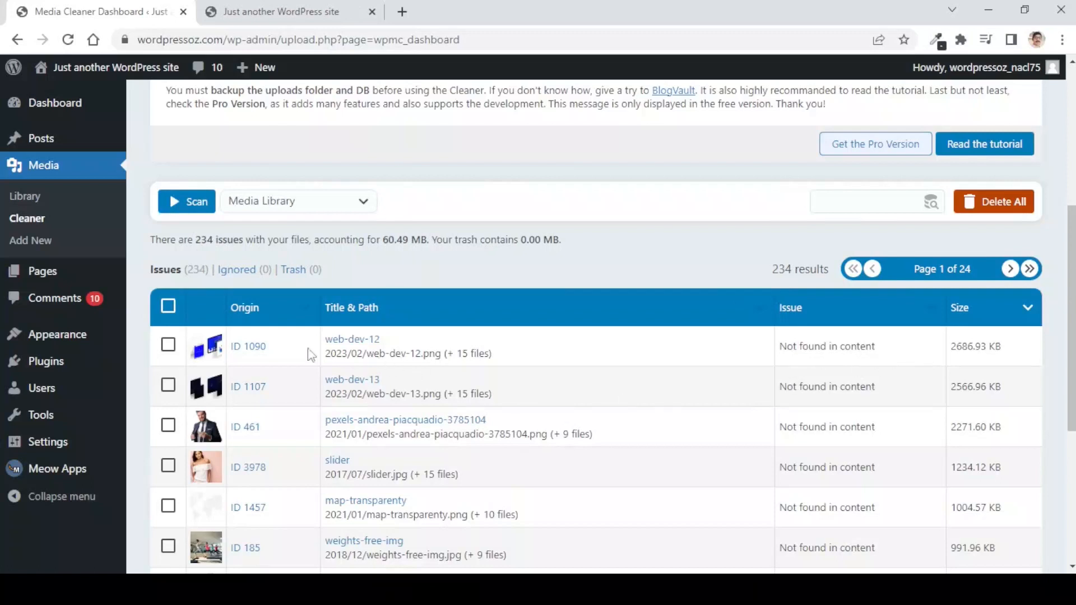
{"action": "left_click", "coordinate": [168, 306]}
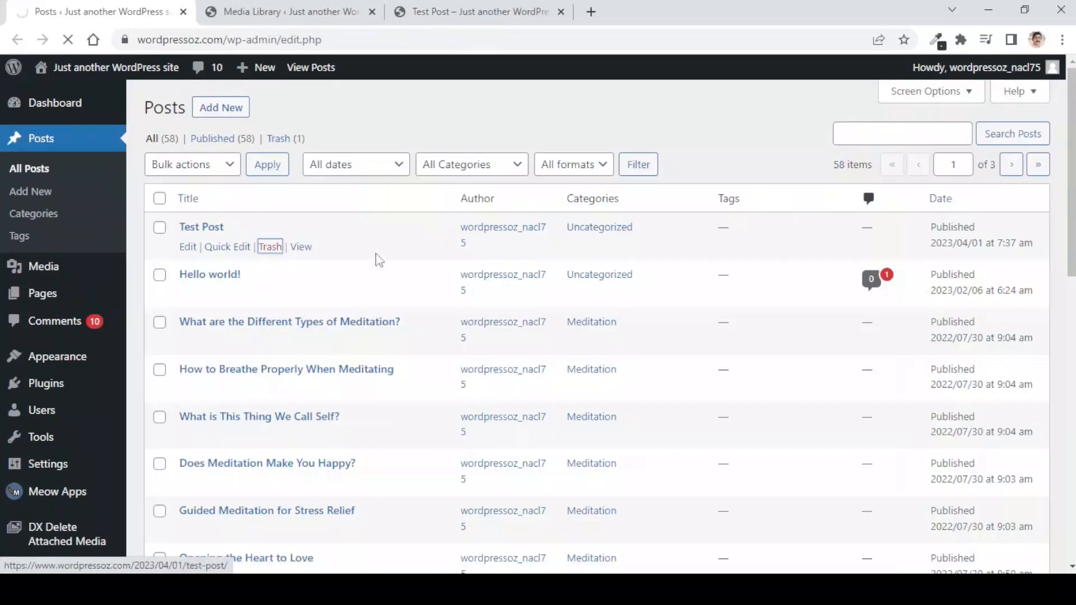
Trash Test Post and permanently delete it from the Trash.
{"action": "left_click", "coordinate": [270, 247]}
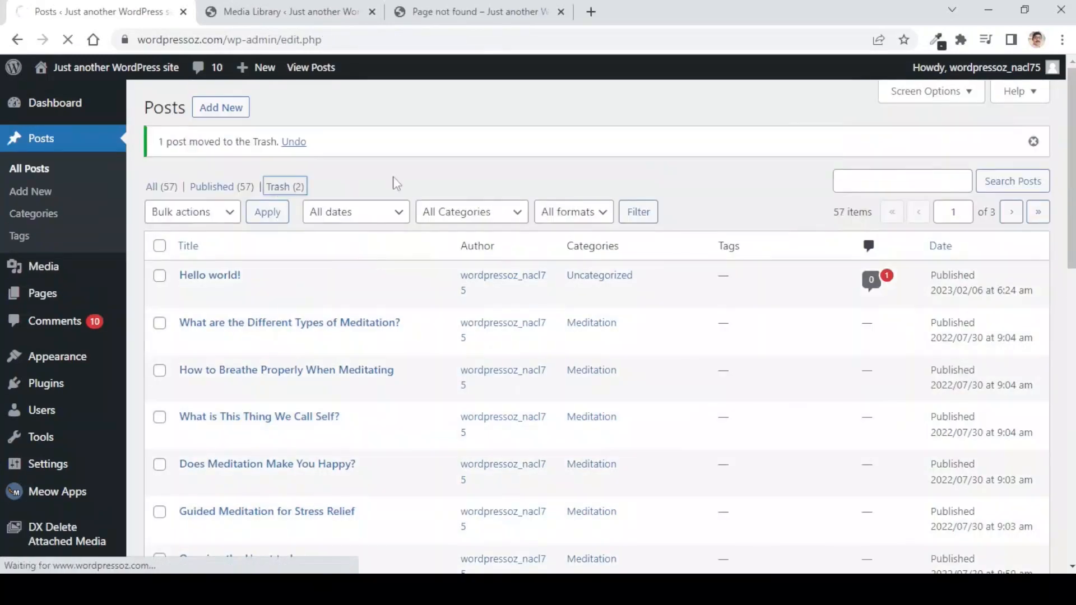
{"action": "left_click", "coordinate": [281, 186]}
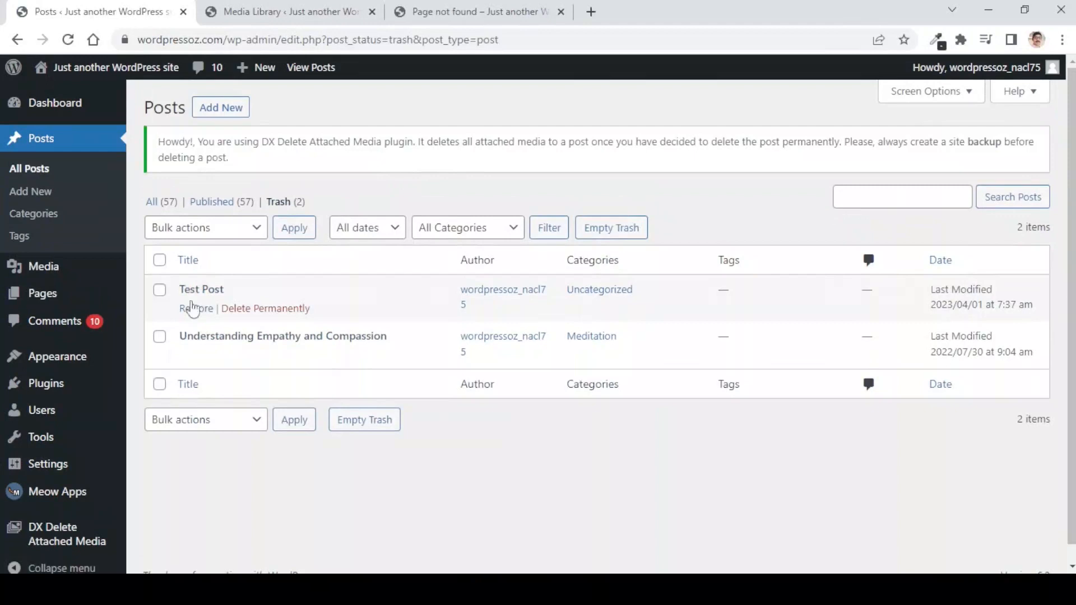
{"action": "left_click", "coordinate": [265, 308]}
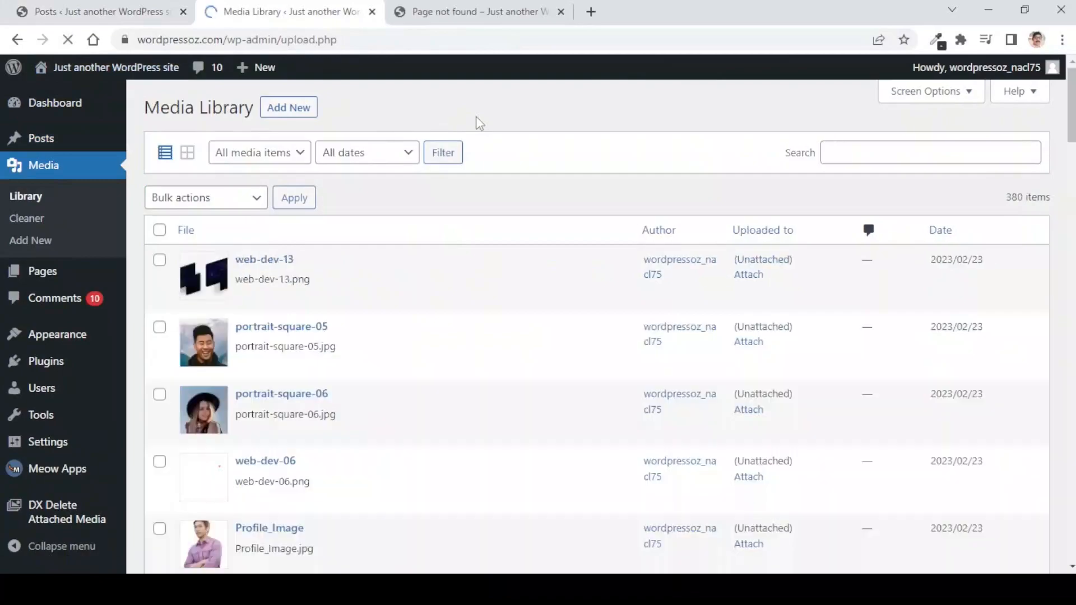
{"action": "left_click", "coordinate": [55, 102]}
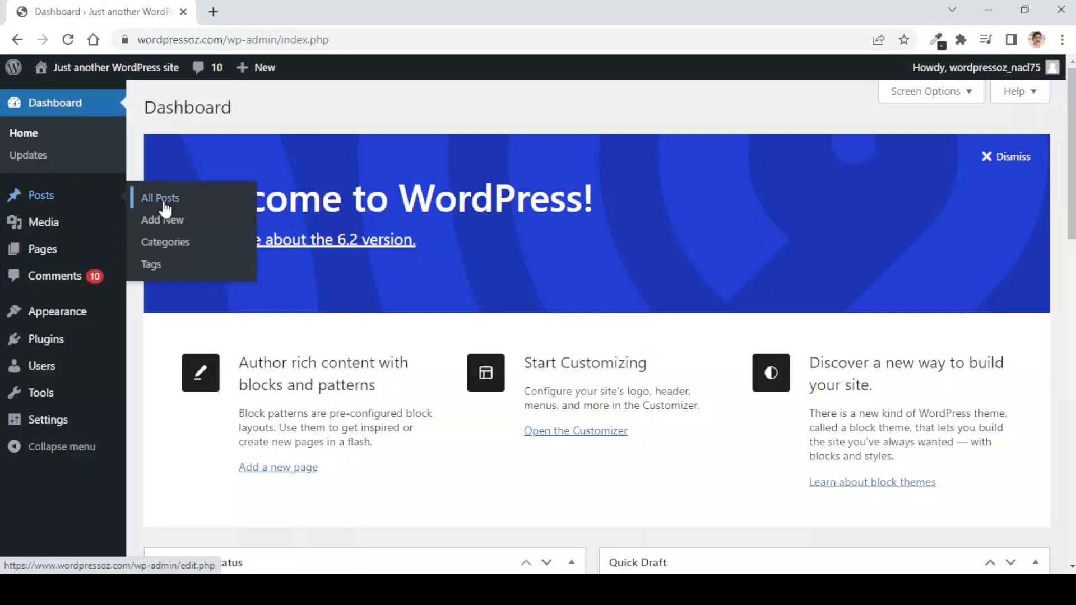
From All Posts, view the Understanding Empathy and Compassion post.
{"action": "left_click", "coordinate": [160, 198]}
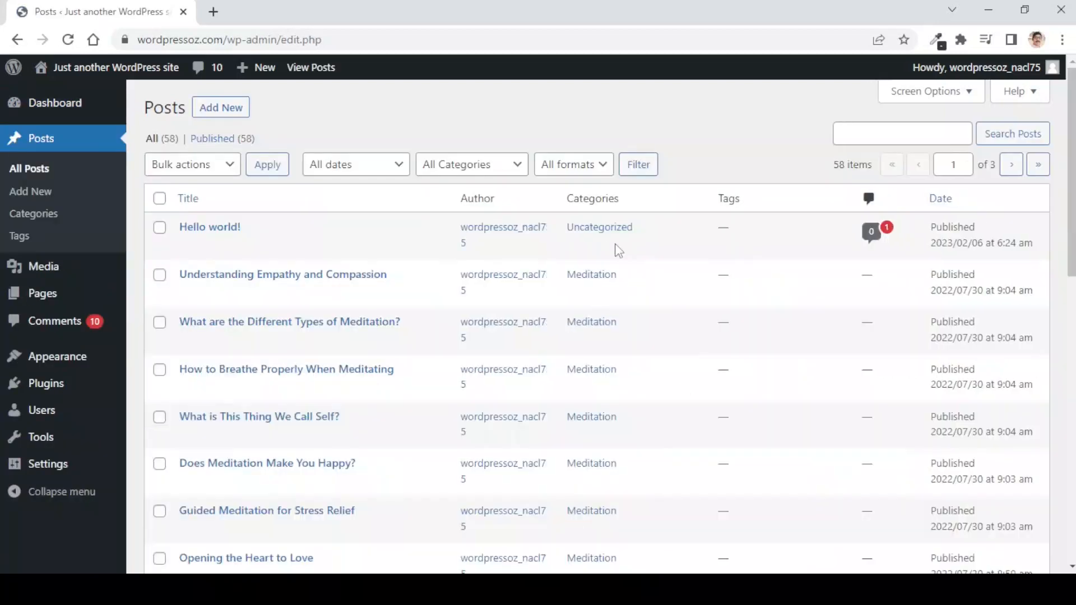
{"action": "mouse_move", "coordinate": [376, 287]}
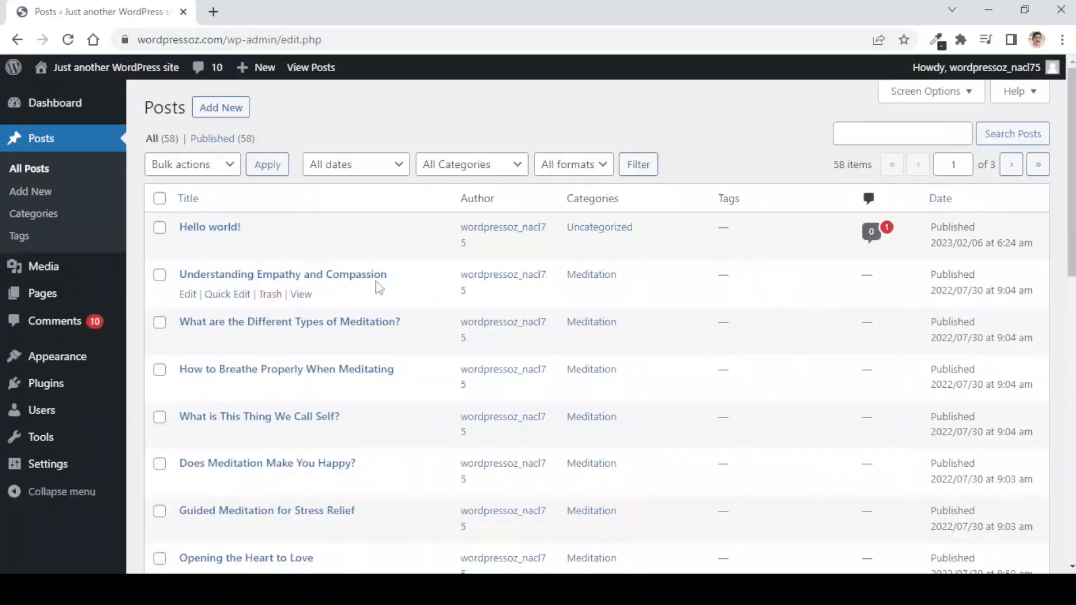
{"action": "mouse_move", "coordinate": [300, 294]}
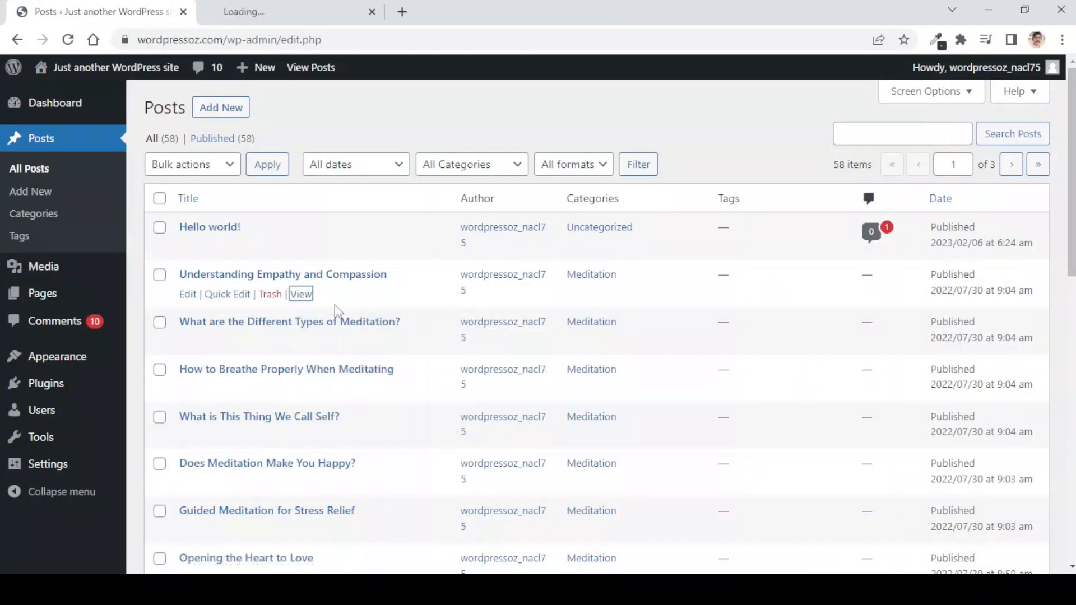
{"action": "left_click", "coordinate": [300, 293]}
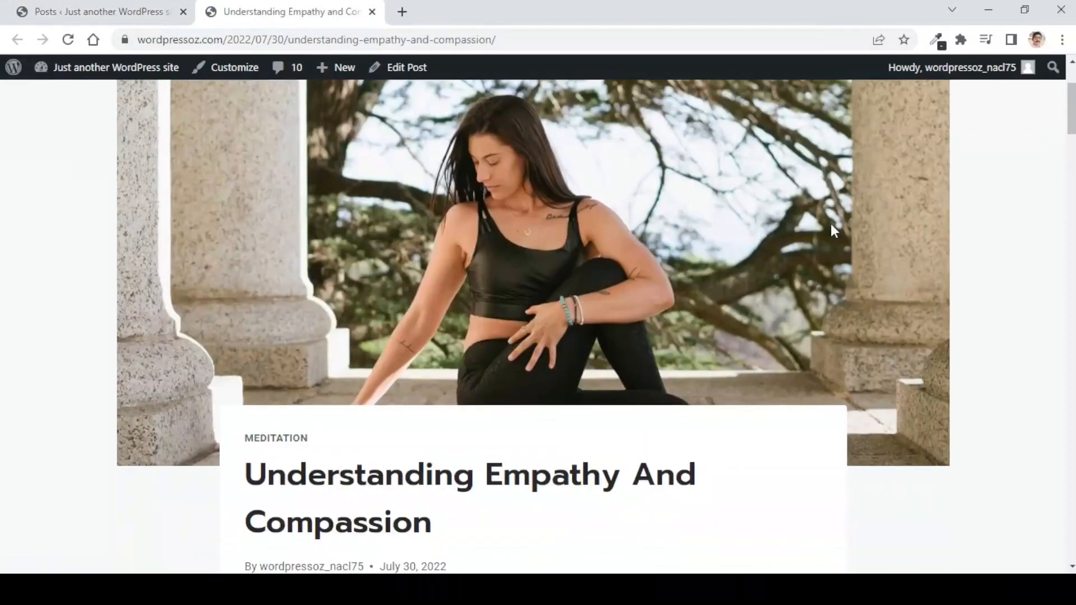
{"action": "scroll", "scroll_direction": "down", "scroll_amount": 3}
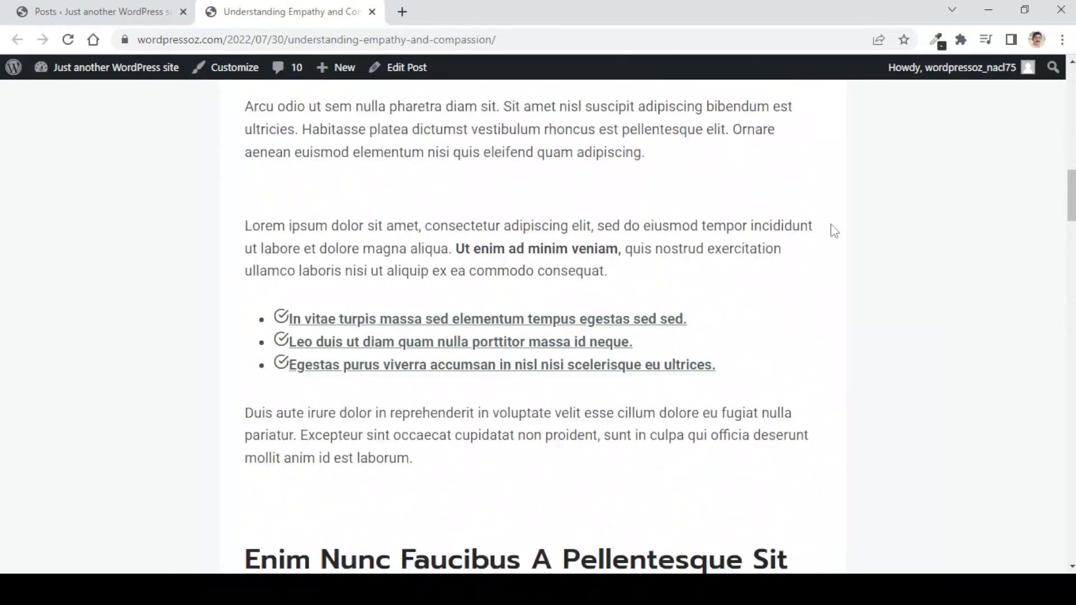
{"action": "scroll", "scroll_direction": "up", "scroll_amount": 3}
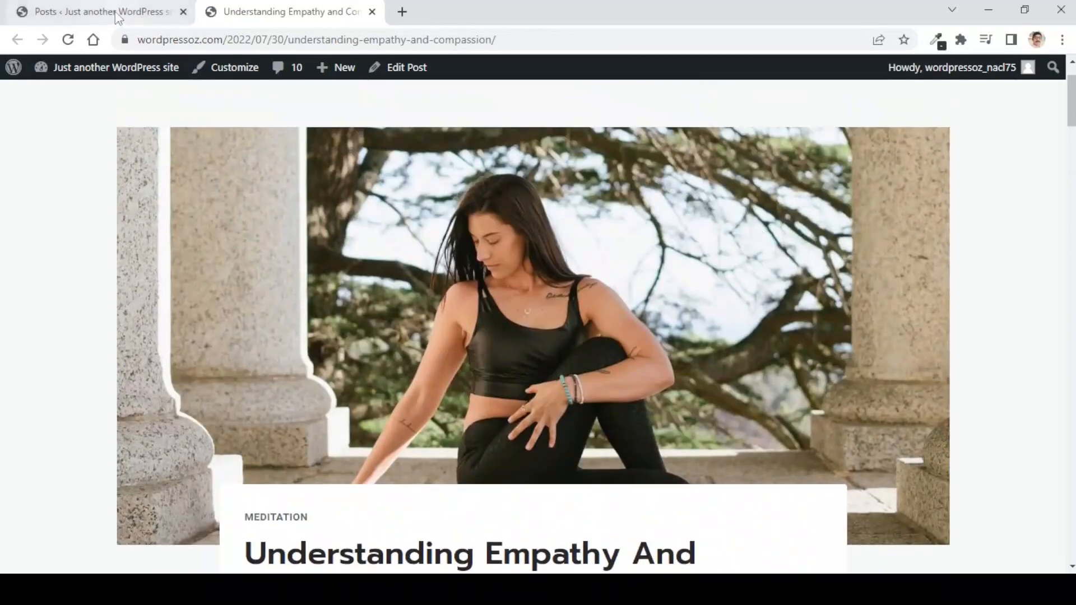
Back in the posts list, move Understanding Empathy and Compassion to Trash.
{"action": "left_click", "coordinate": [100, 12]}
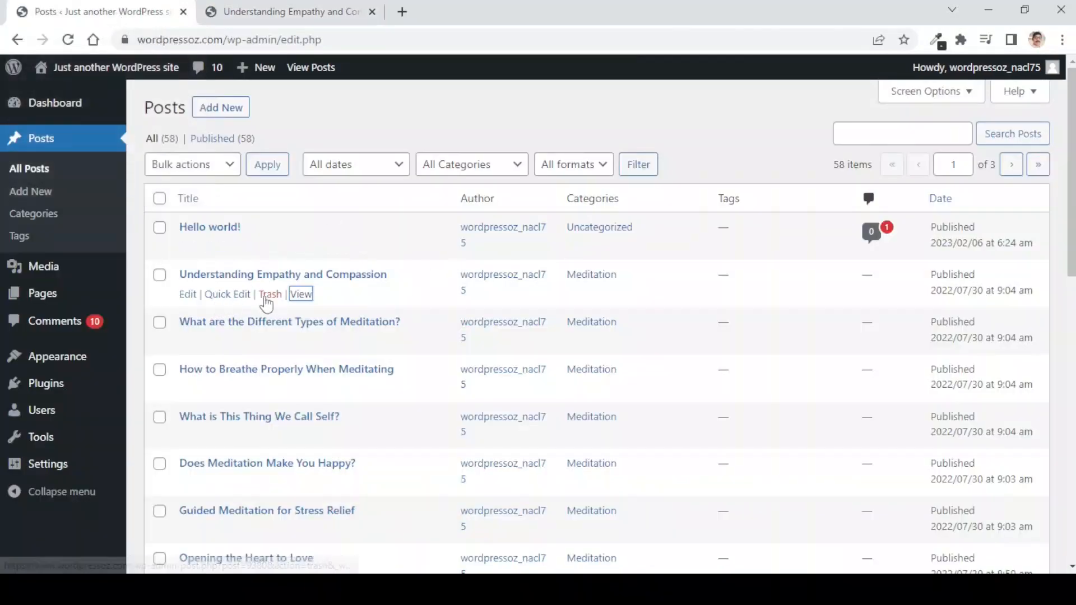
{"action": "left_click", "coordinate": [269, 294]}
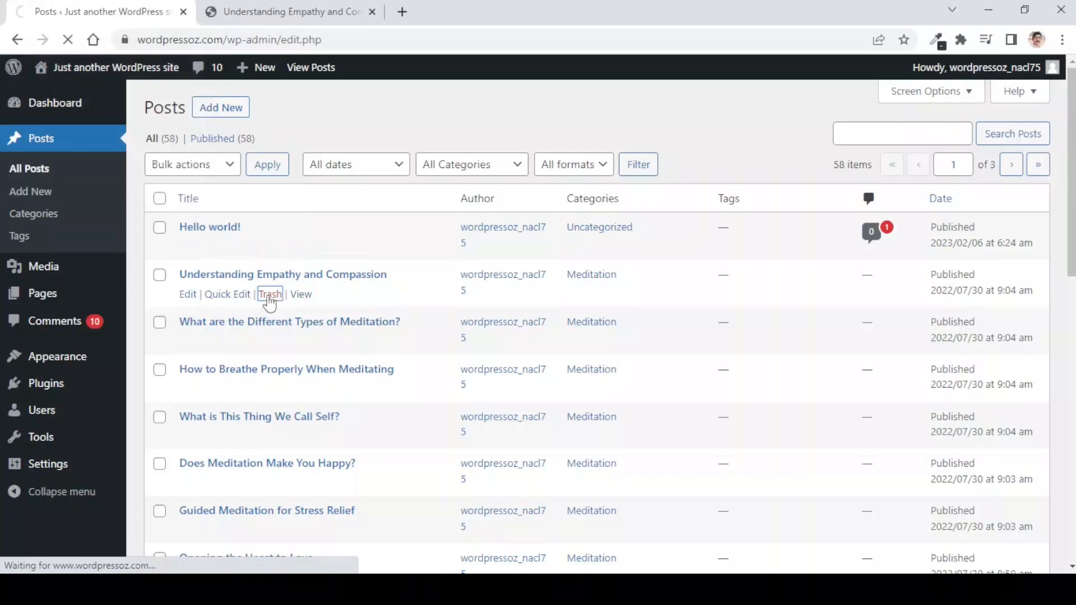
{"action": "left_click", "coordinate": [269, 294]}
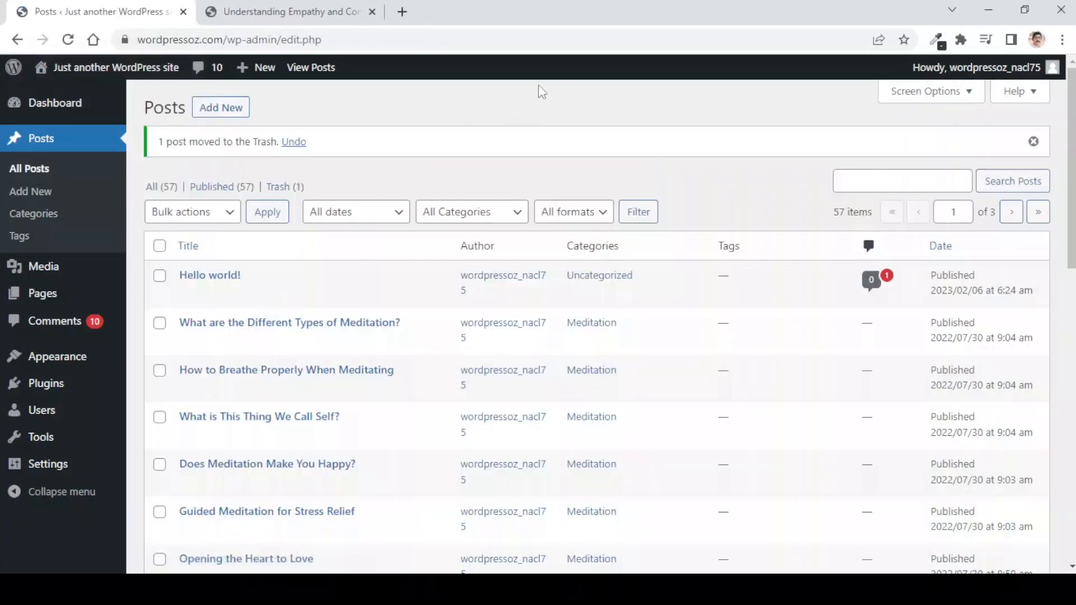
{"action": "left_click", "coordinate": [288, 12]}
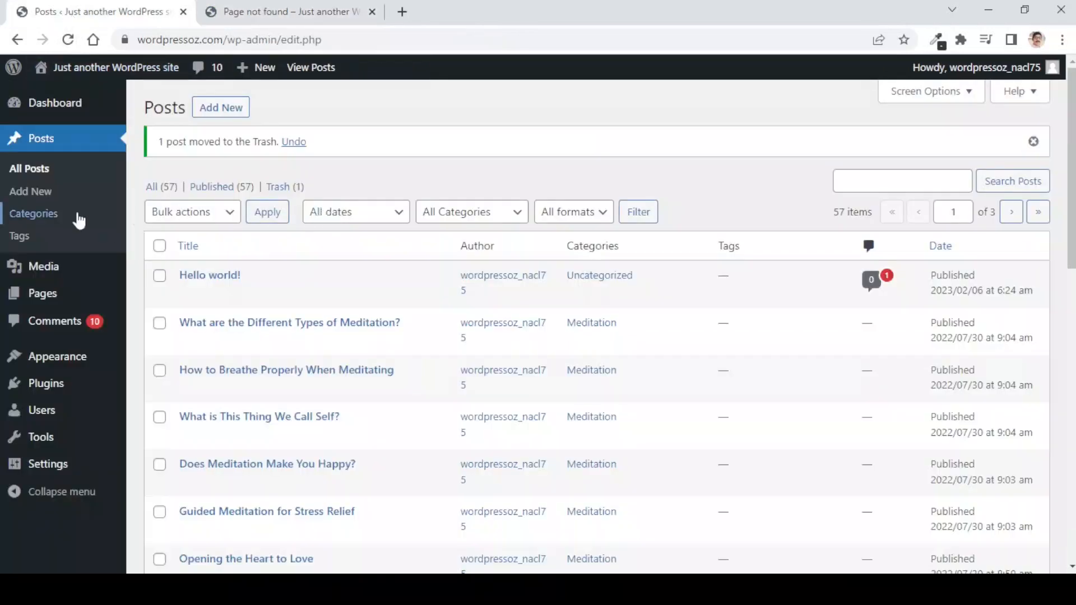
View the 'understanding empathy and compassion' image's details in Media Library, then return to the list.
{"action": "left_click", "coordinate": [43, 266]}
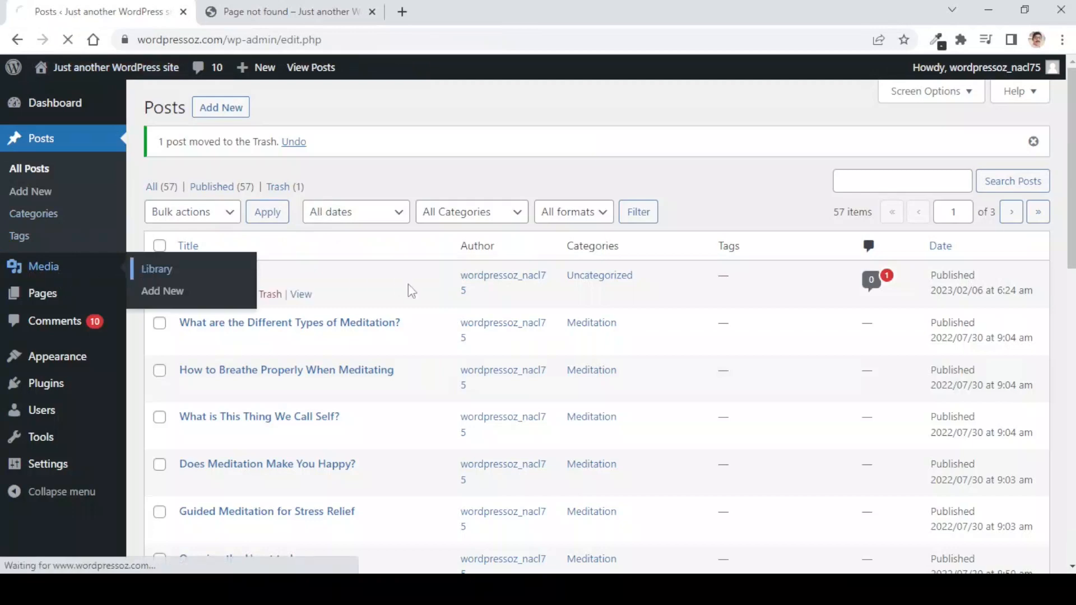
{"action": "left_click", "coordinate": [156, 268]}
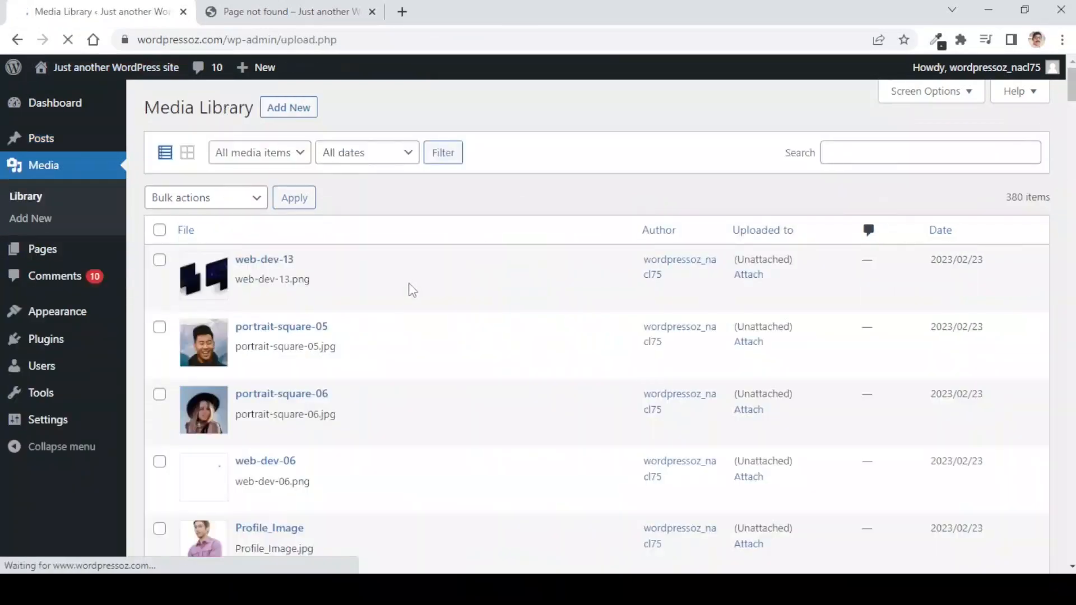
{"action": "scroll", "scroll_direction": "down", "scroll_amount": 3}
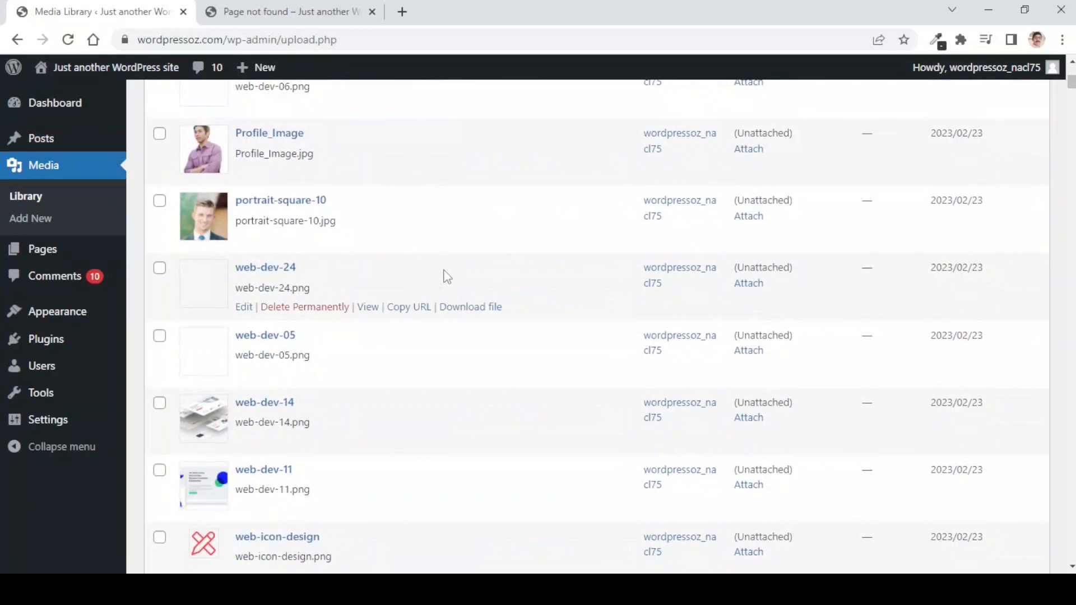
{"action": "scroll", "scroll_direction": "down", "scroll_amount": 3}
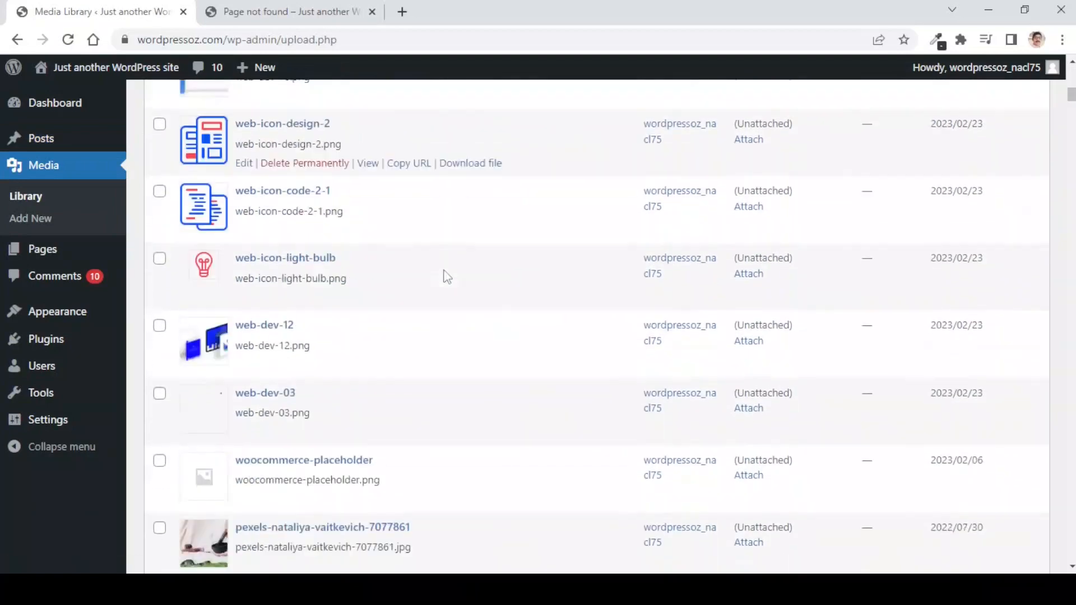
{"action": "scroll", "scroll_direction": "down", "scroll_amount": 3}
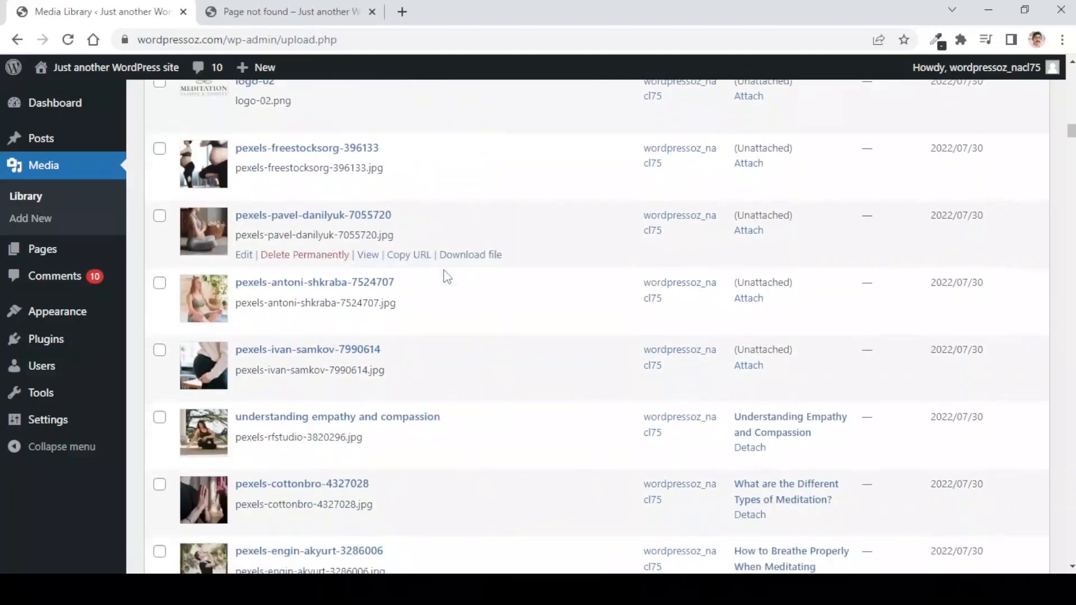
{"action": "scroll", "scroll_direction": "down", "scroll_amount": 3}
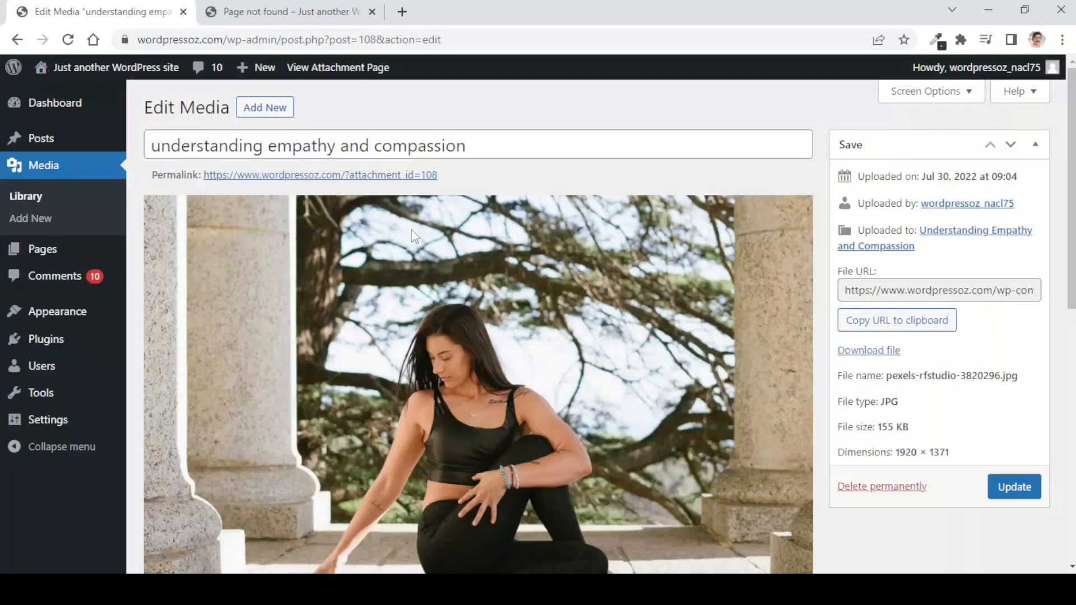
{"action": "mouse_move", "coordinate": [26, 196]}
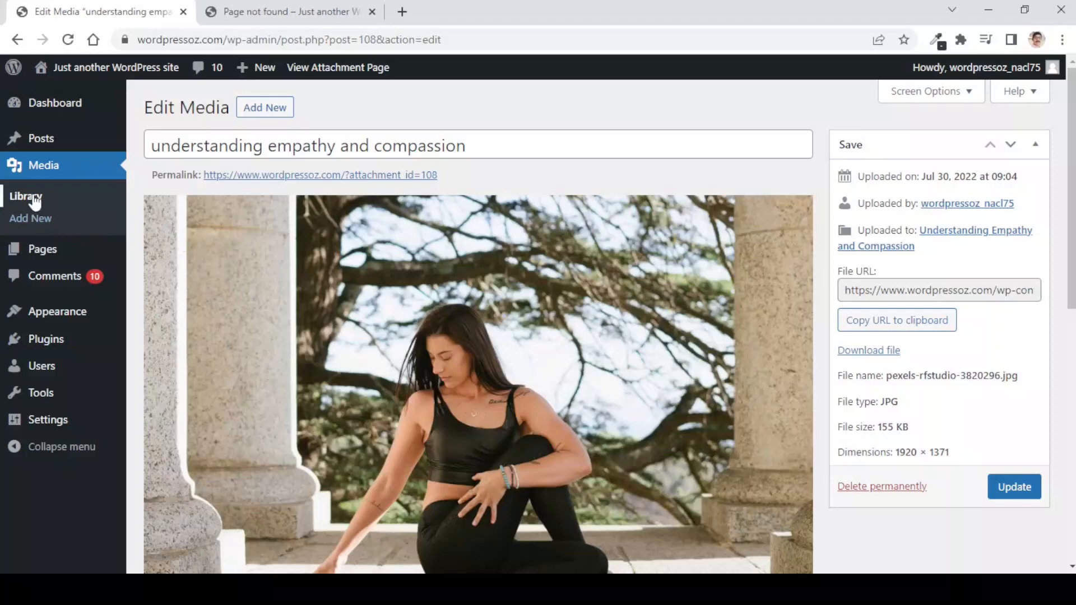
{"action": "left_click", "coordinate": [26, 196]}
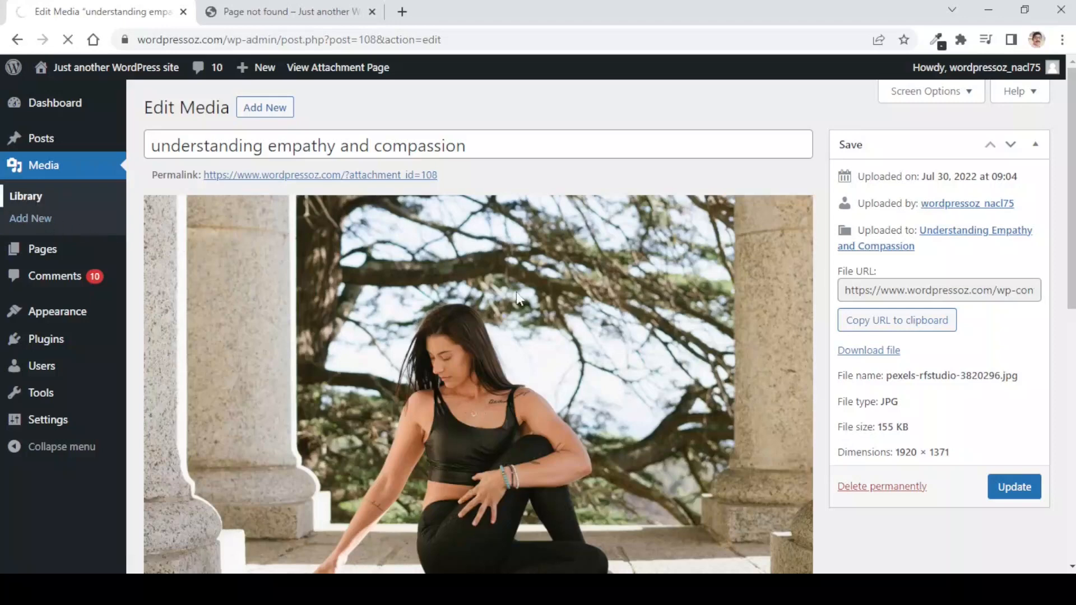
{"action": "left_click", "coordinate": [25, 196]}
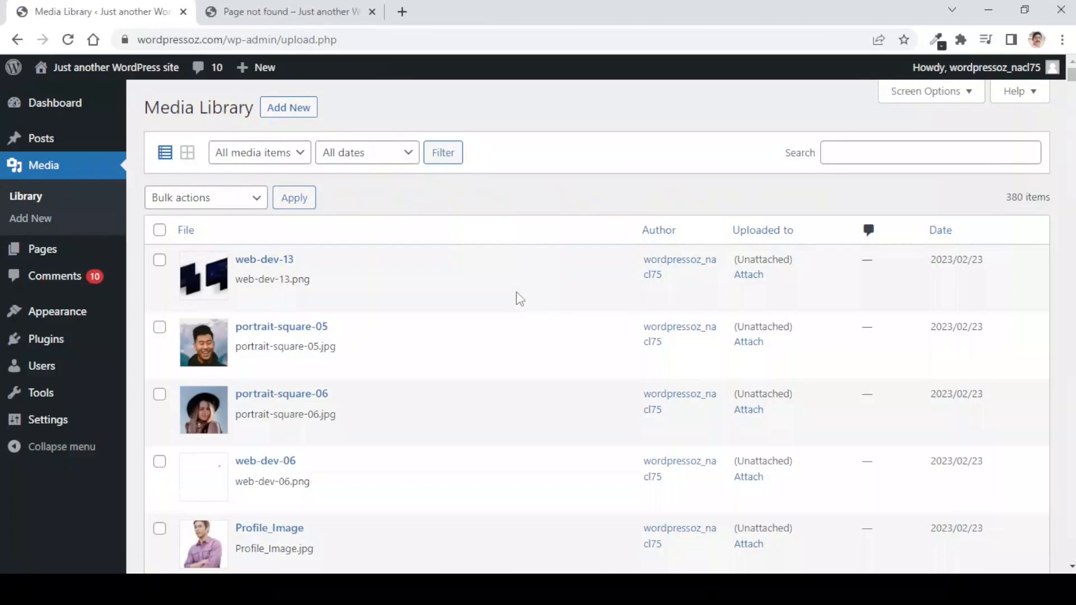
{"action": "mouse_move", "coordinate": [244, 163]}
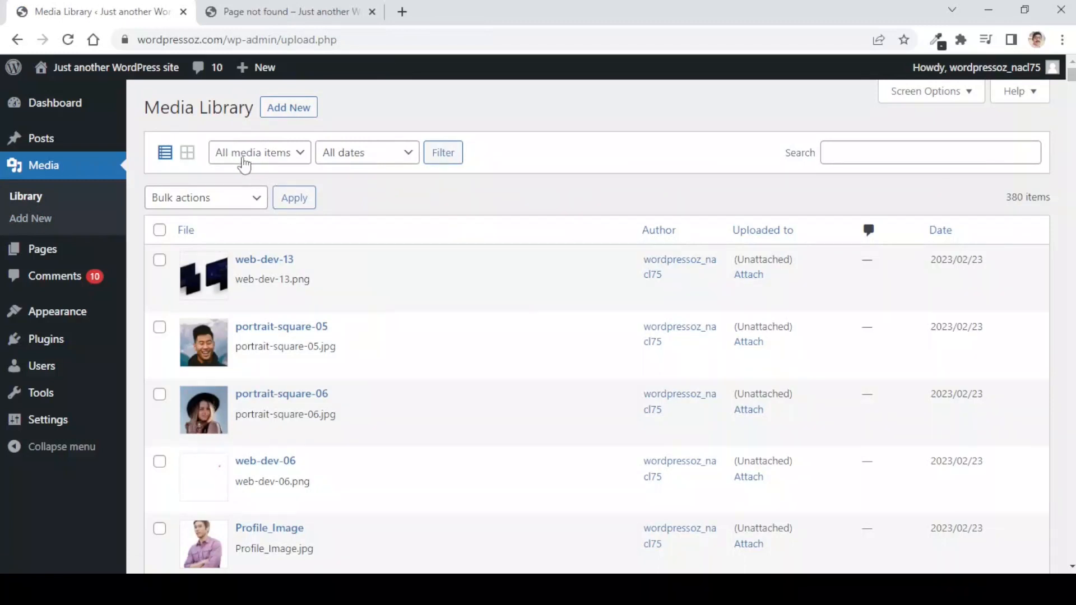
Filter the Media Library to Unattached, reducing 380 items to 158.
{"action": "left_click", "coordinate": [259, 152]}
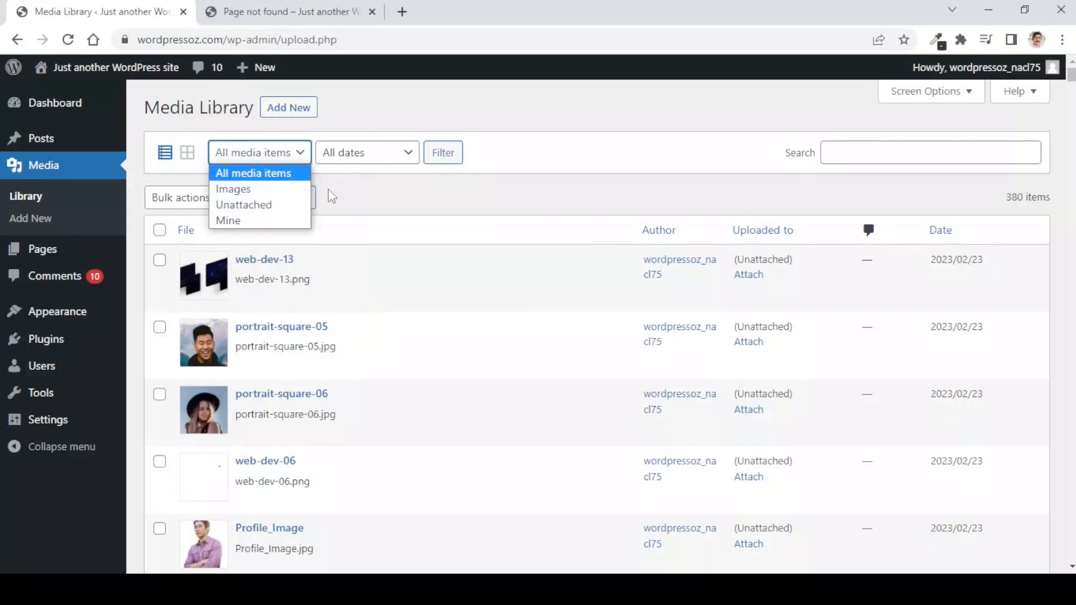
{"action": "mouse_move", "coordinate": [244, 204]}
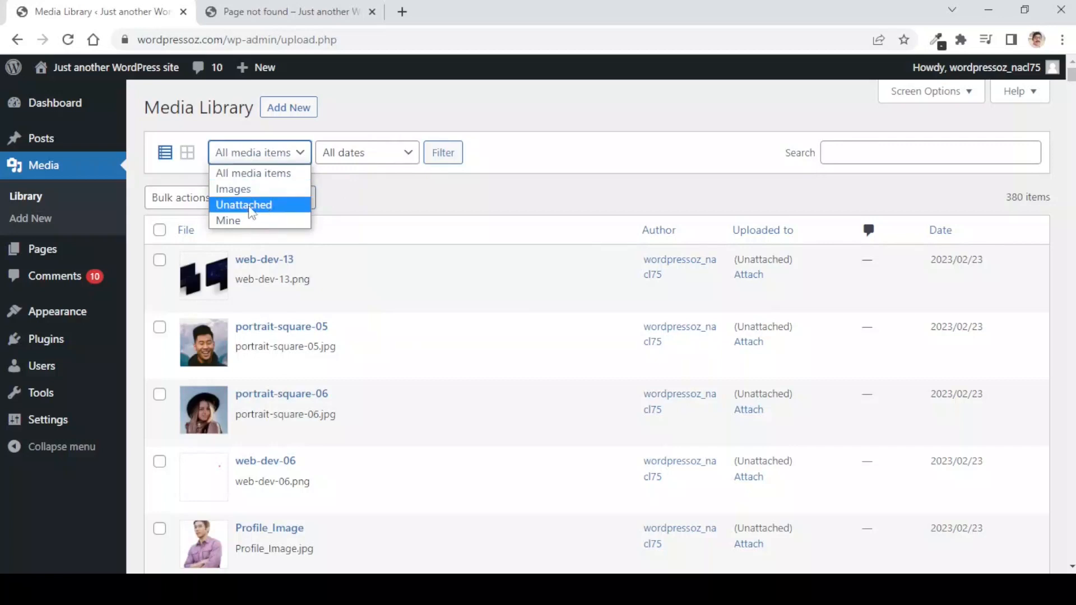
{"action": "left_click", "coordinate": [243, 204]}
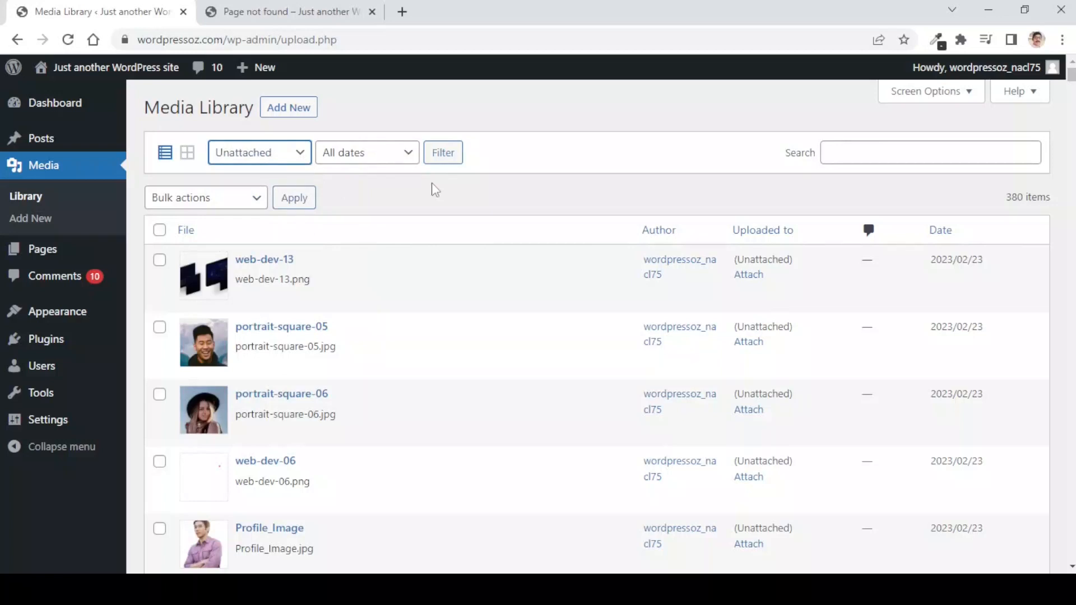
{"action": "left_click", "coordinate": [442, 152]}
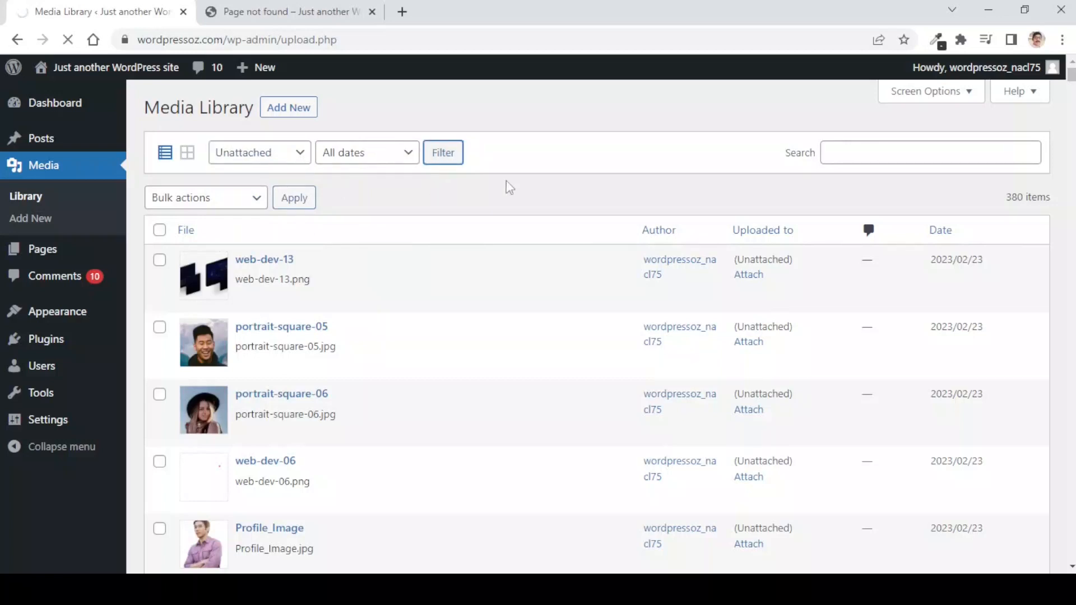
{"action": "left_click", "coordinate": [442, 152]}
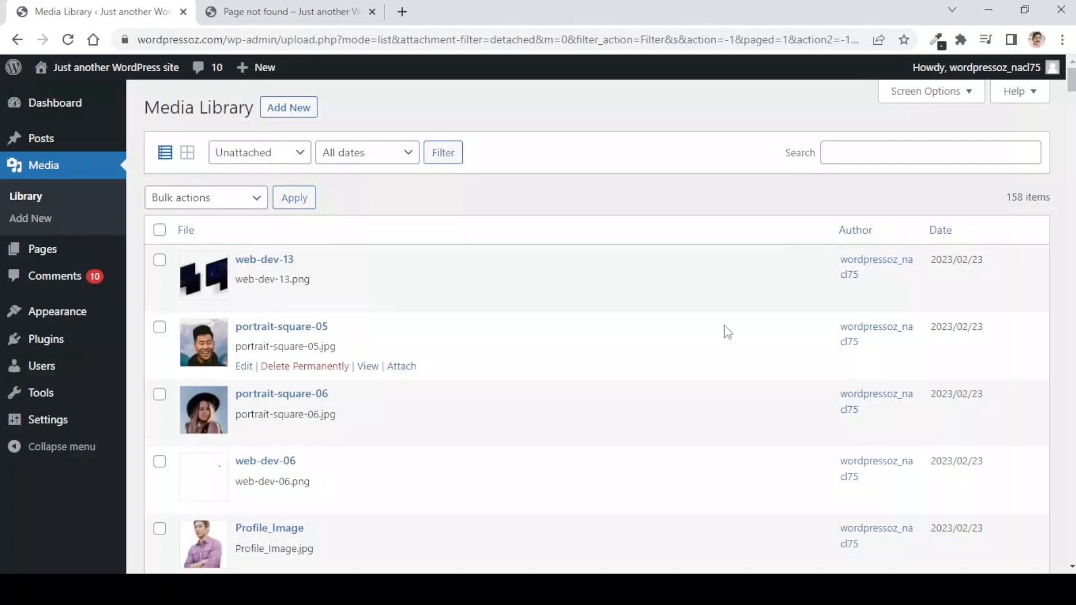
{"action": "mouse_move", "coordinate": [721, 330]}
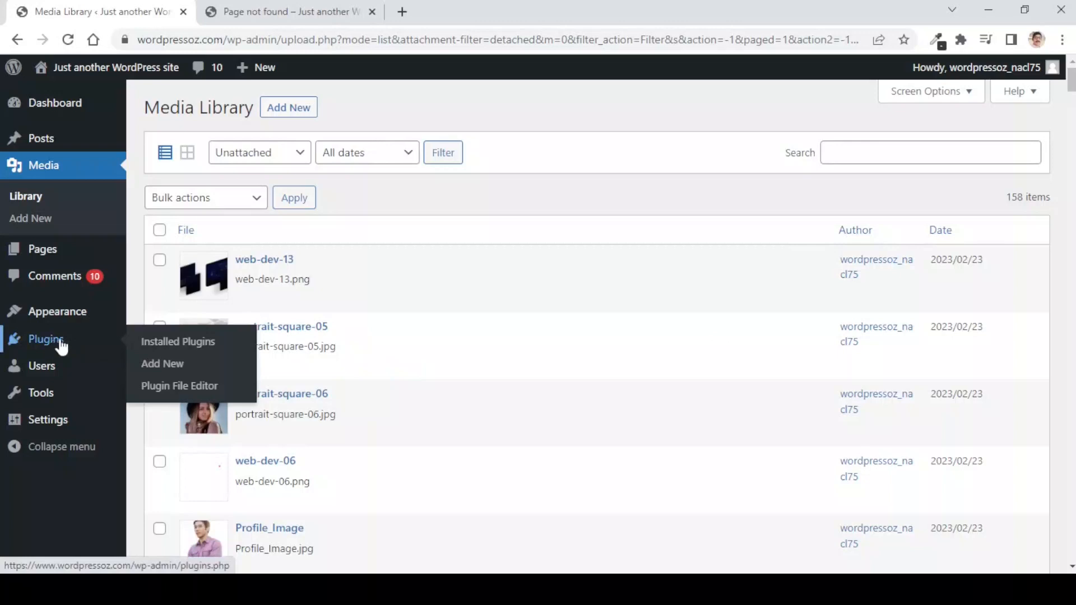
Search Add Plugins for 'media cleaner', returning 140 results led by Media Cleaner.
{"action": "left_click", "coordinate": [162, 364]}
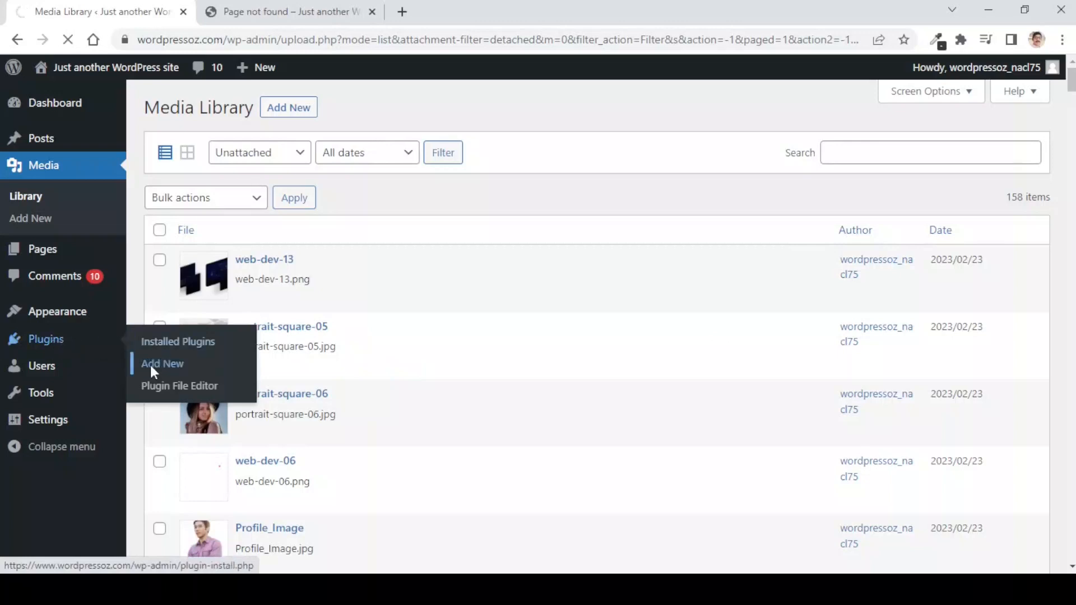
{"action": "left_click", "coordinate": [162, 364]}
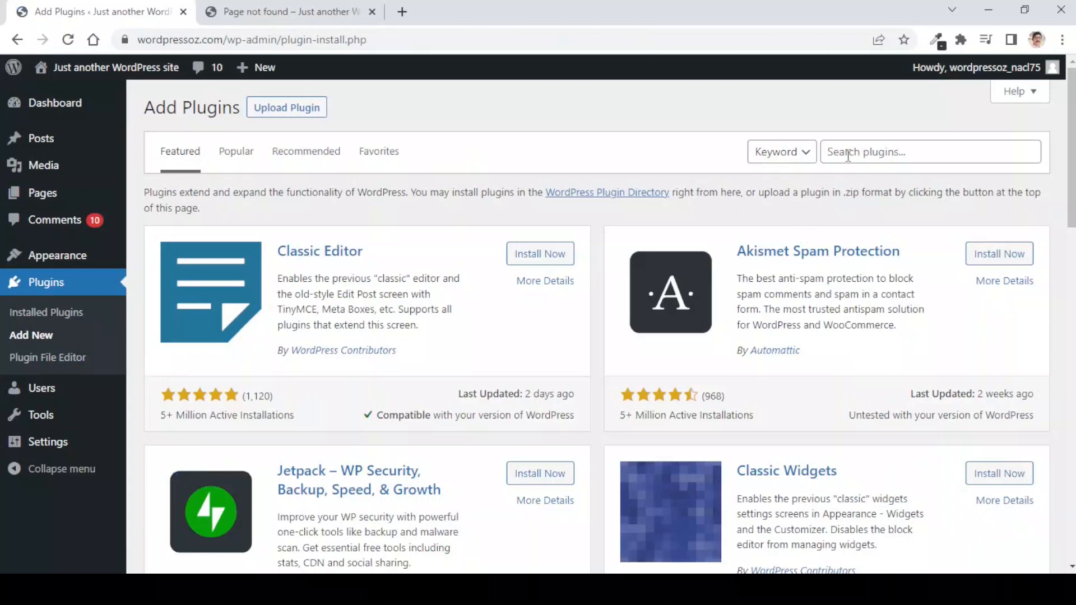
{"action": "left_click", "coordinate": [930, 152]}
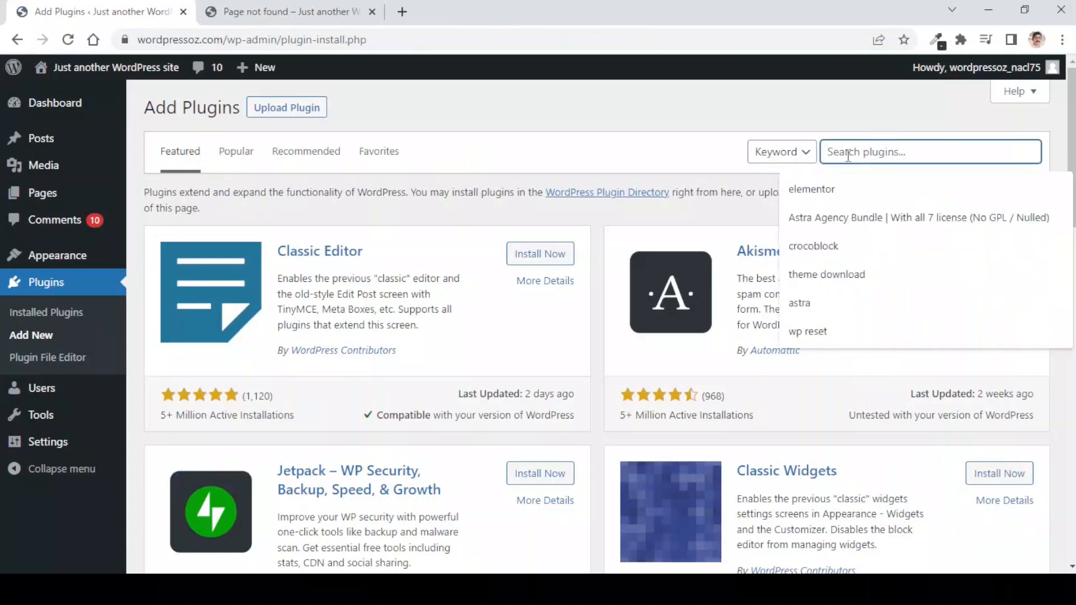
{"action": "type", "text": "media c"}
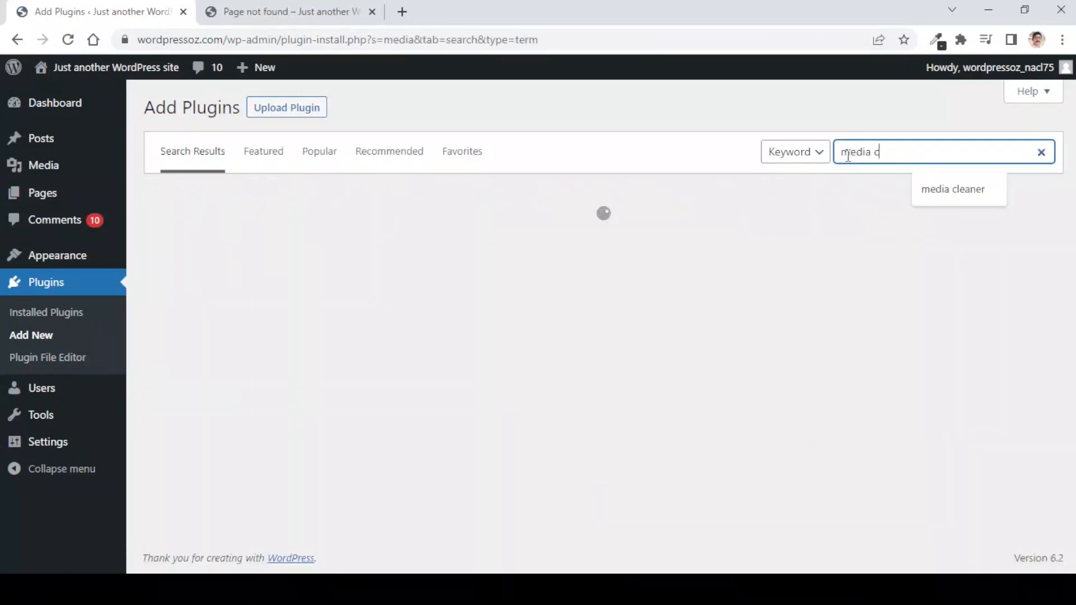
{"action": "left_click", "coordinate": [952, 189]}
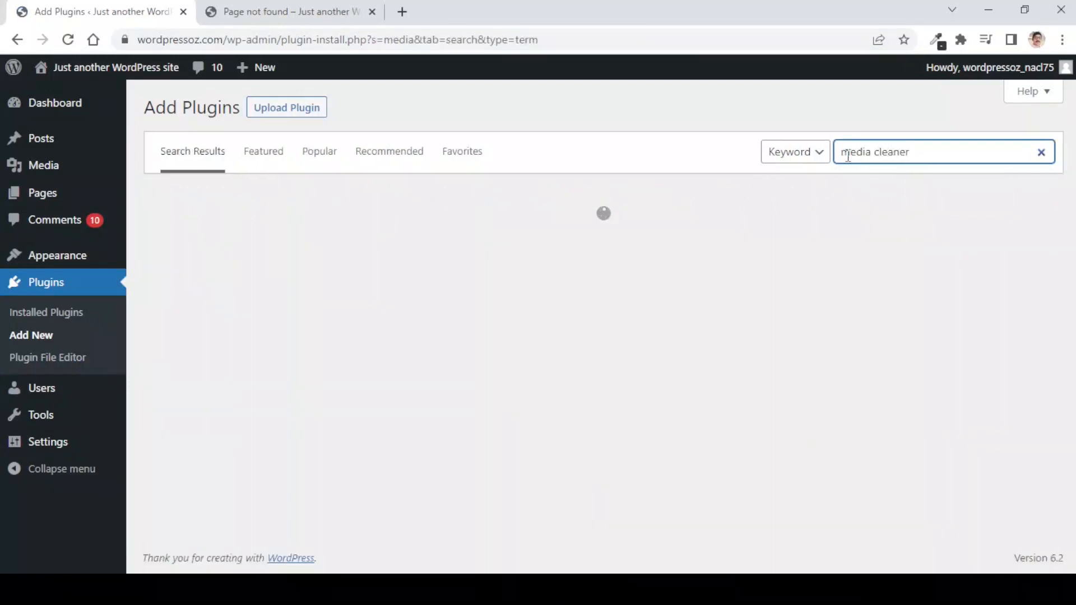
{"action": "key", "text": "Return"}
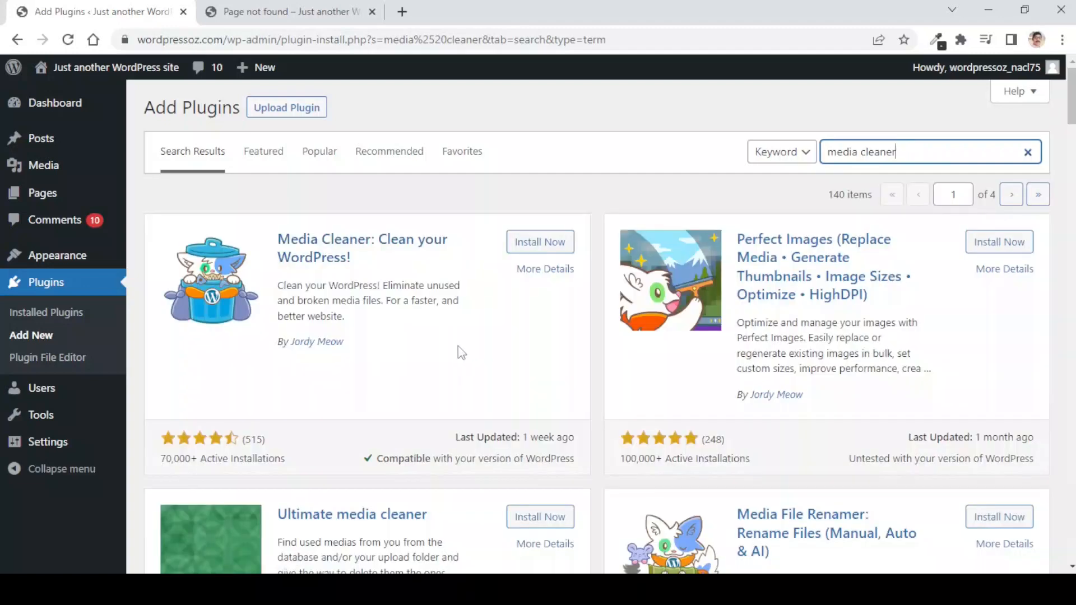
{"action": "mouse_move", "coordinate": [357, 257]}
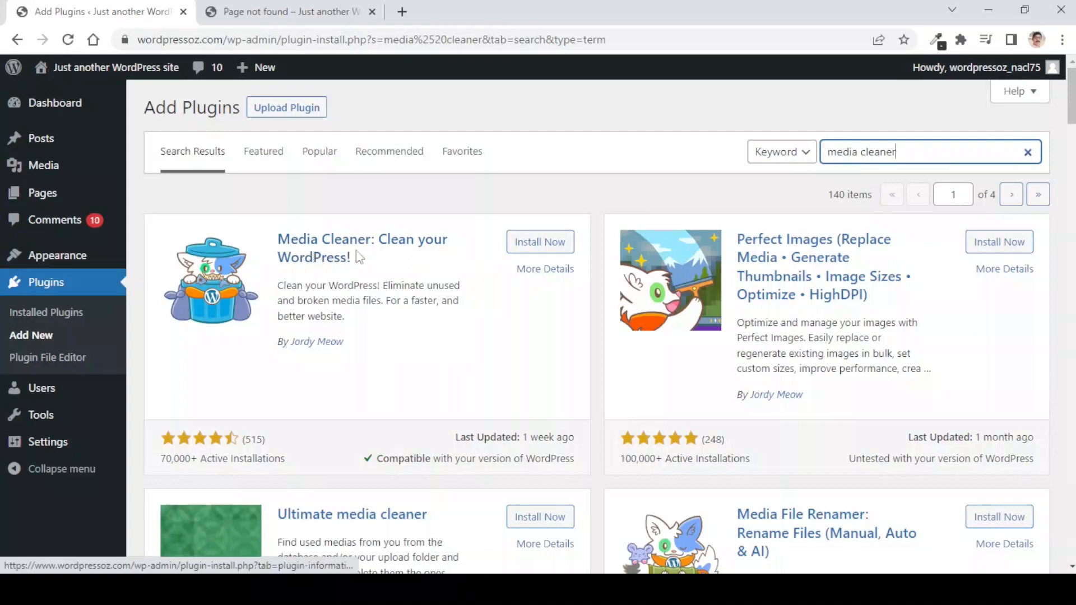
{"action": "mouse_move", "coordinate": [394, 265]}
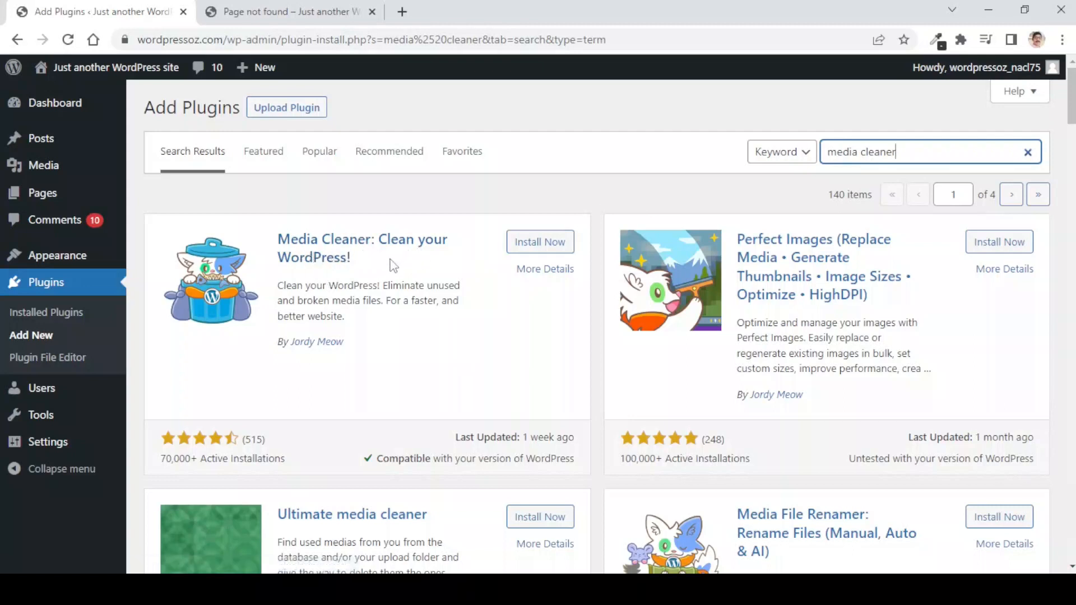
{"action": "mouse_move", "coordinate": [393, 293]}
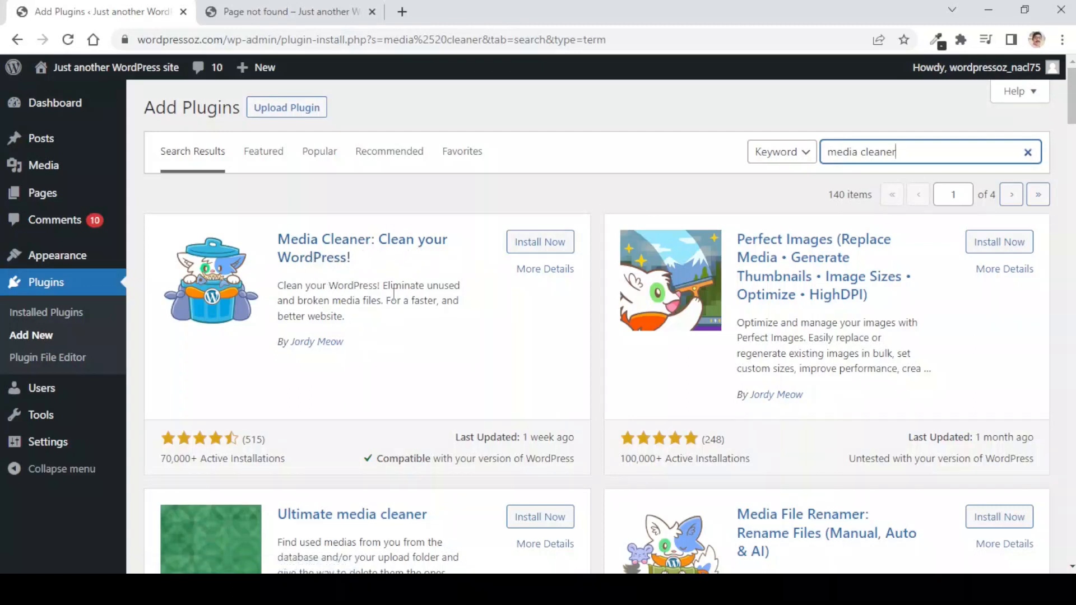
{"action": "mouse_move", "coordinate": [383, 318]}
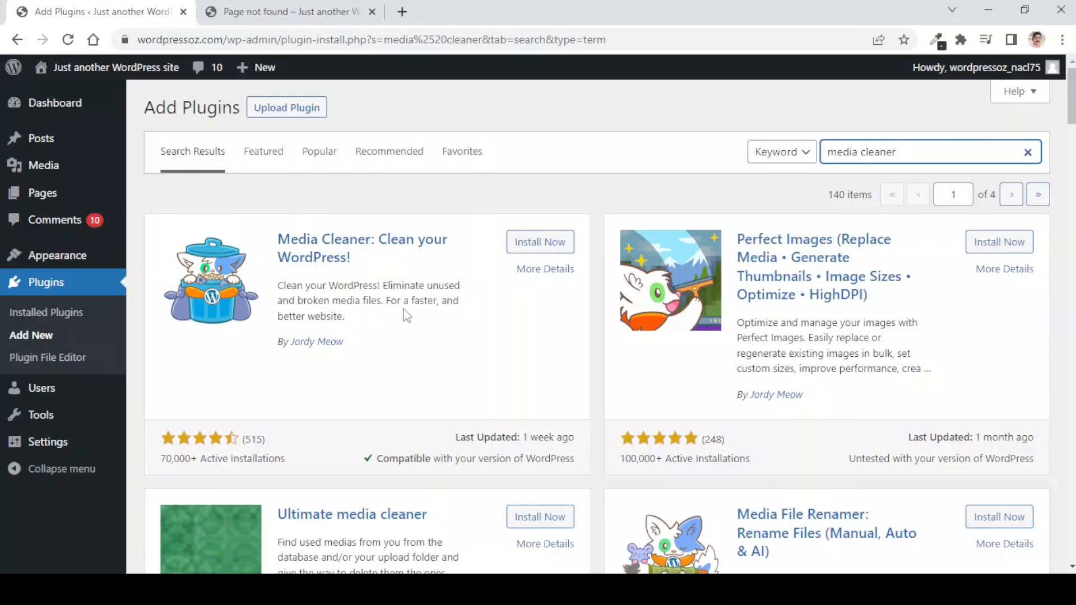
{"action": "mouse_move", "coordinate": [491, 321]}
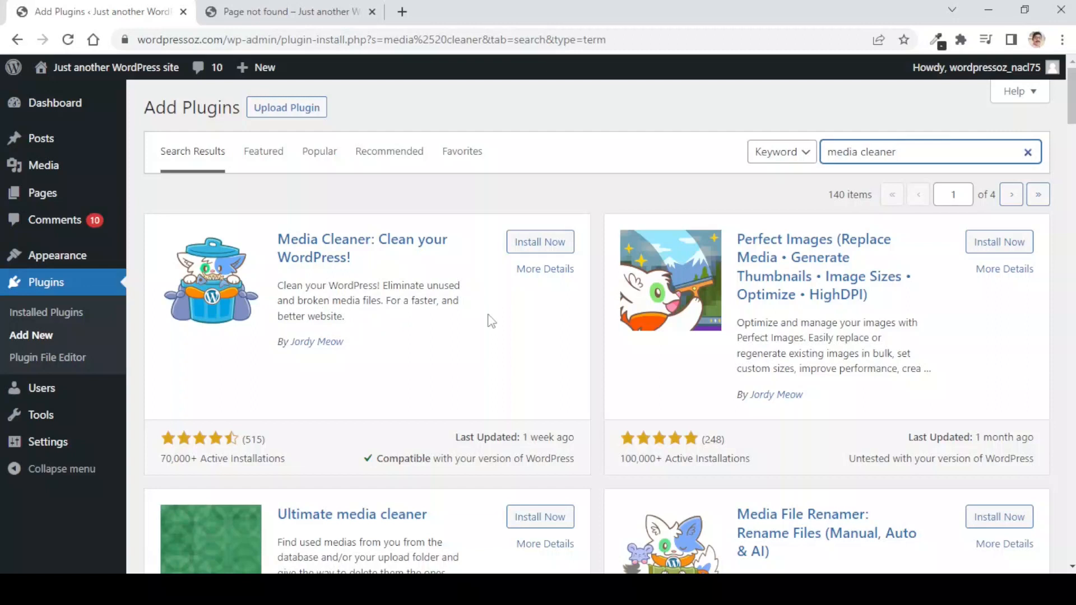
Install and activate Media Cleaner by Jordy Meow, then open its Settings page.
{"action": "left_click", "coordinate": [539, 242]}
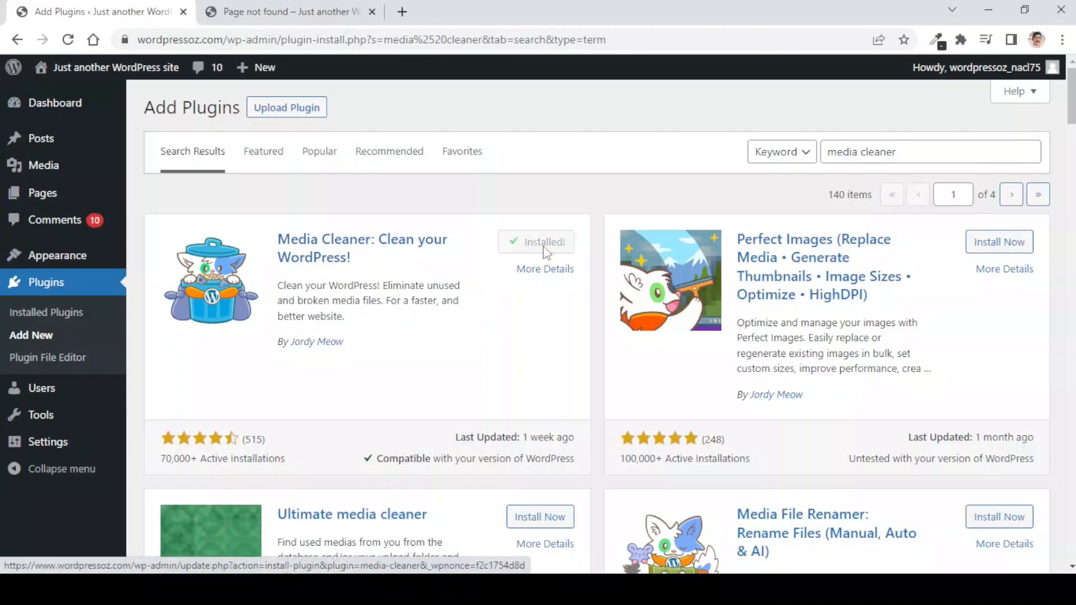
{"action": "left_click", "coordinate": [542, 242]}
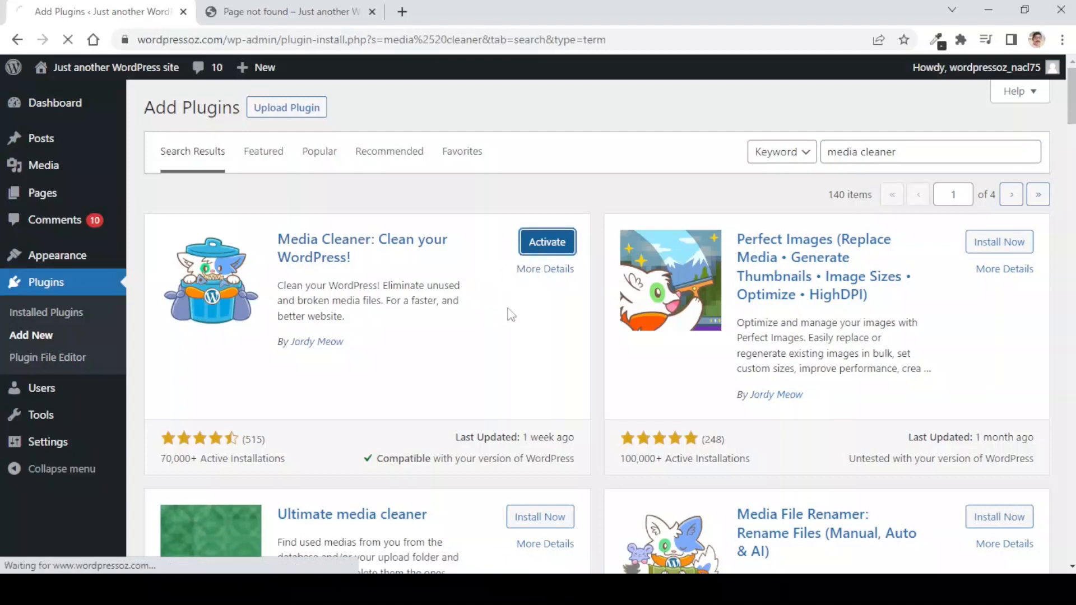
{"action": "left_click", "coordinate": [547, 242]}
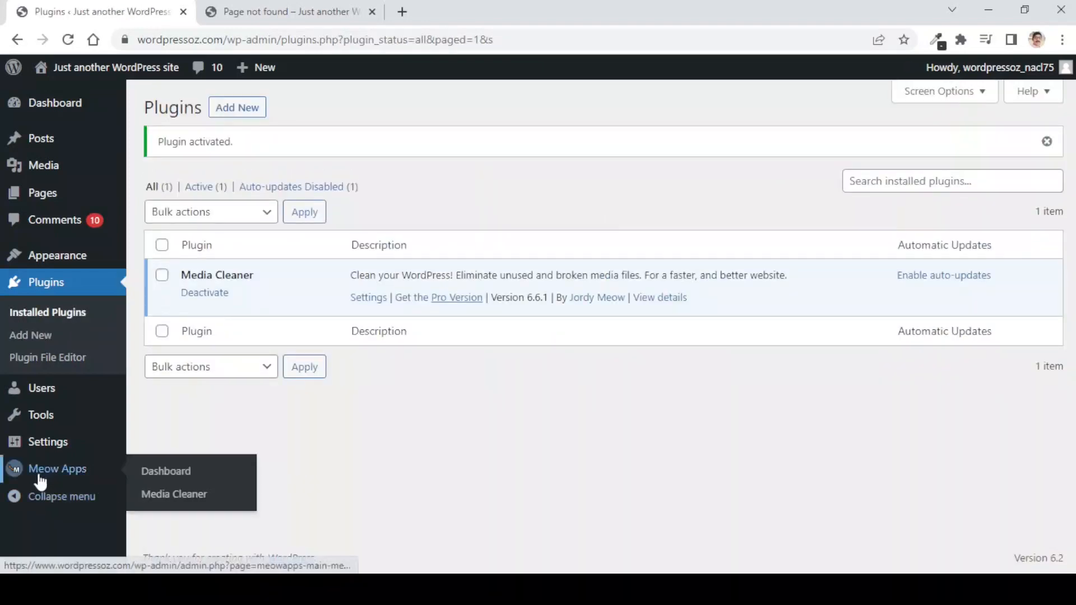
{"action": "mouse_move", "coordinate": [73, 481]}
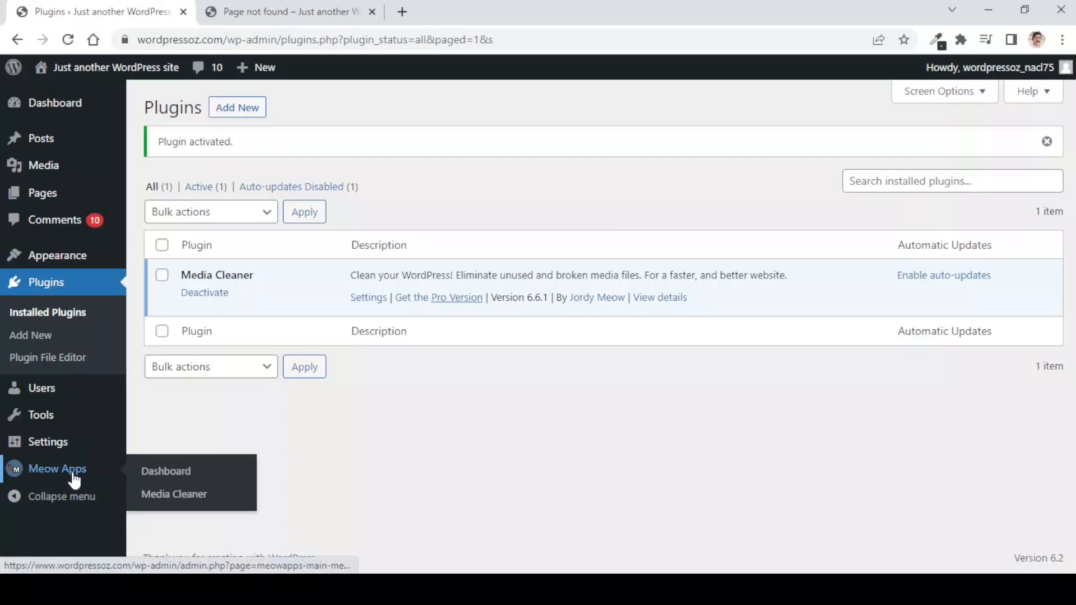
{"action": "mouse_move", "coordinate": [174, 494]}
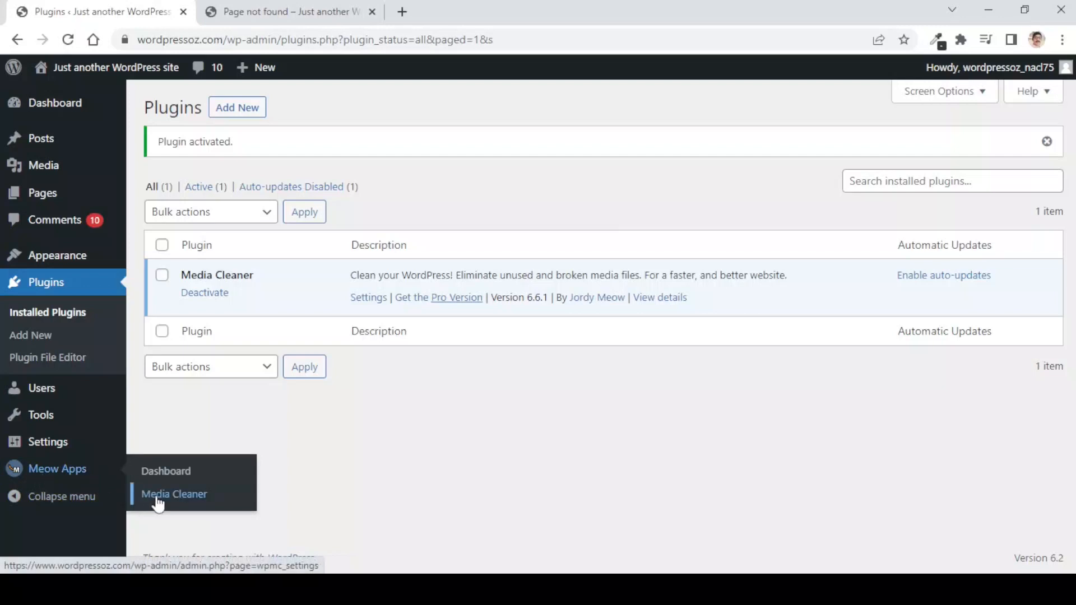
{"action": "left_click", "coordinate": [174, 494]}
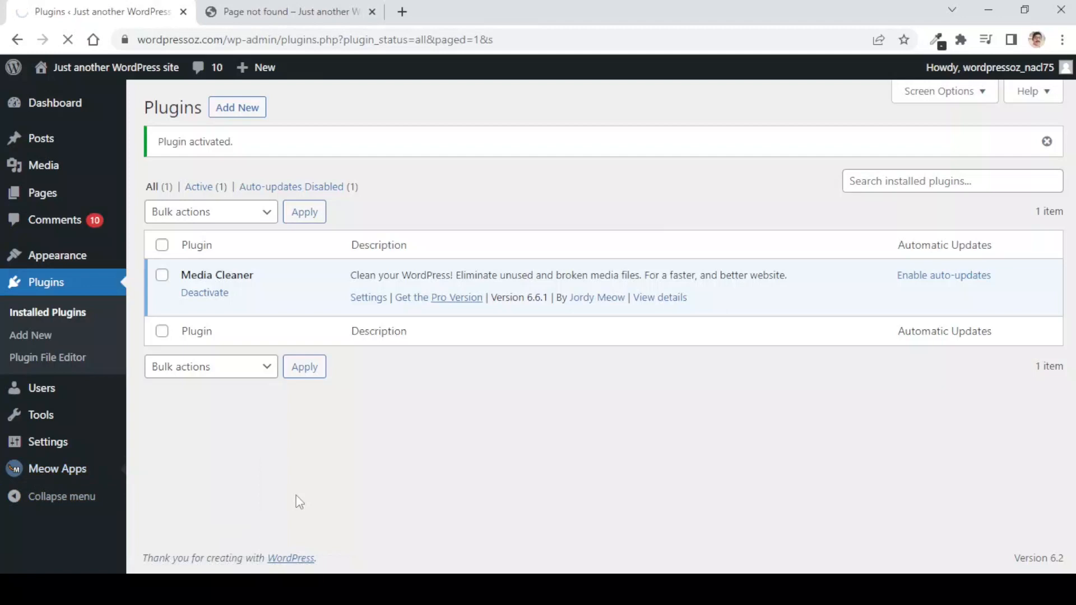
{"action": "left_click", "coordinate": [368, 297]}
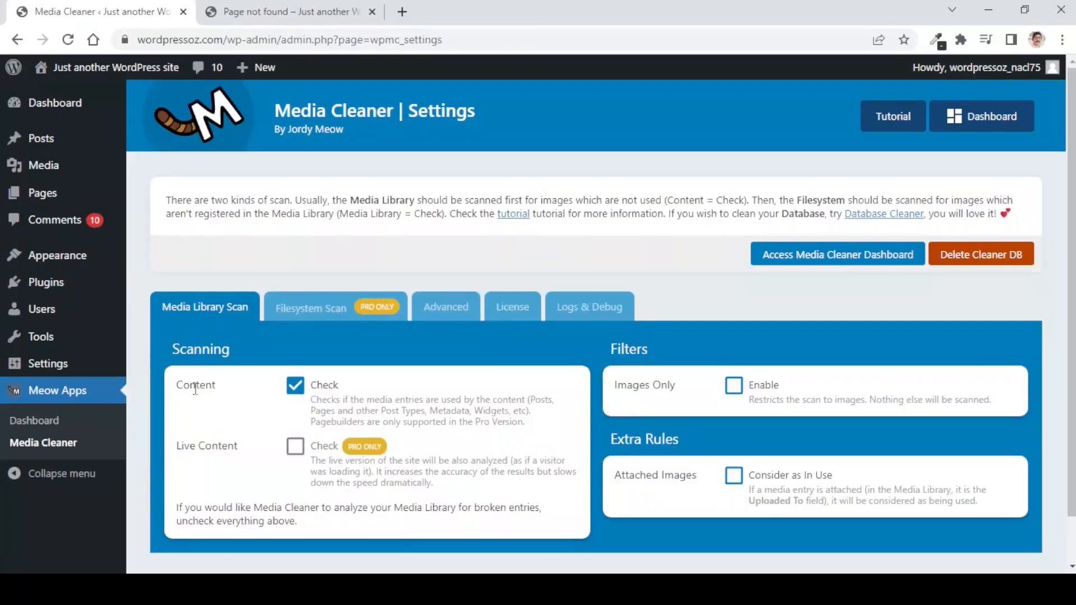
{"action": "mouse_move", "coordinate": [346, 400]}
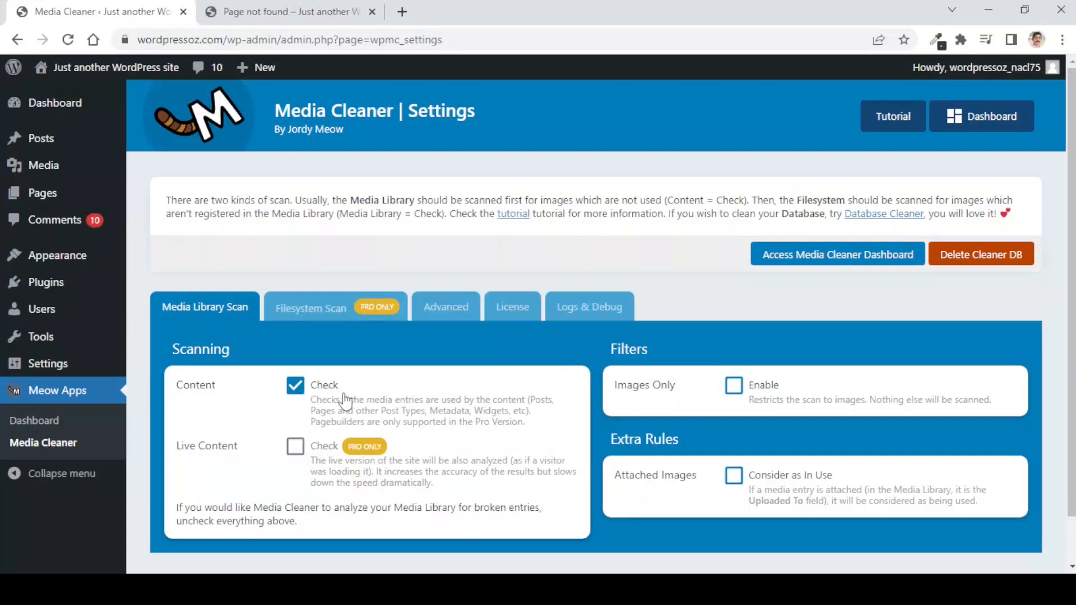
{"action": "mouse_move", "coordinate": [523, 417]}
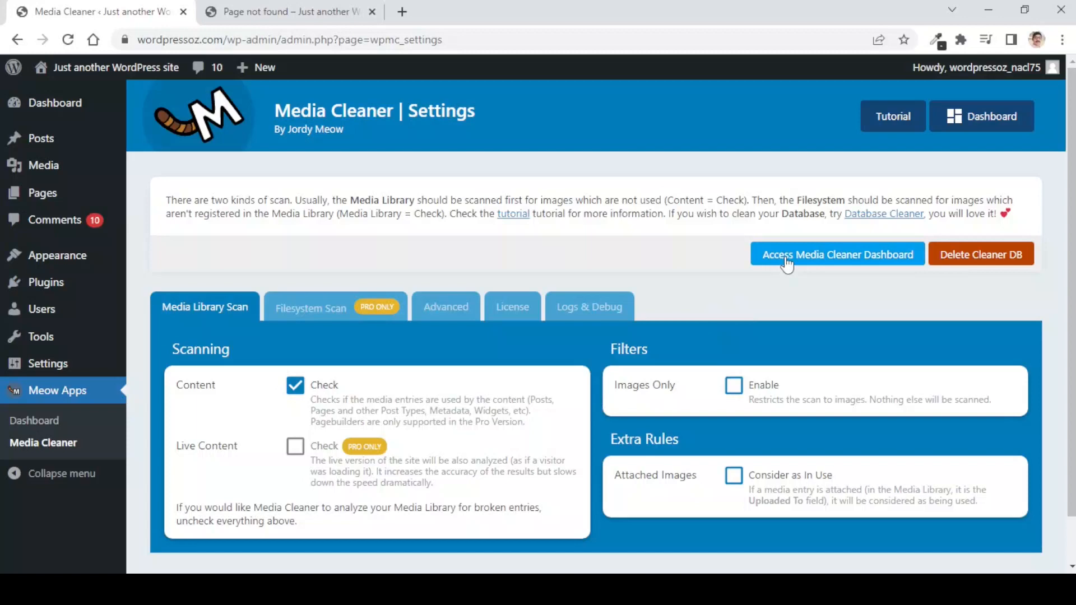
Open the Media Cleaner Dashboard from the settings page.
{"action": "left_click", "coordinate": [836, 254]}
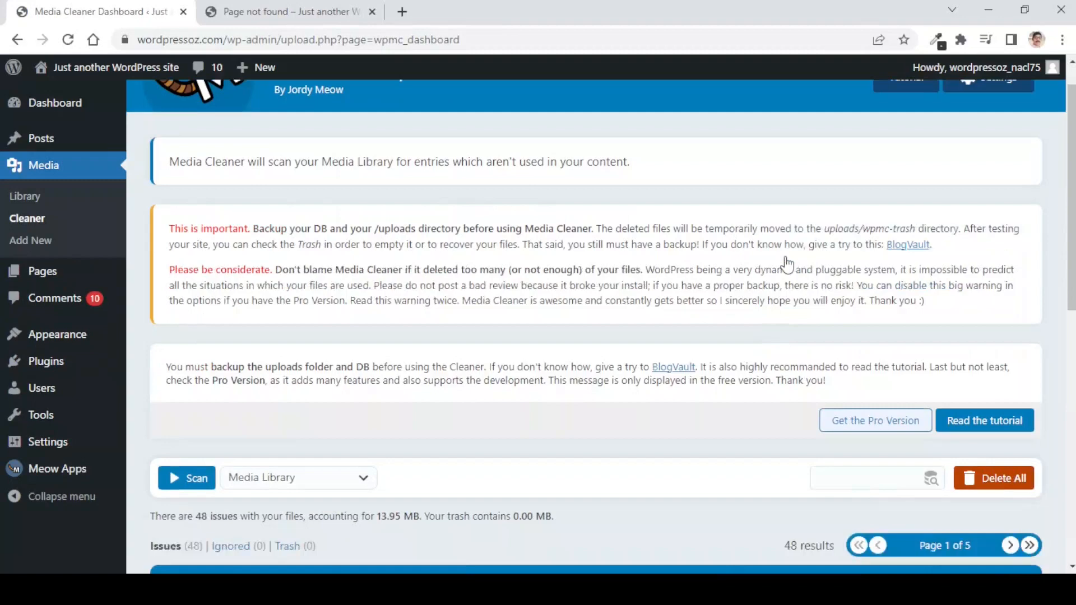
Run a Media Library scan, finding 234 issues totalling 60.49 MB.
{"action": "scroll", "scroll_direction": "down", "scroll_amount": 3}
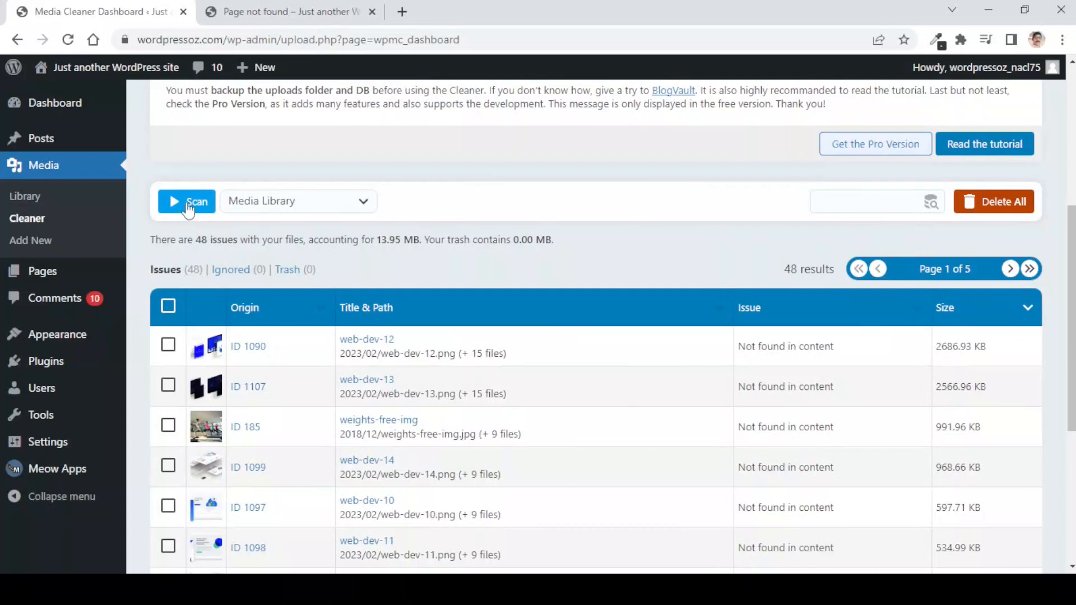
{"action": "left_click", "coordinate": [186, 201]}
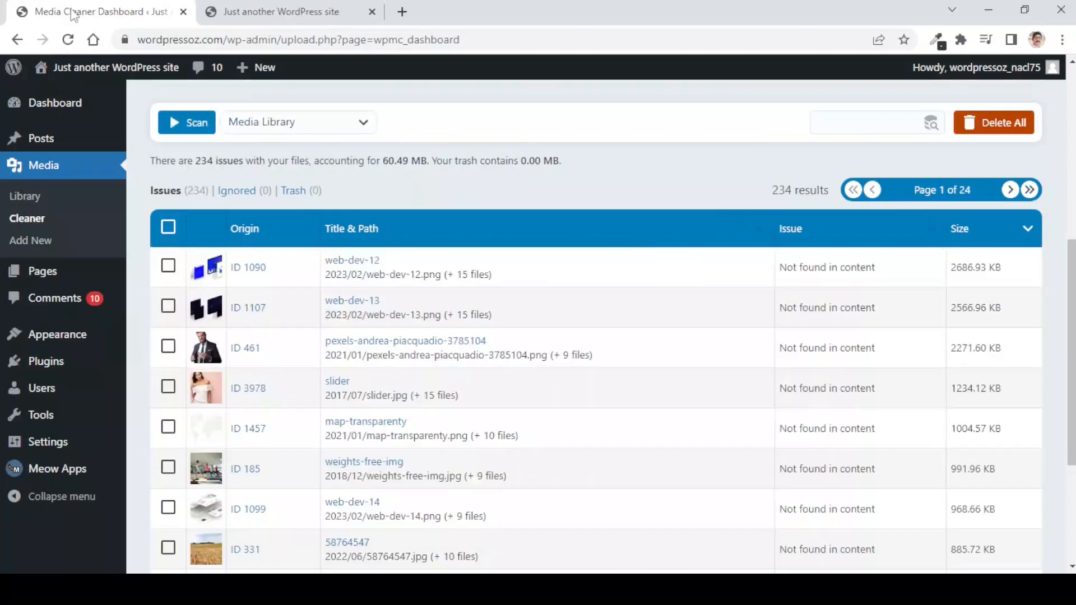
{"action": "mouse_move", "coordinate": [685, 211]}
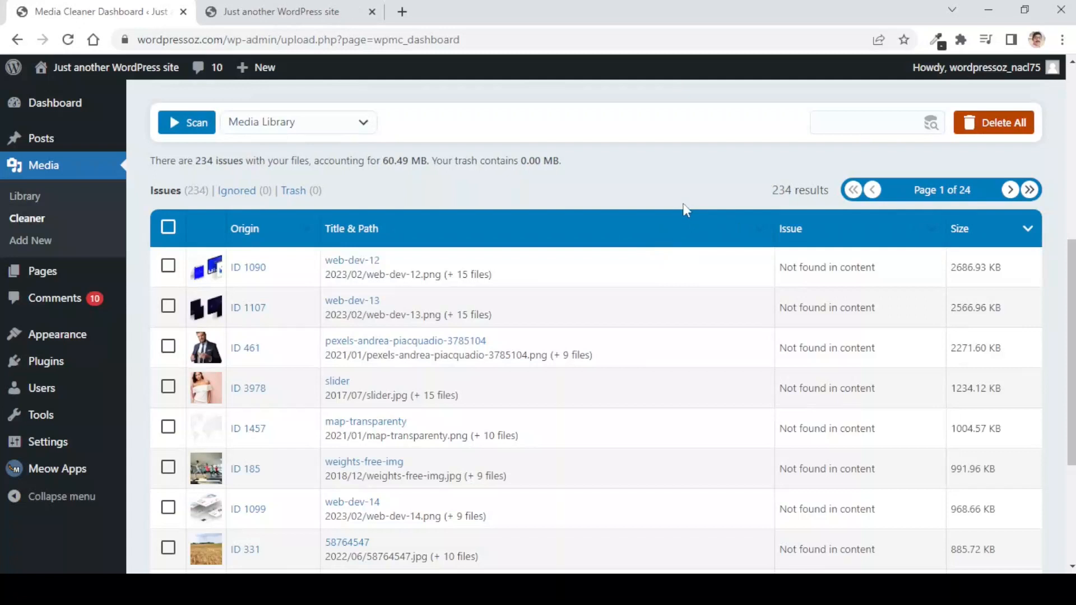
{"action": "mouse_move", "coordinate": [288, 190]}
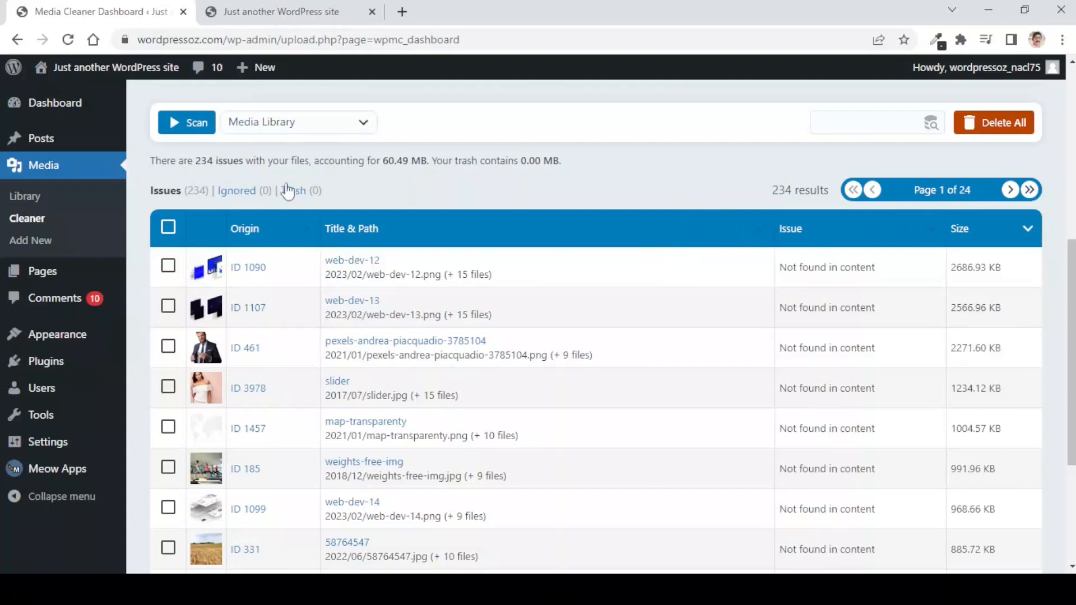
{"action": "mouse_move", "coordinate": [189, 177]}
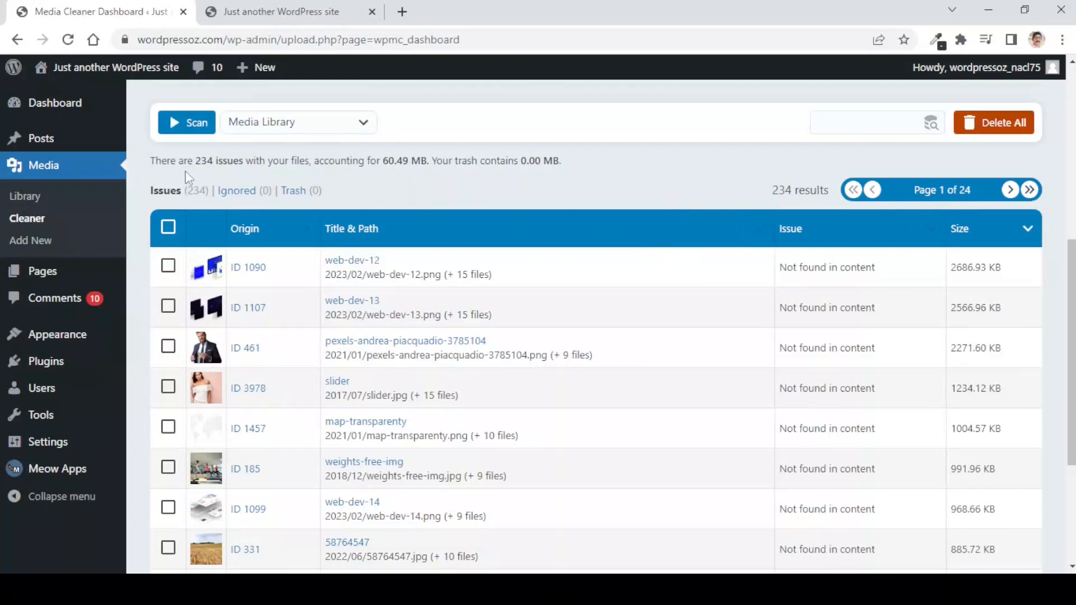
{"action": "mouse_move", "coordinate": [282, 171]}
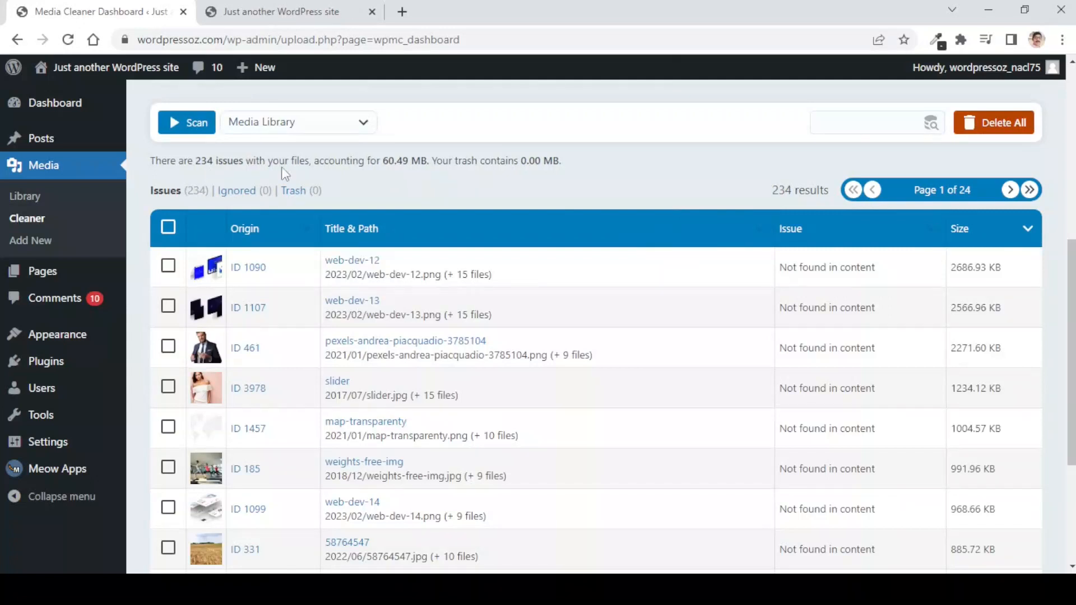
{"action": "mouse_move", "coordinate": [407, 177]}
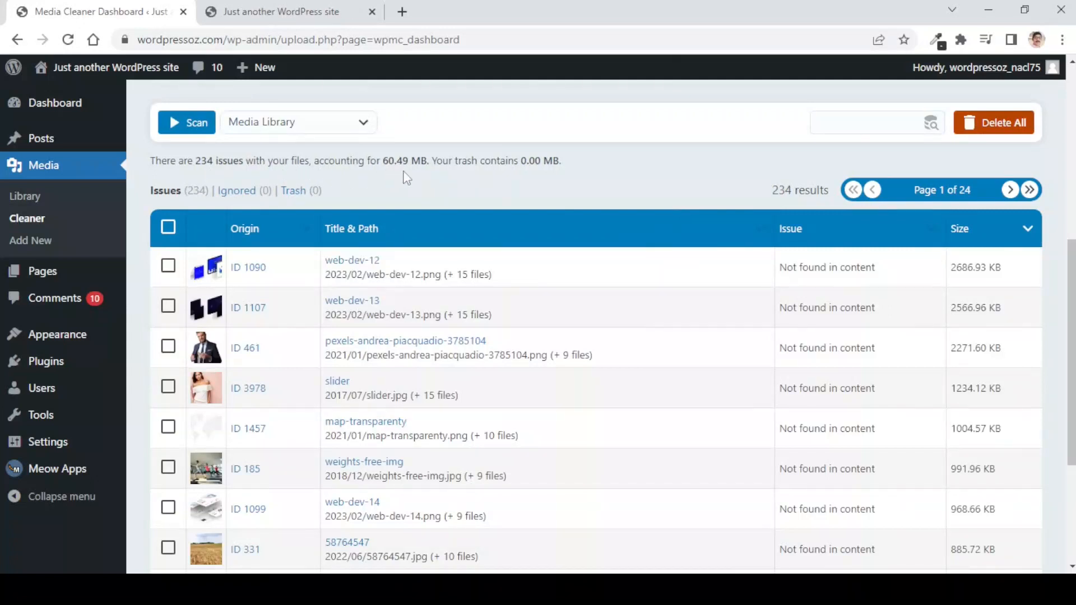
{"action": "mouse_move", "coordinate": [432, 176]}
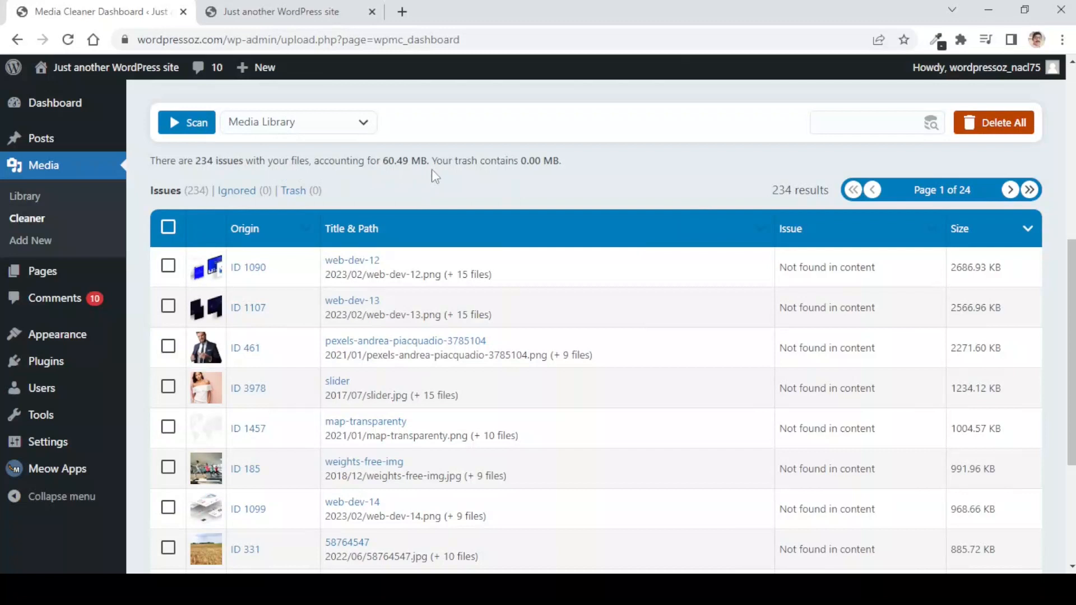
{"action": "mouse_move", "coordinate": [544, 173]}
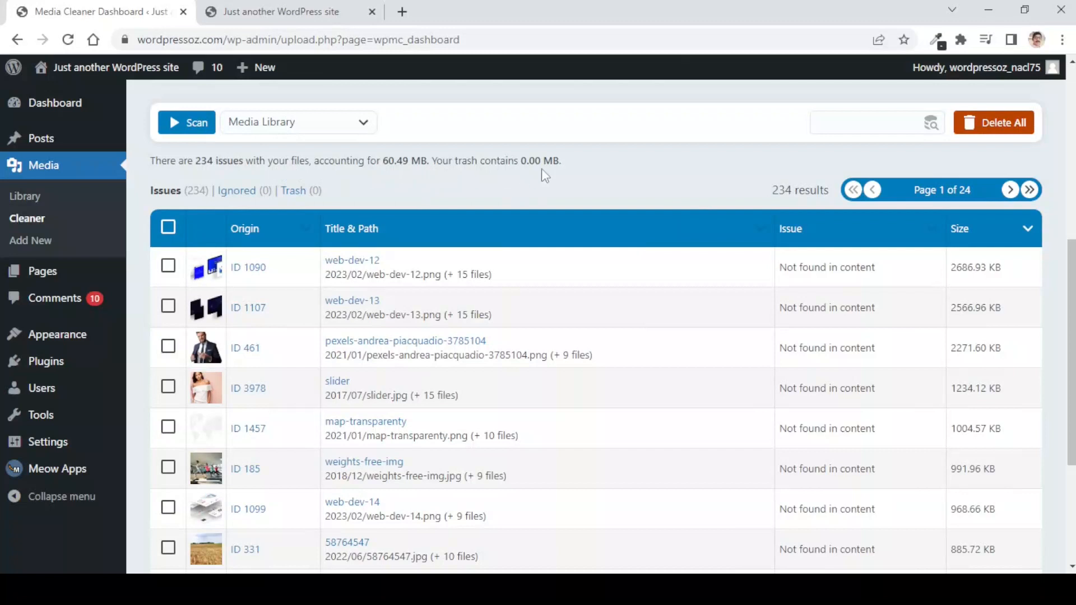
{"action": "mouse_move", "coordinate": [593, 181]}
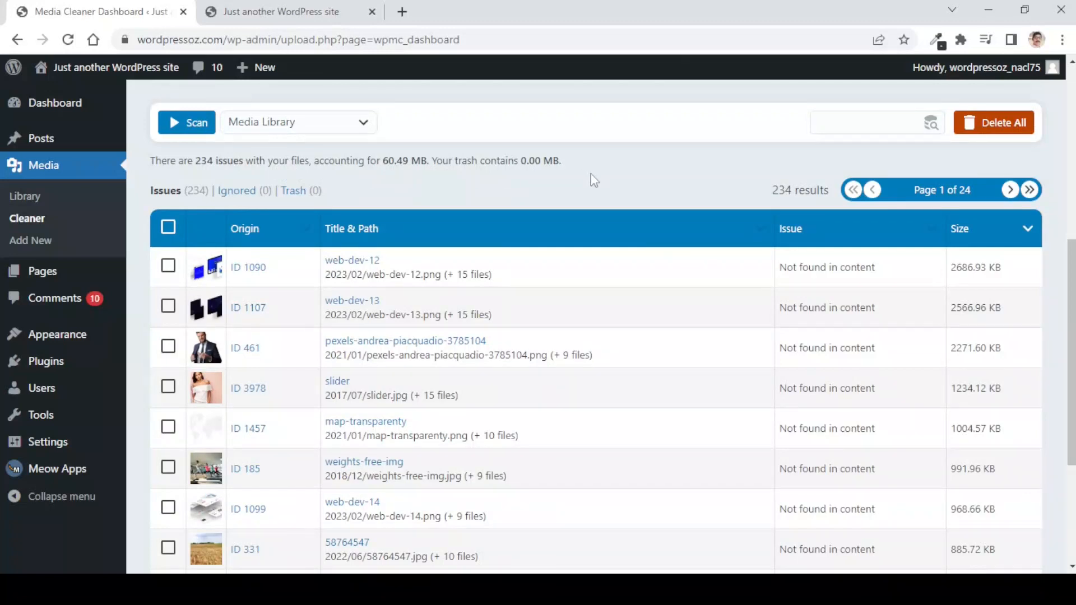
Review the issues list and select all 10 entries on the first page.
{"action": "scroll", "scroll_direction": "down", "scroll_amount": 3}
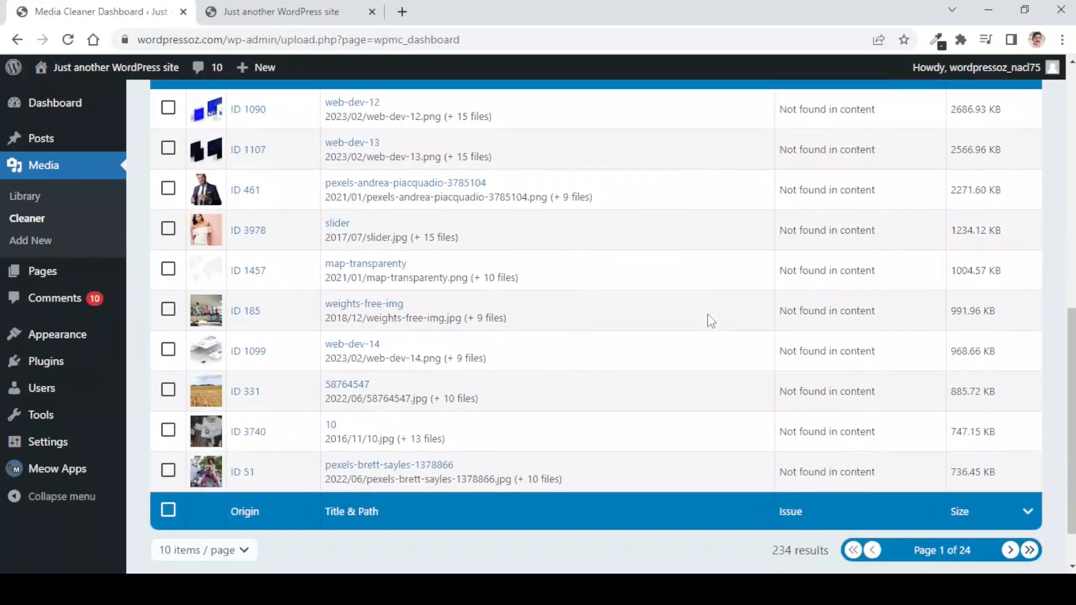
{"action": "mouse_move", "coordinate": [711, 400]}
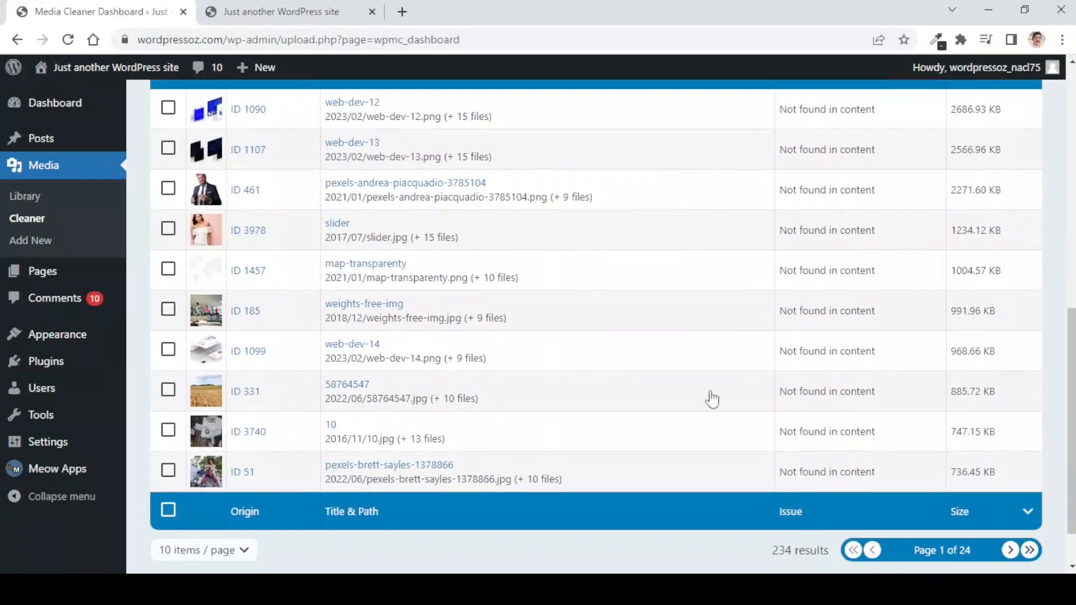
{"action": "scroll", "scroll_direction": "up", "scroll_amount": 3}
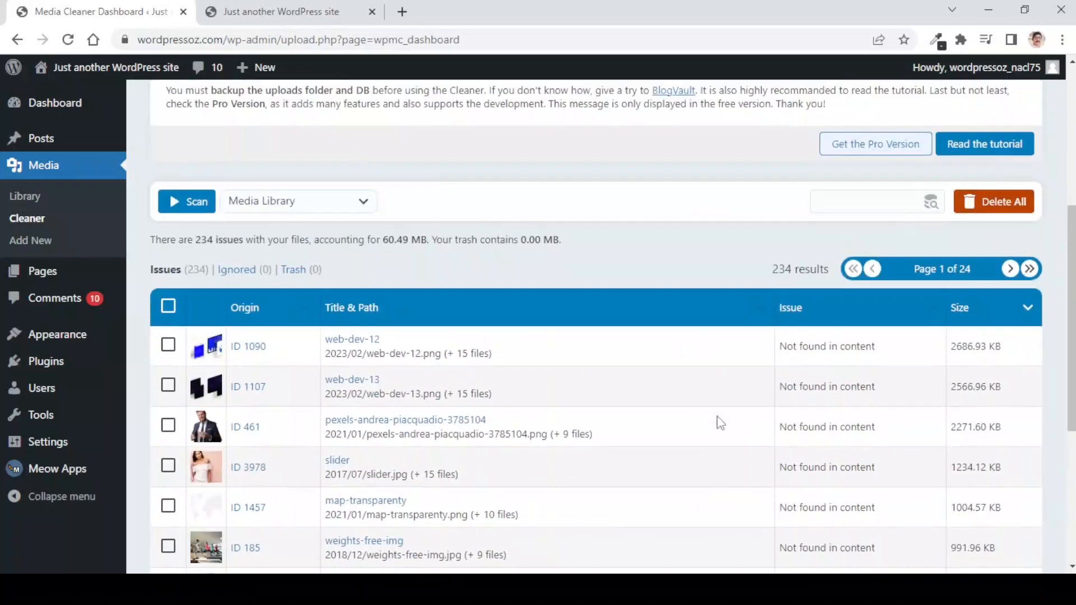
{"action": "mouse_move", "coordinate": [834, 360]}
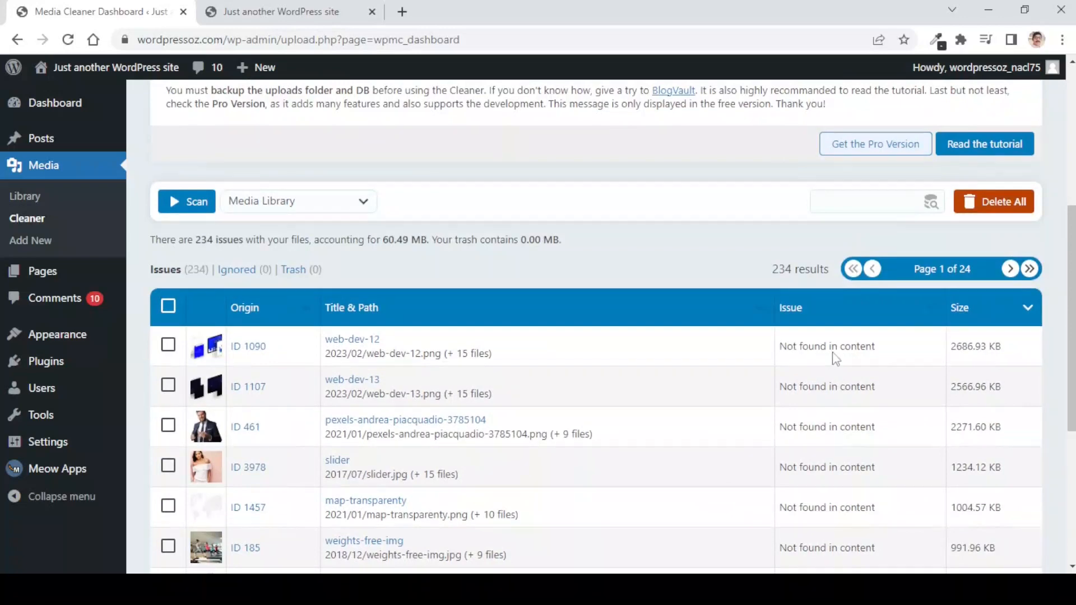
{"action": "mouse_move", "coordinate": [786, 357]}
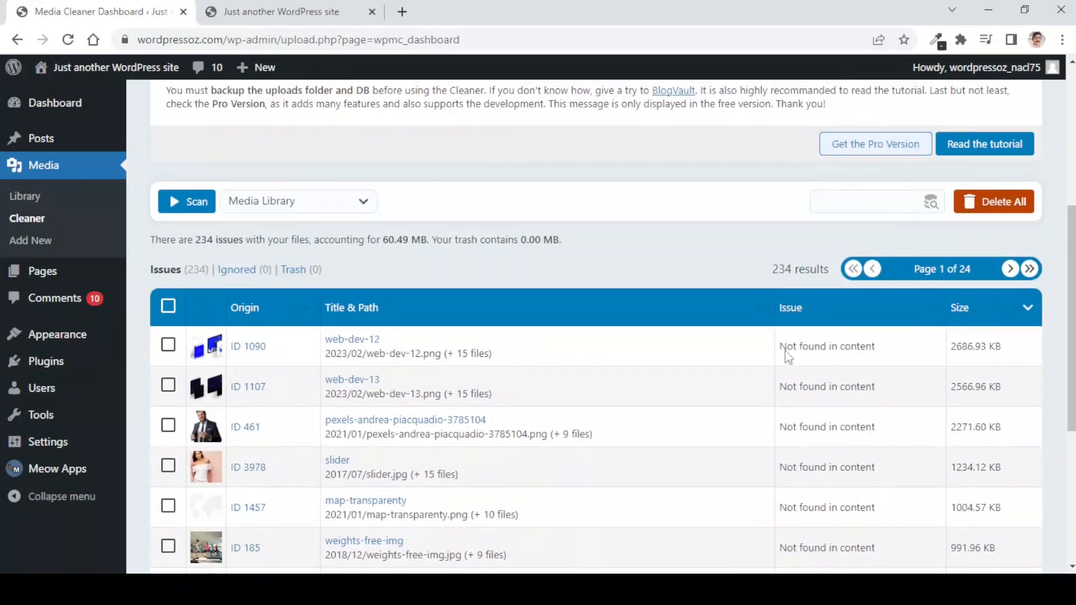
{"action": "mouse_move", "coordinate": [796, 359]}
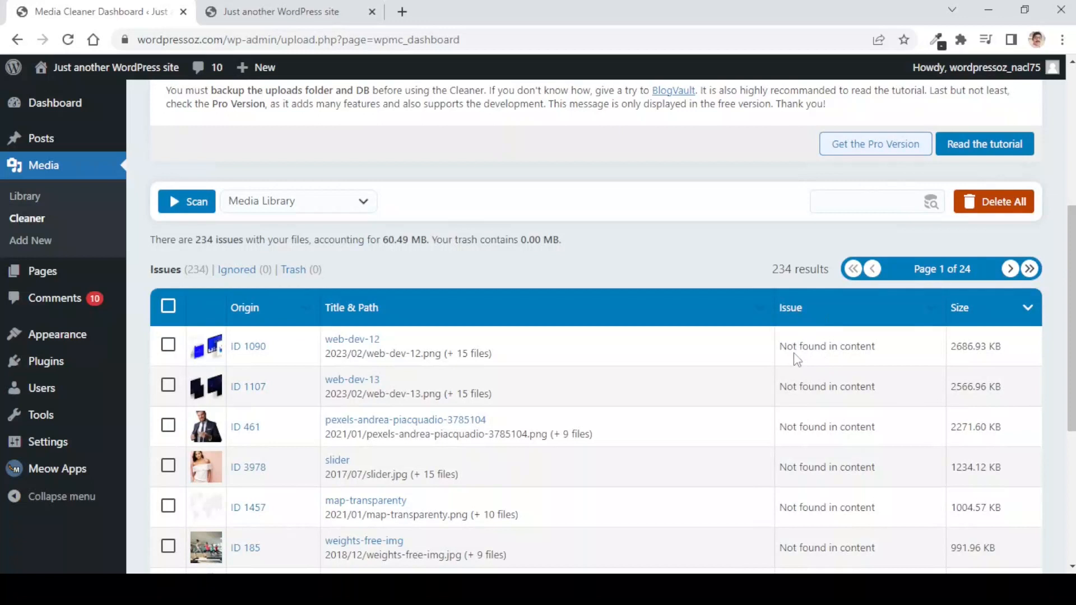
{"action": "mouse_move", "coordinate": [422, 376]}
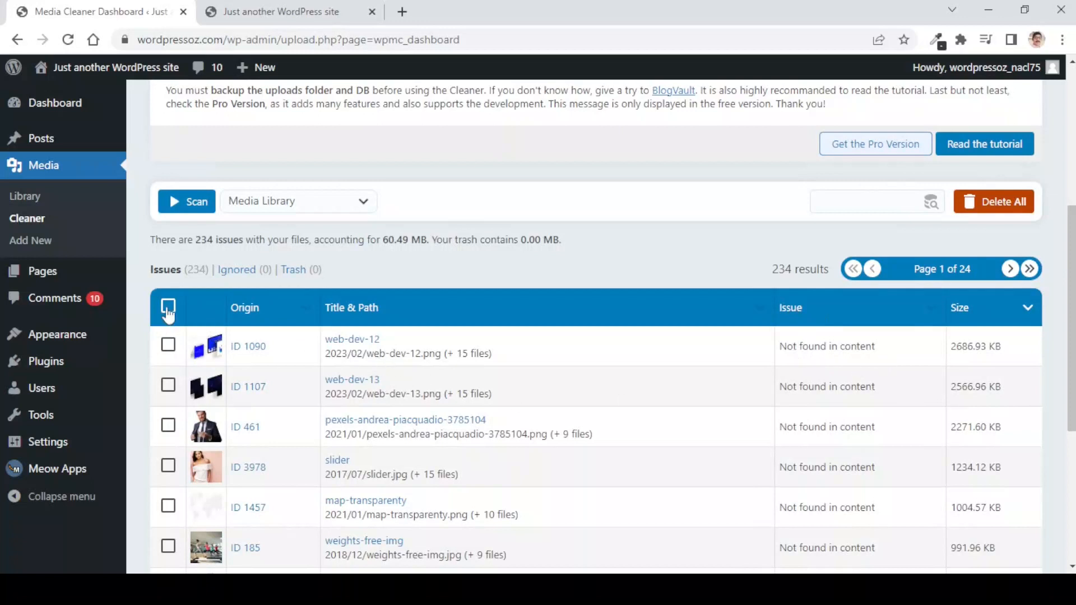
{"action": "left_click", "coordinate": [168, 308]}
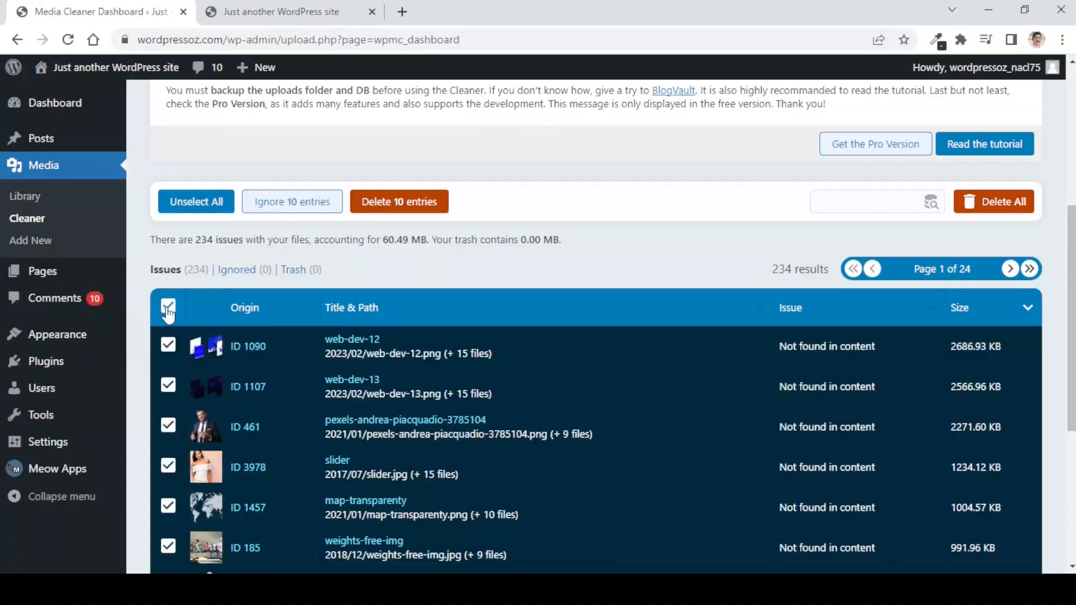
{"action": "mouse_move", "coordinate": [621, 288]}
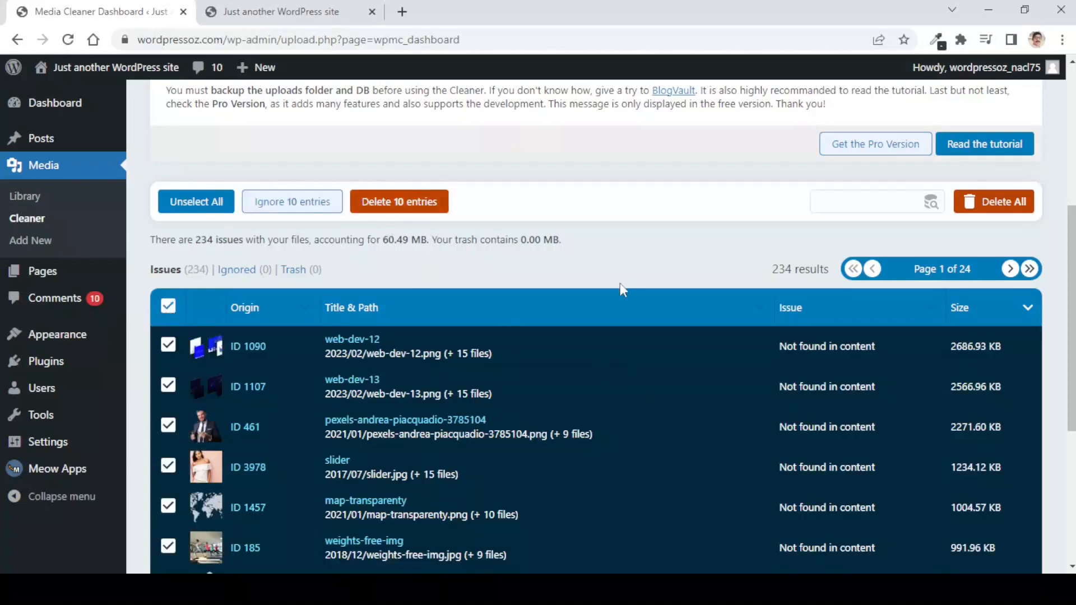
{"action": "scroll", "scroll_direction": "up", "scroll_amount": 3}
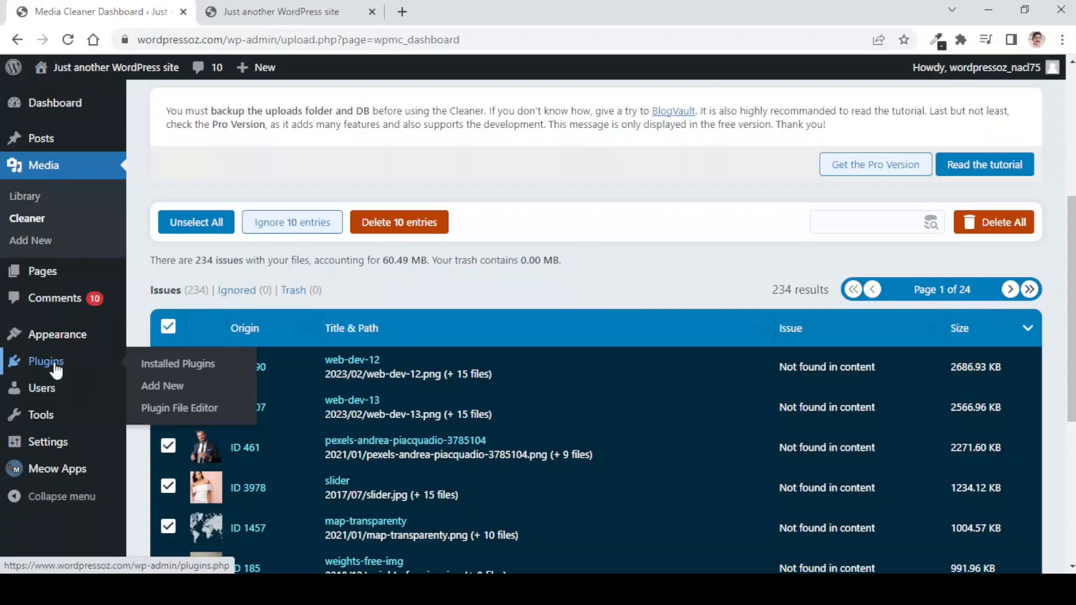
{"action": "mouse_move", "coordinate": [162, 386]}
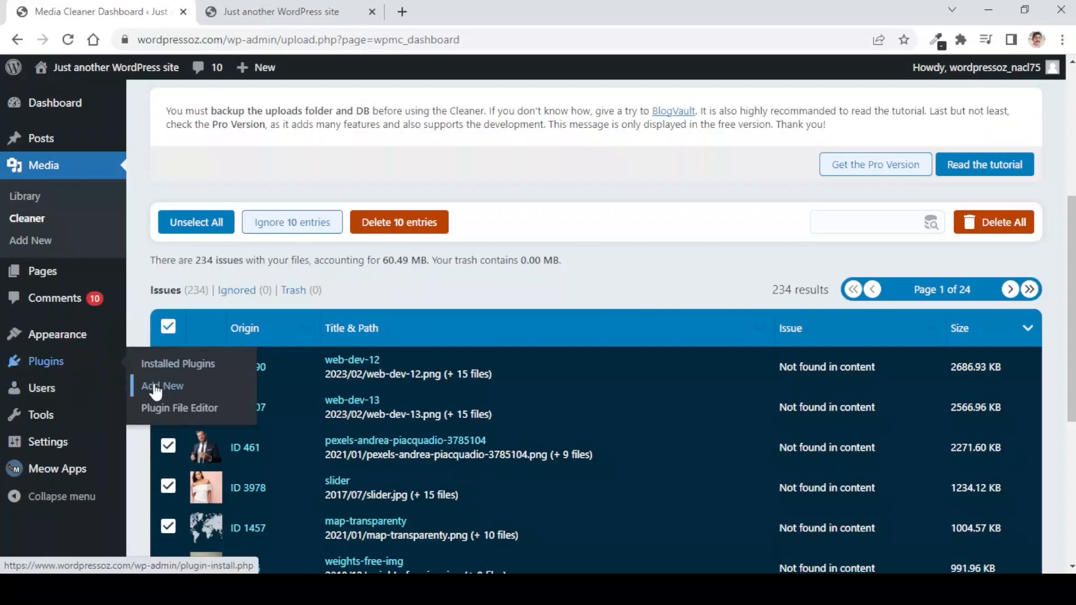
Search Add Plugins for 'delete attached media', returning 149 results.
{"action": "left_click", "coordinate": [162, 385]}
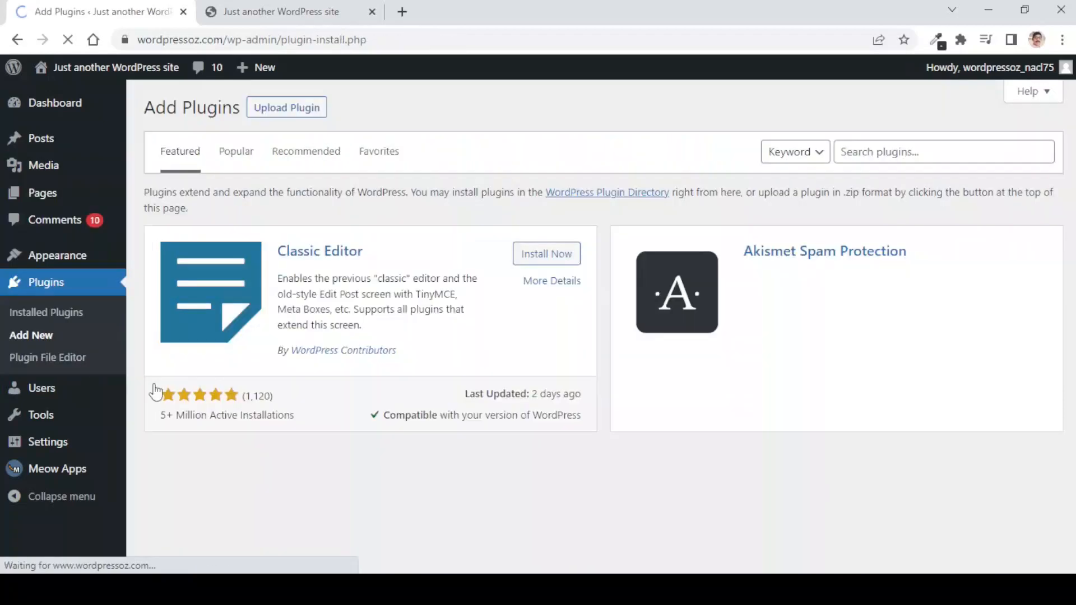
{"action": "left_click", "coordinate": [929, 152]}
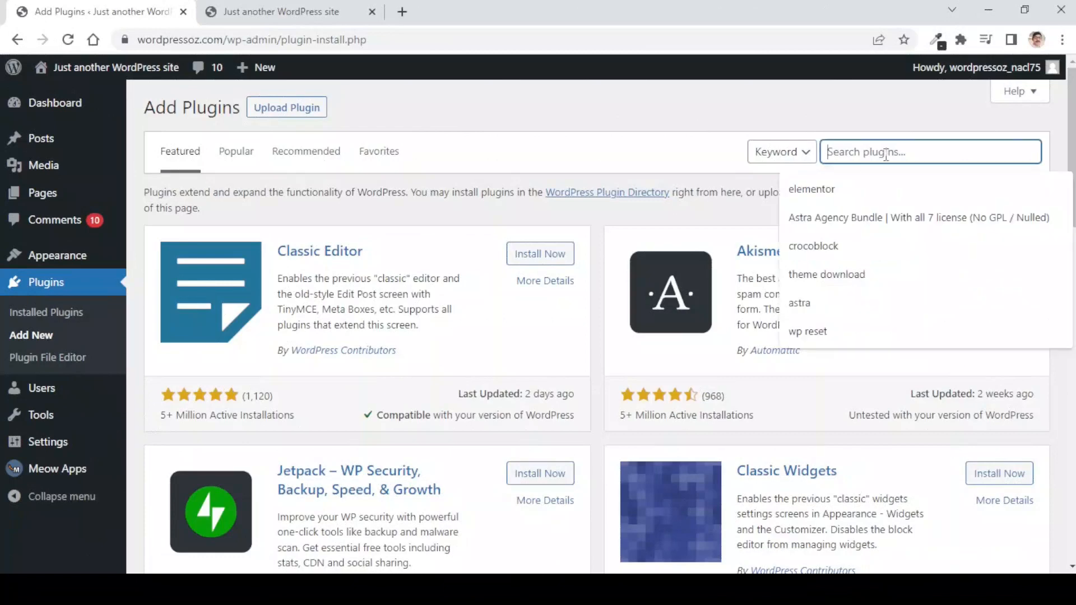
{"action": "type", "text": "delete attac"}
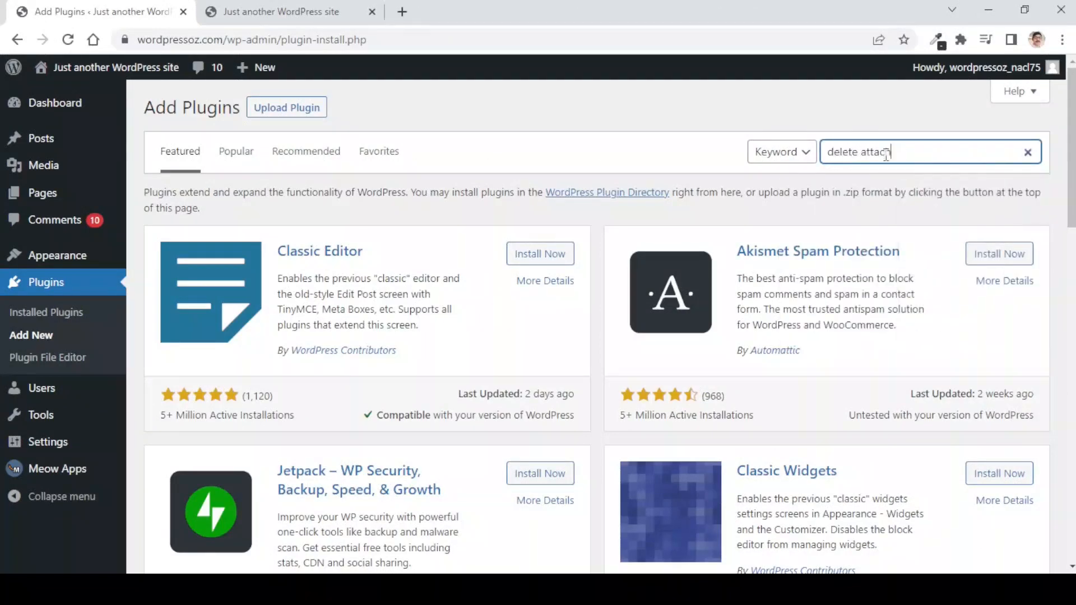
{"action": "type", "text": "hed media"}
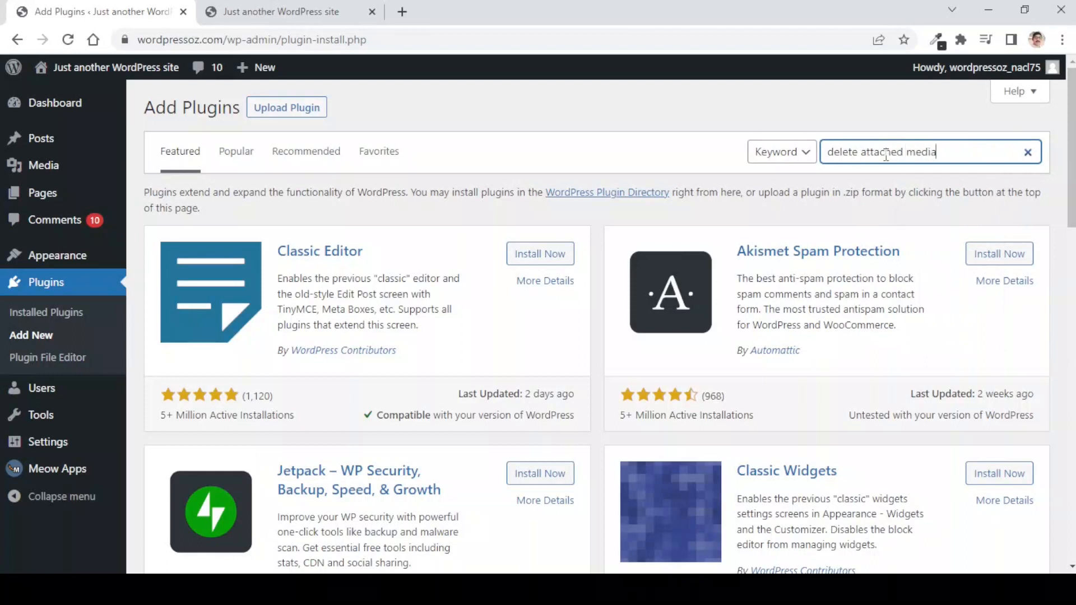
{"action": "key", "text": "Return"}
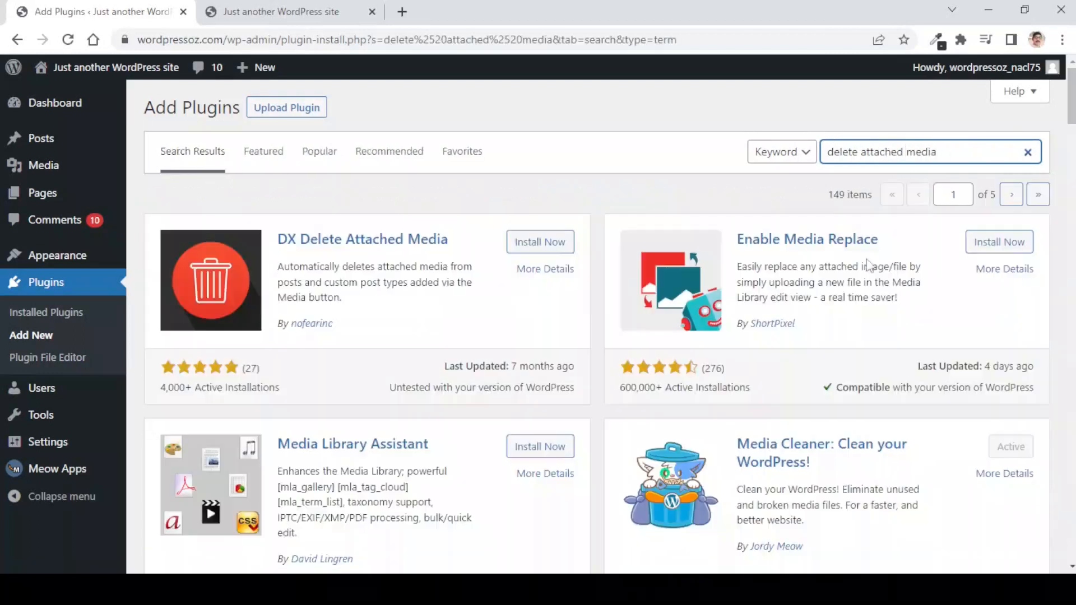
{"action": "mouse_move", "coordinate": [544, 306]}
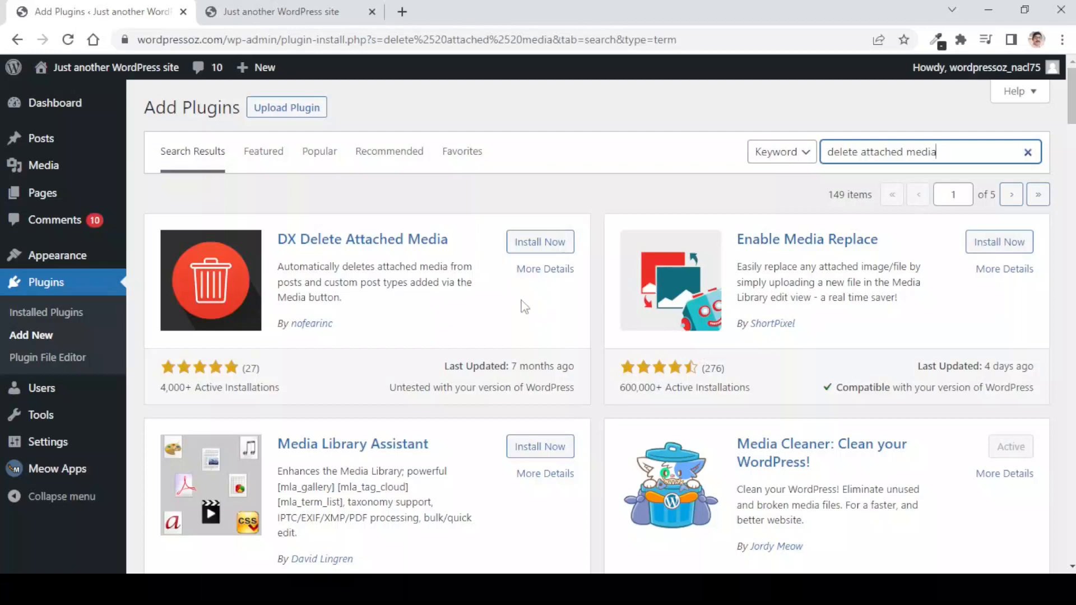
Install DX Delete Attached Media from the search results.
{"action": "scroll", "scroll_direction": "down", "scroll_amount": 3}
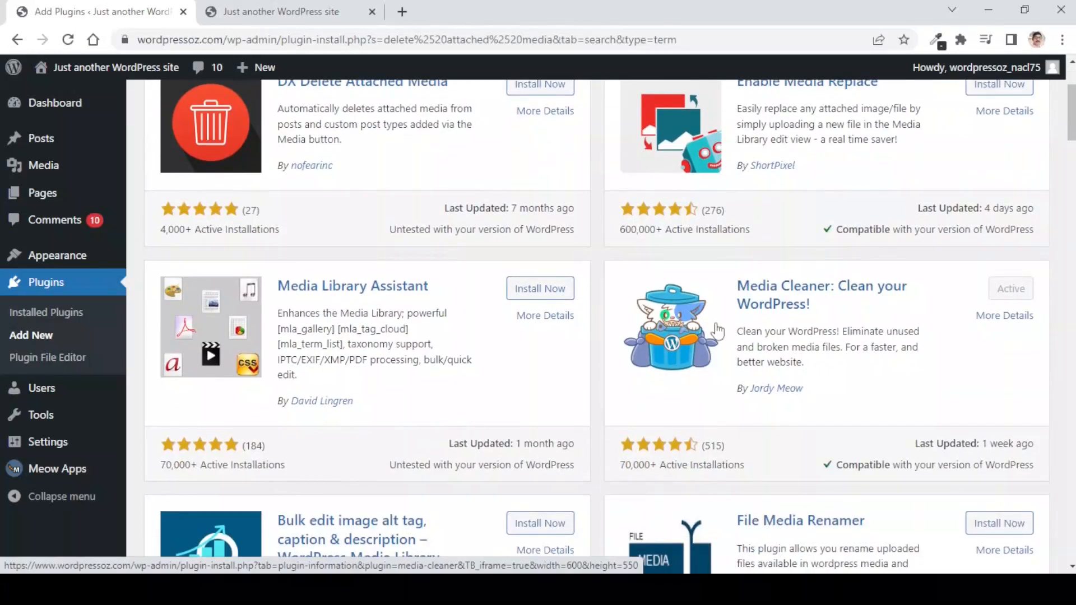
{"action": "mouse_move", "coordinate": [645, 363]}
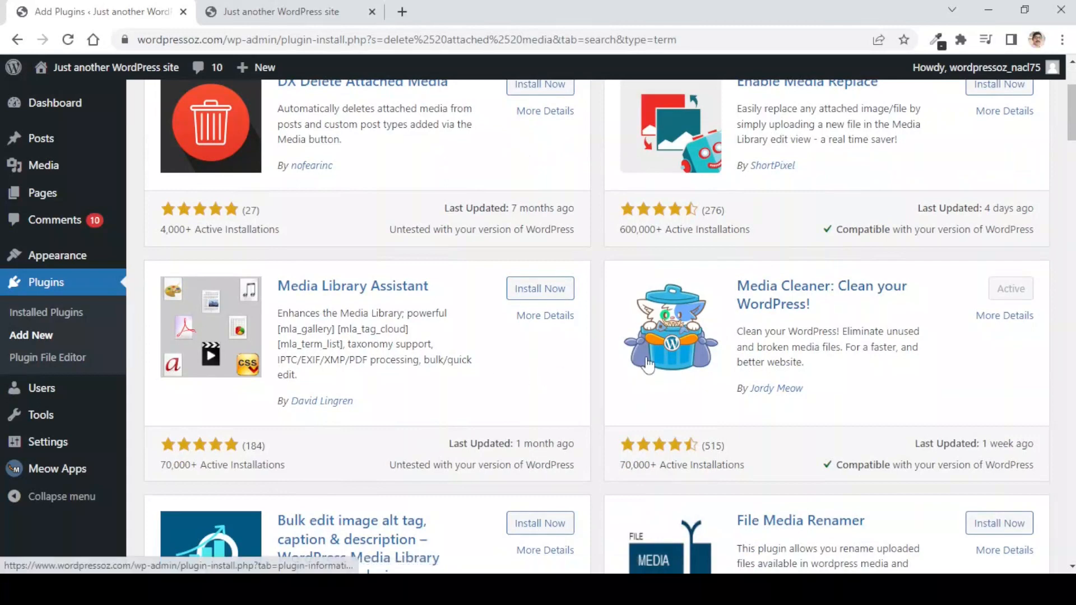
{"action": "scroll", "scroll_direction": "up", "scroll_amount": 3}
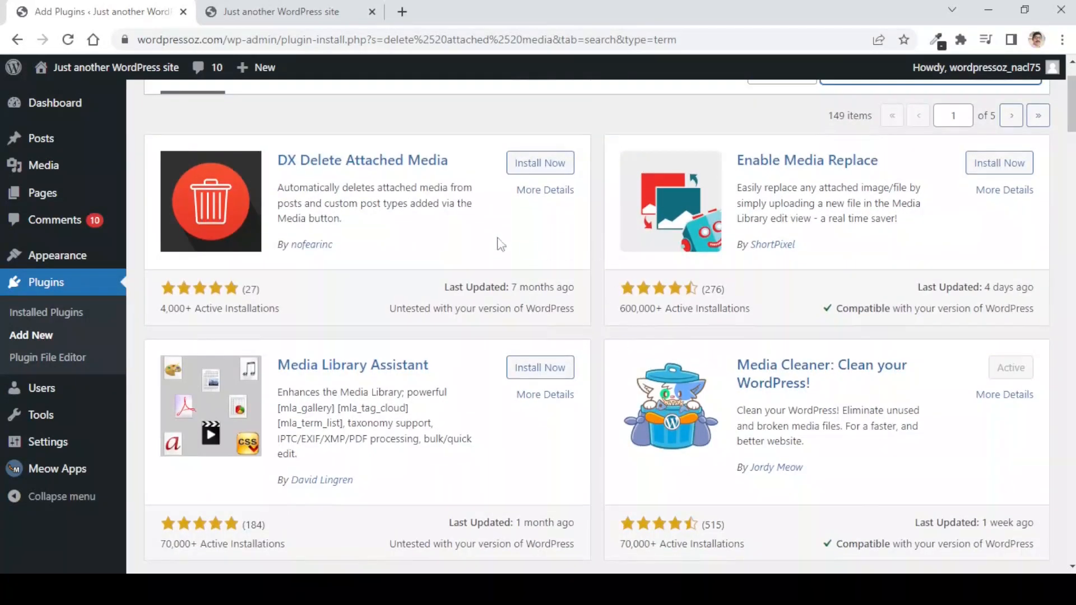
{"action": "mouse_move", "coordinate": [284, 180]}
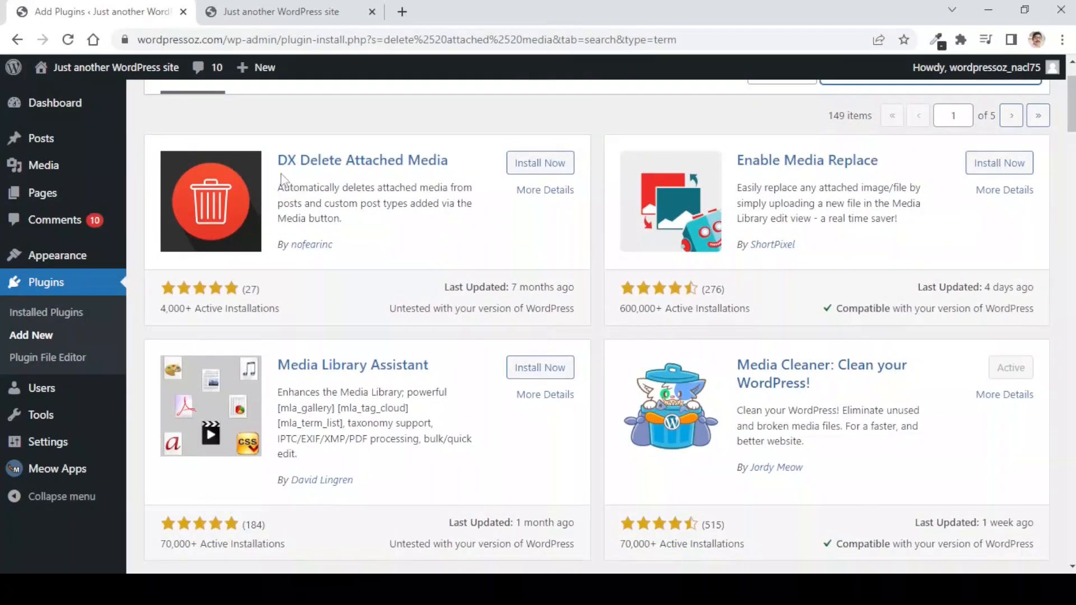
{"action": "mouse_move", "coordinate": [386, 180]}
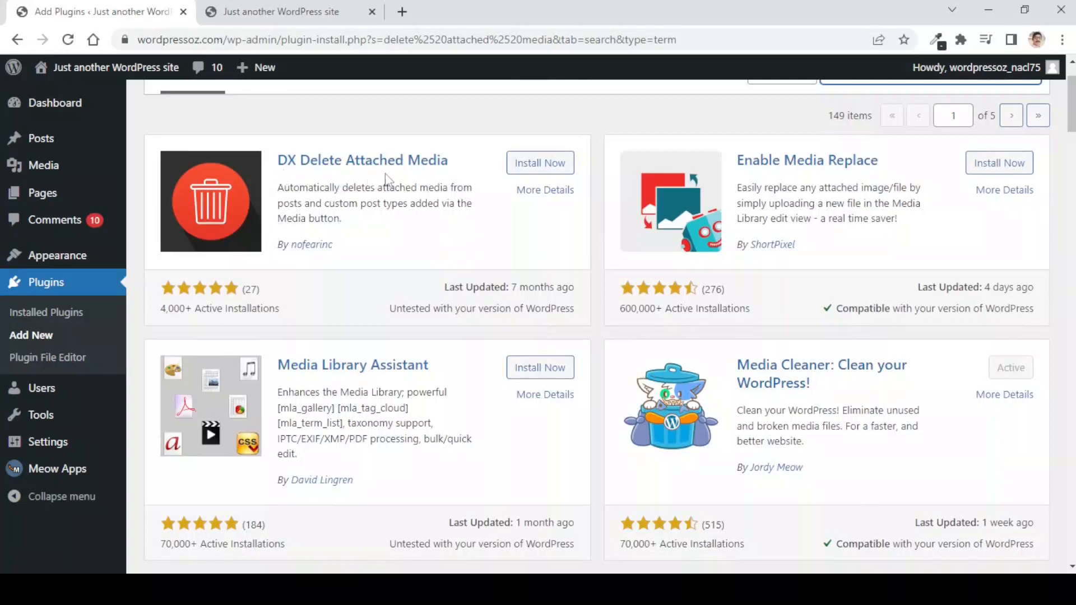
{"action": "mouse_move", "coordinate": [418, 257]}
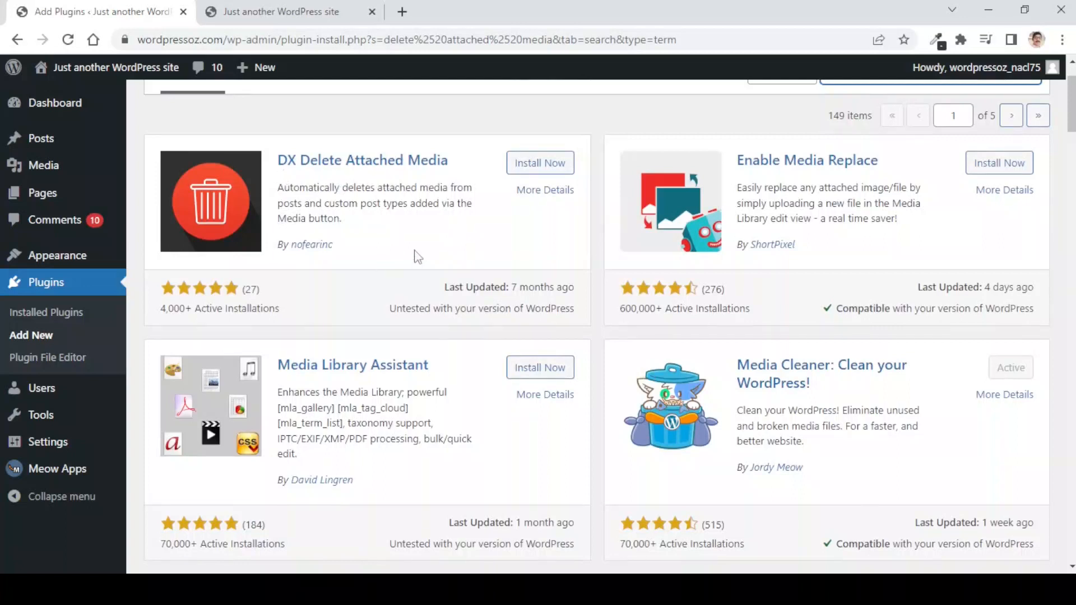
{"action": "left_click", "coordinate": [539, 163]}
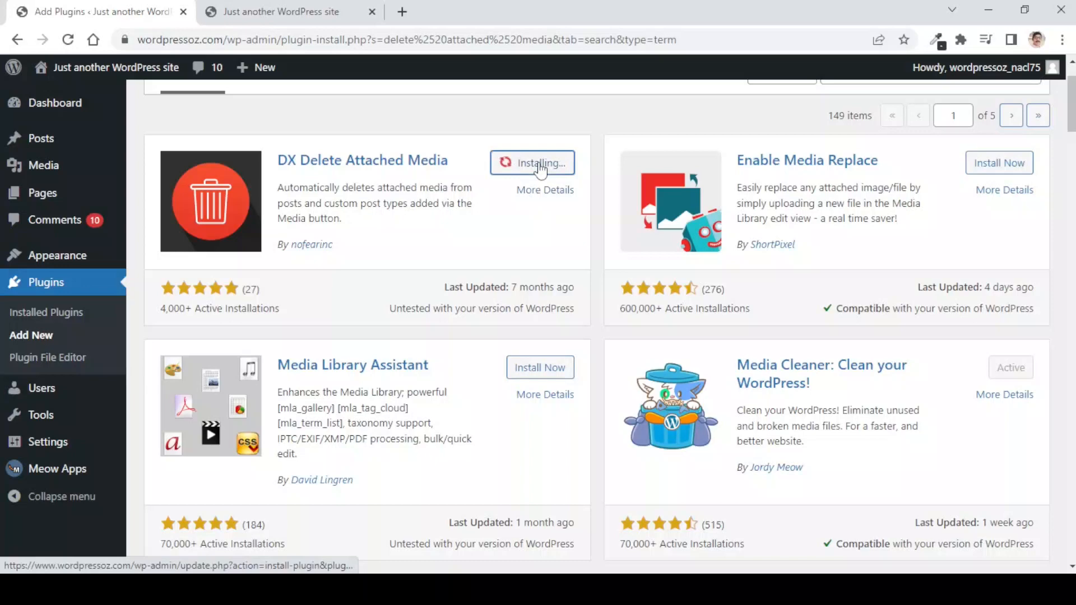
Activate the DX Delete Attached Media plugin and close the extra site tab.
{"action": "scroll", "scroll_direction": "up", "scroll_amount": 3}
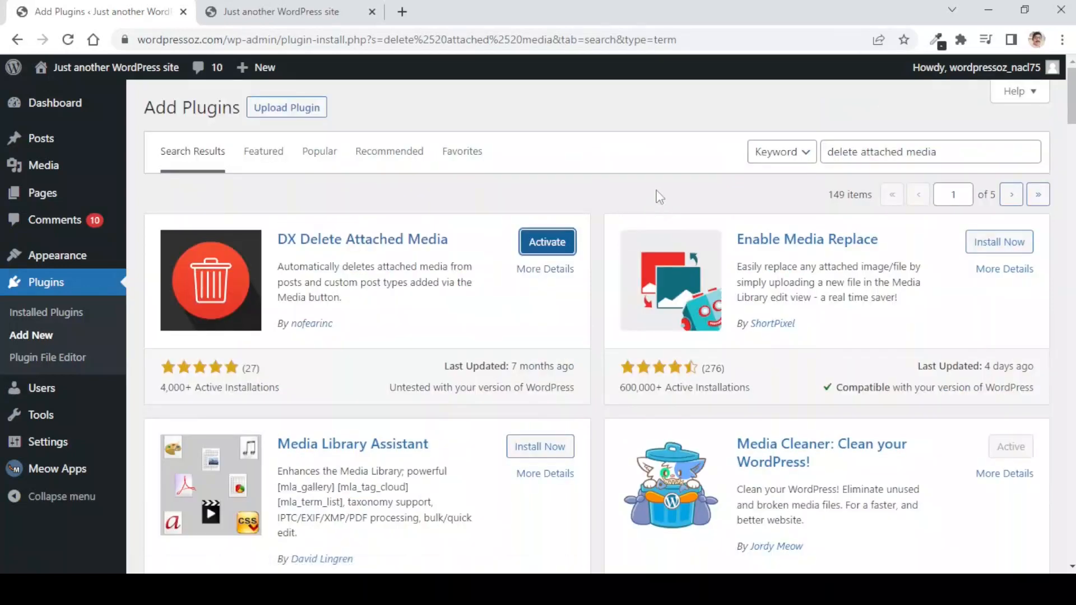
{"action": "mouse_move", "coordinate": [477, 318]}
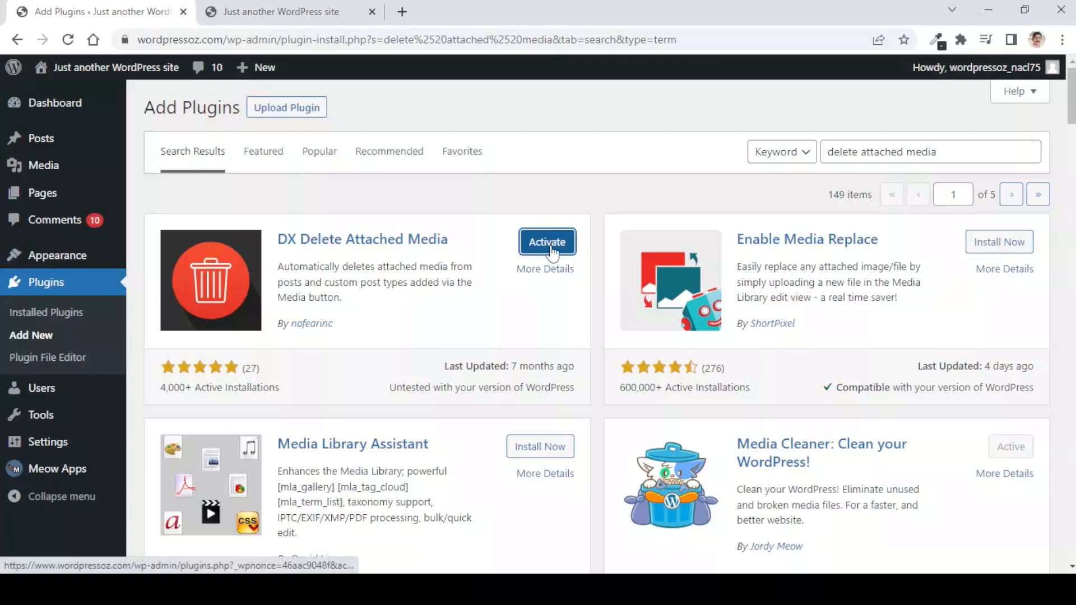
{"action": "left_click", "coordinate": [547, 241]}
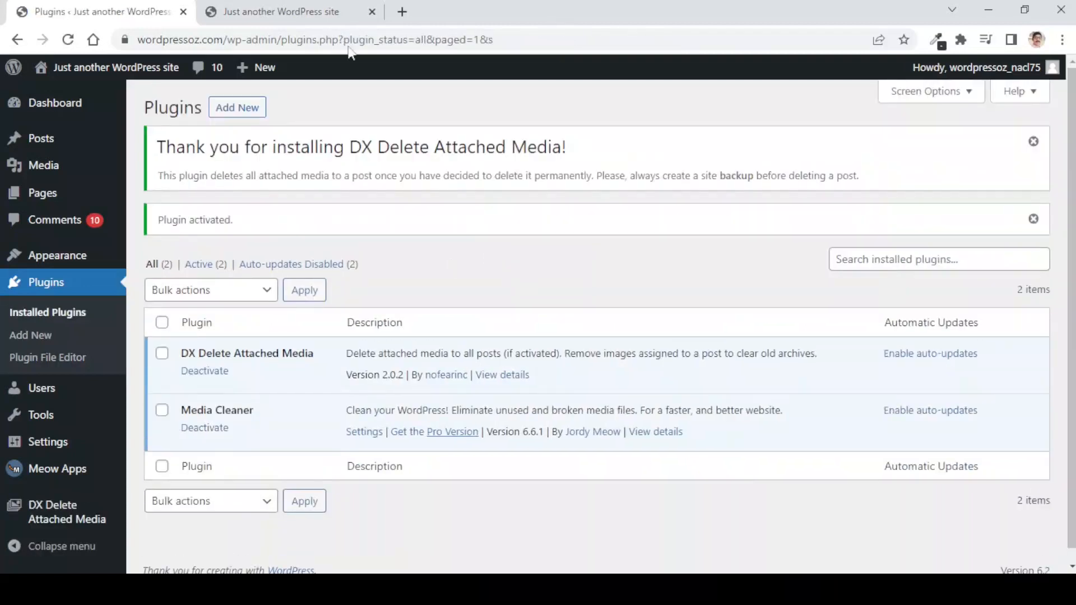
{"action": "mouse_move", "coordinate": [373, 12]}
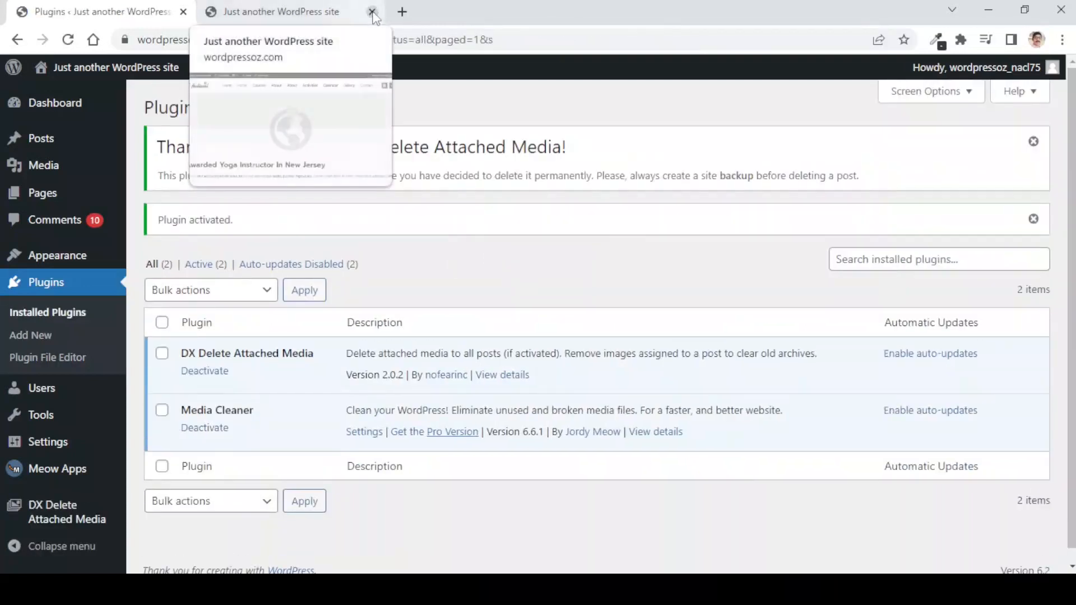
{"action": "left_click", "coordinate": [373, 12]}
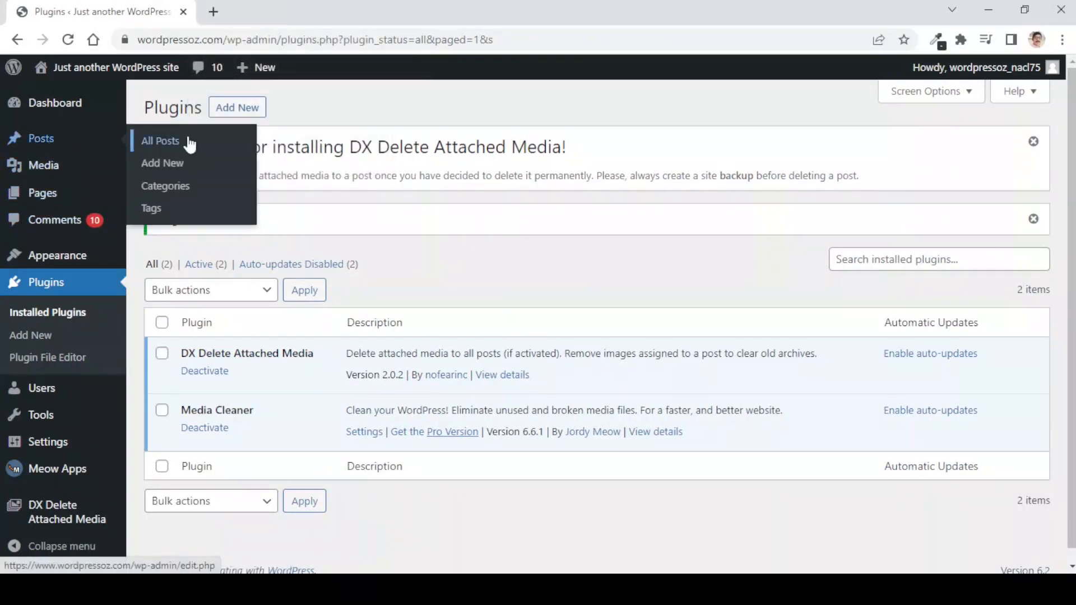
{"action": "mouse_move", "coordinate": [168, 144]}
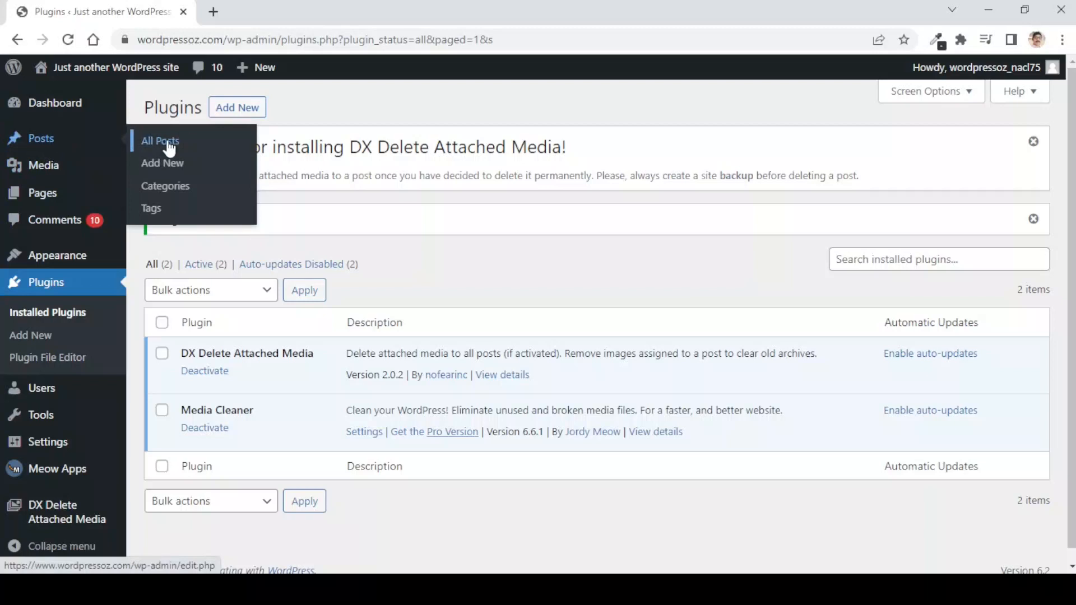
Create a new post titled 'Test Post' and publish it.
{"action": "left_click", "coordinate": [159, 141]}
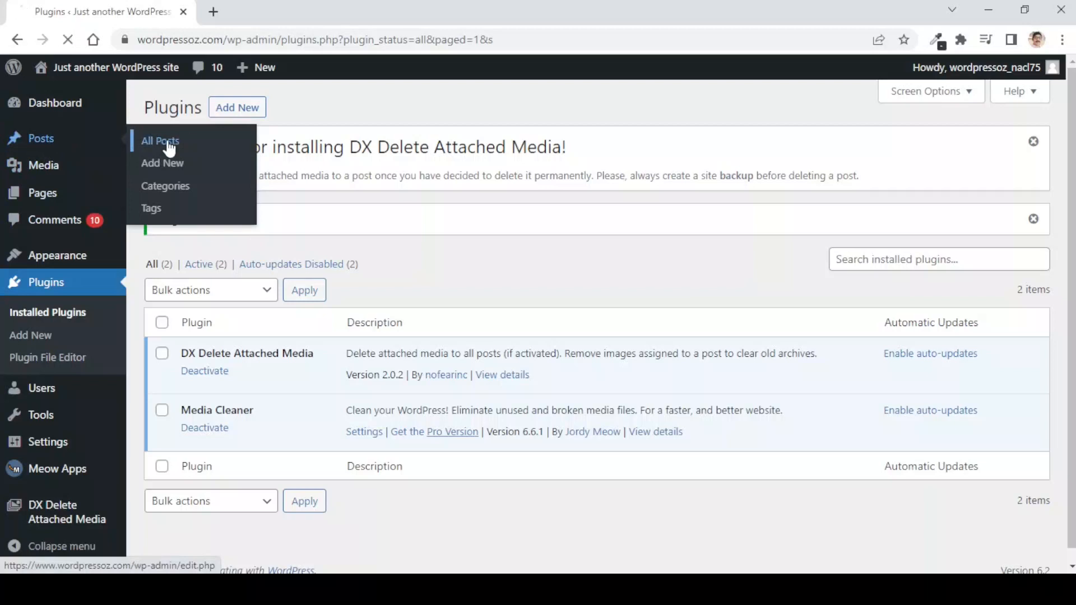
{"action": "left_click", "coordinate": [159, 141]}
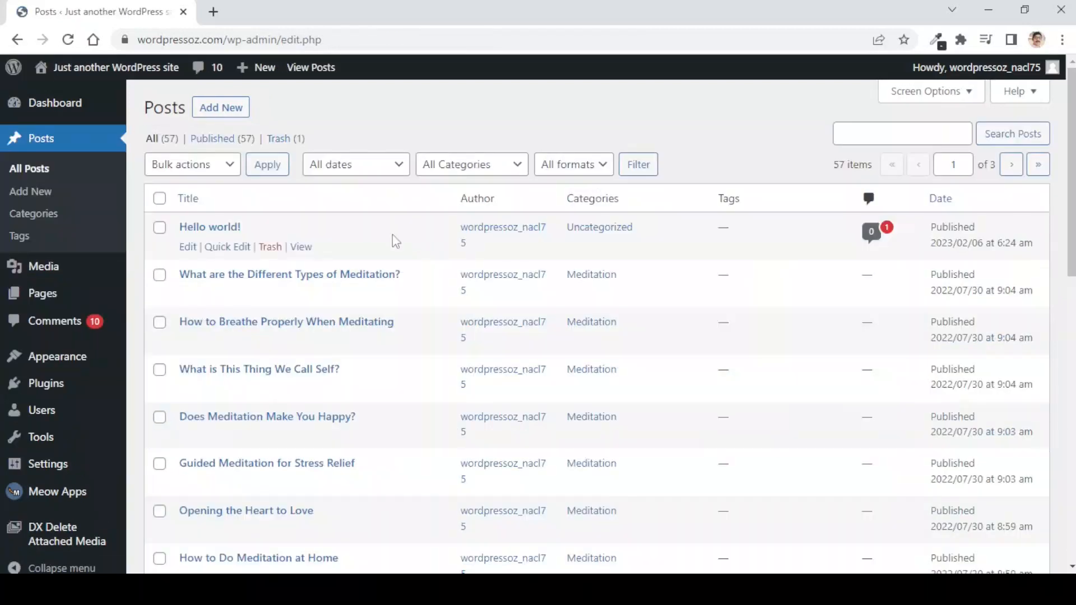
{"action": "left_click", "coordinate": [220, 107]}
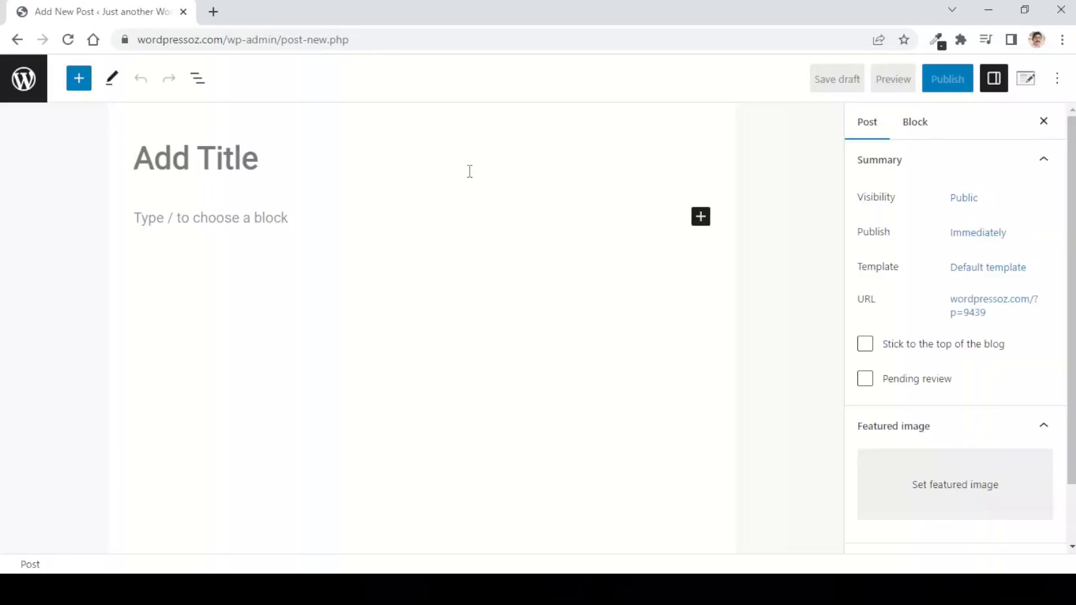
{"action": "type", "text": "Test"}
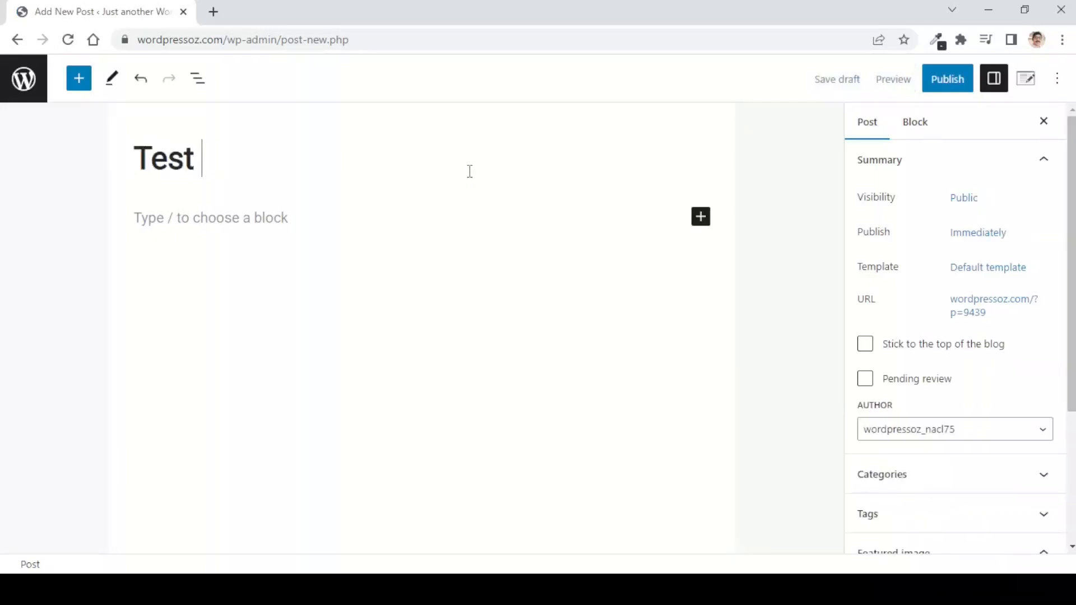
{"action": "type", "text": "Post"}
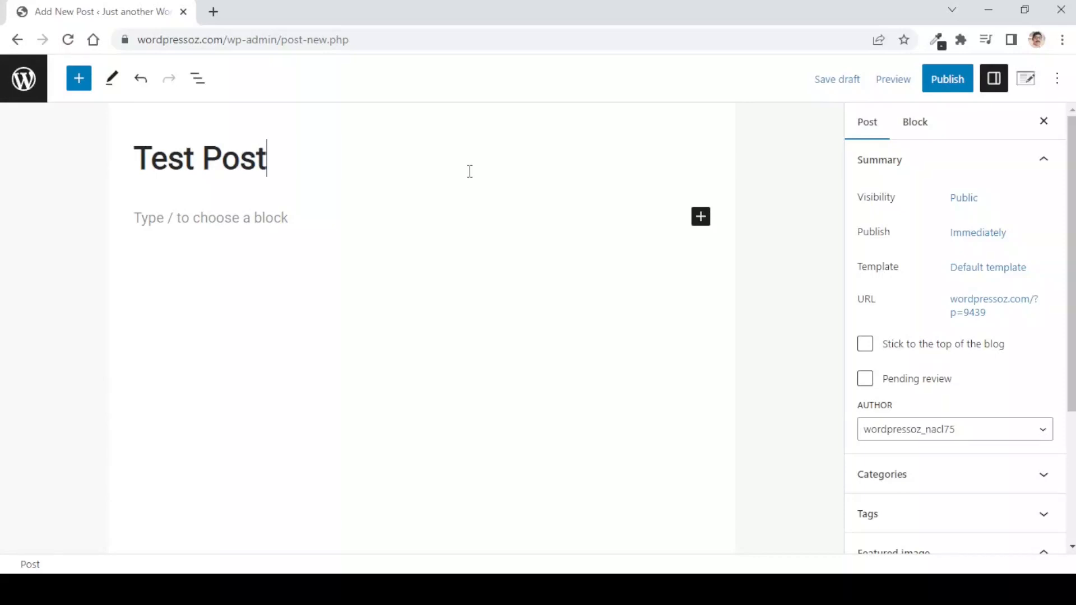
{"action": "left_click", "coordinate": [946, 78]}
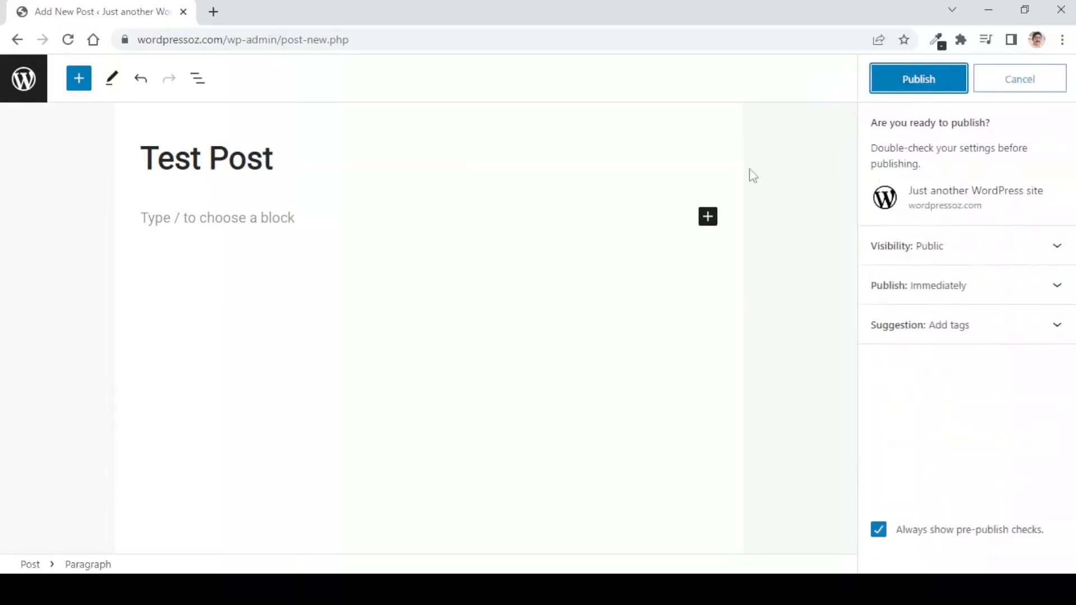
{"action": "left_click", "coordinate": [918, 78]}
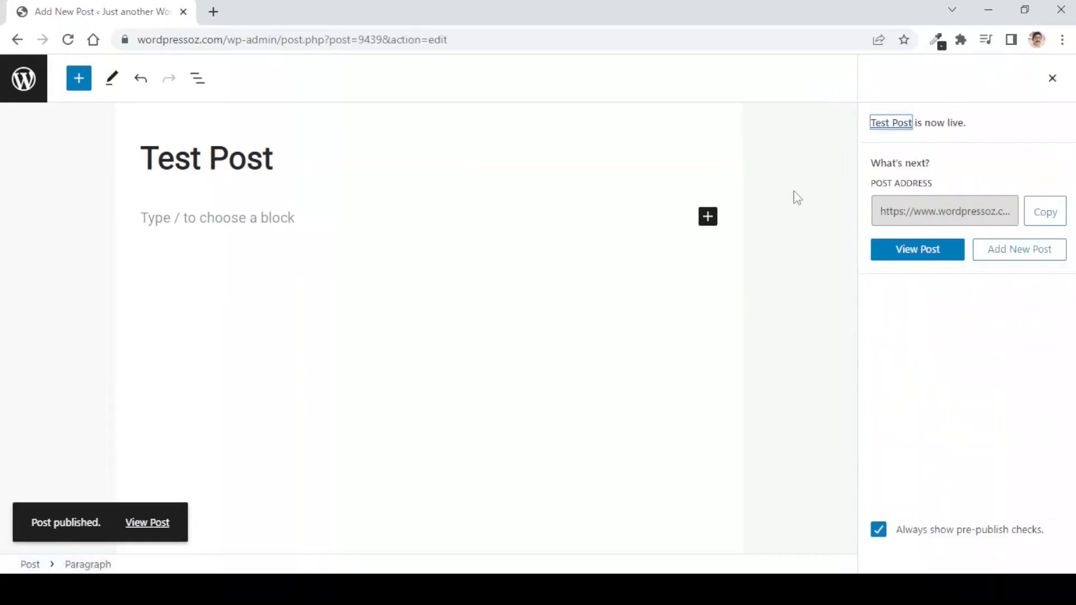
{"action": "mouse_move", "coordinate": [707, 217]}
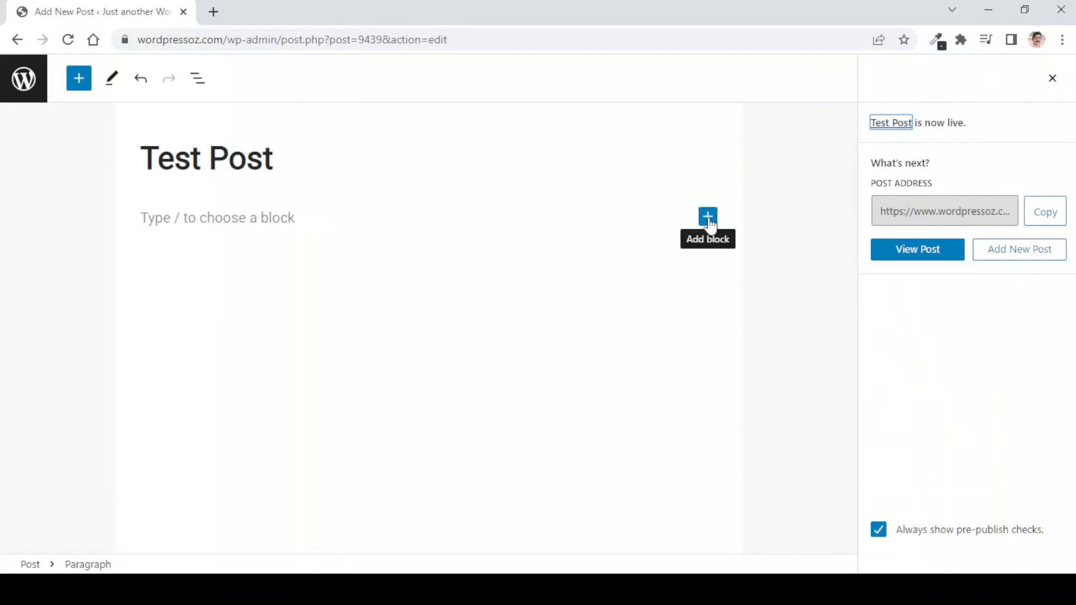
Add an Image block with the uploaded Learn With Prakash file, update the post, and view it.
{"action": "left_click", "coordinate": [707, 217]}
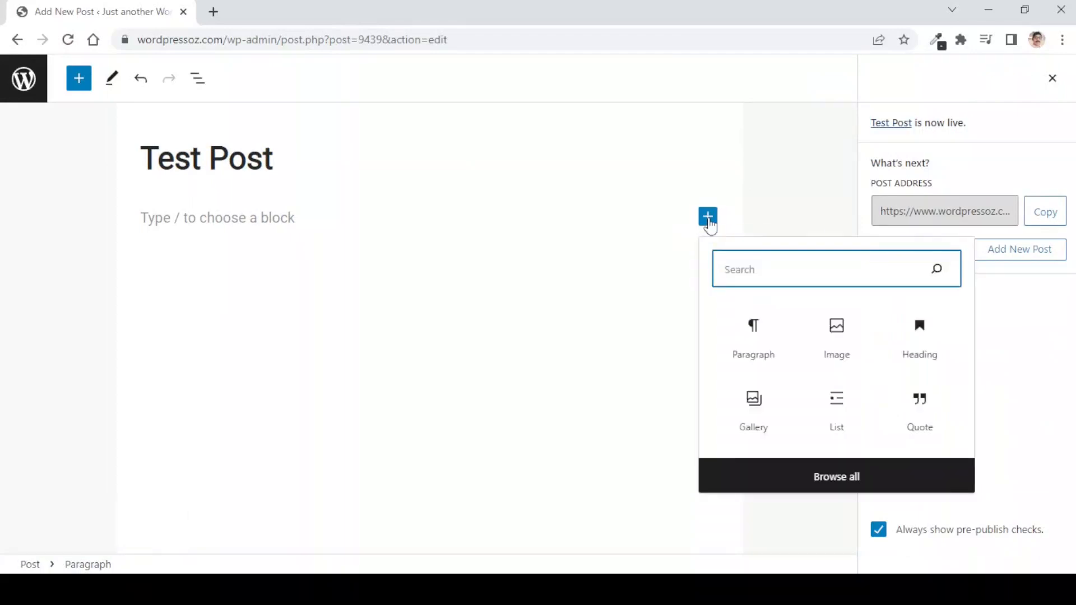
{"action": "left_click", "coordinate": [837, 337]}
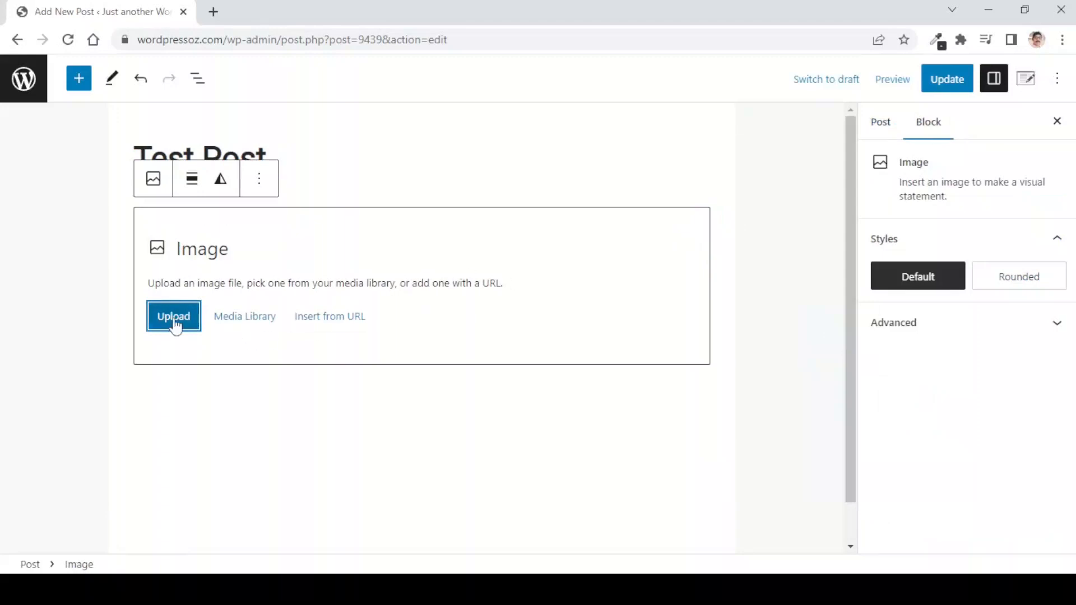
{"action": "left_click", "coordinate": [173, 316]}
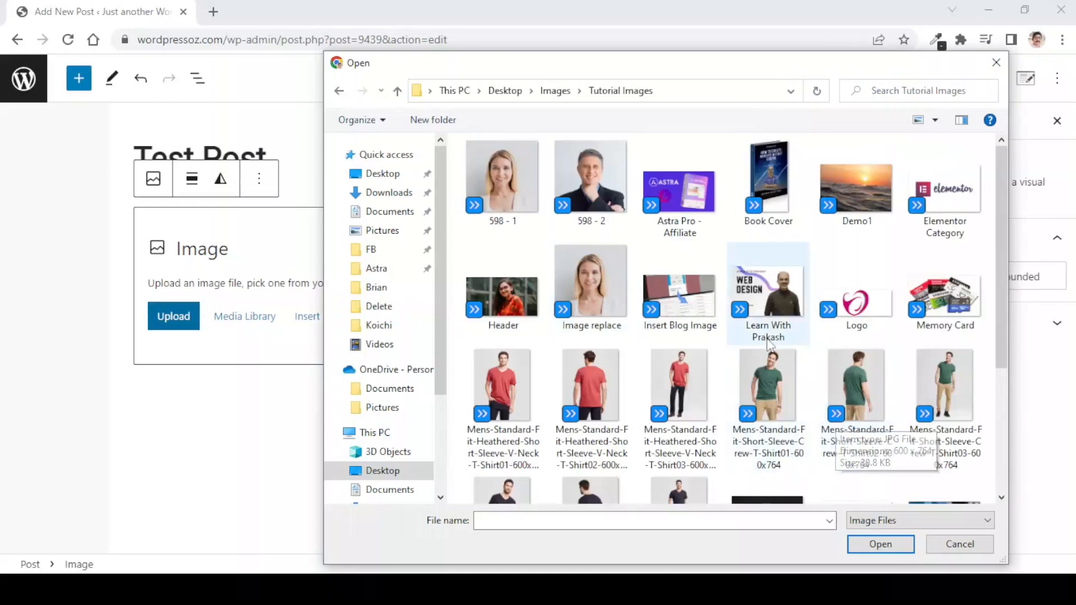
{"action": "left_click", "coordinate": [959, 543]}
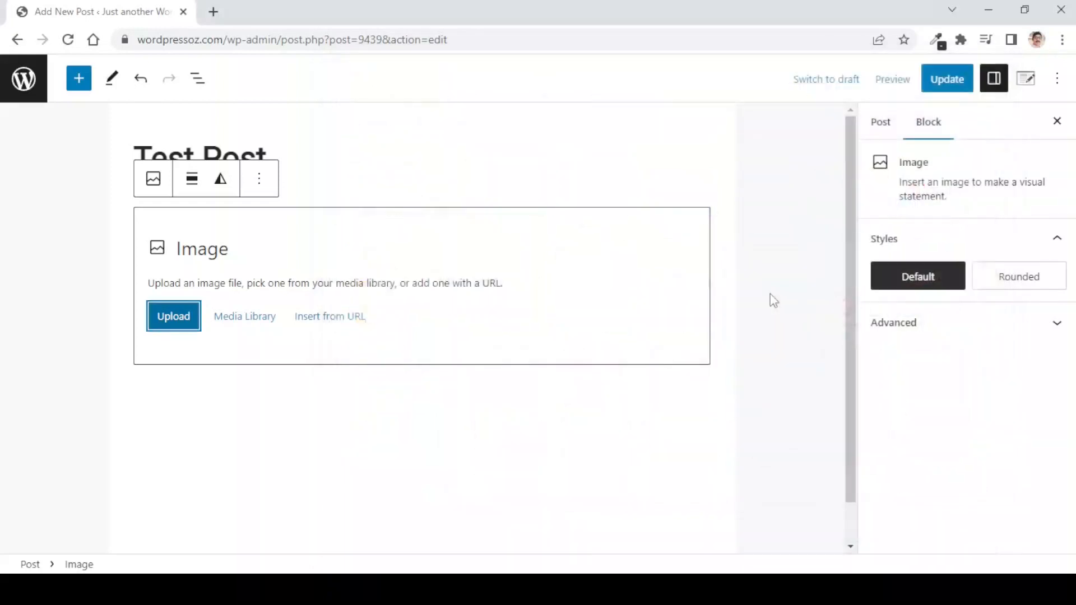
{"action": "left_click", "coordinate": [173, 316]}
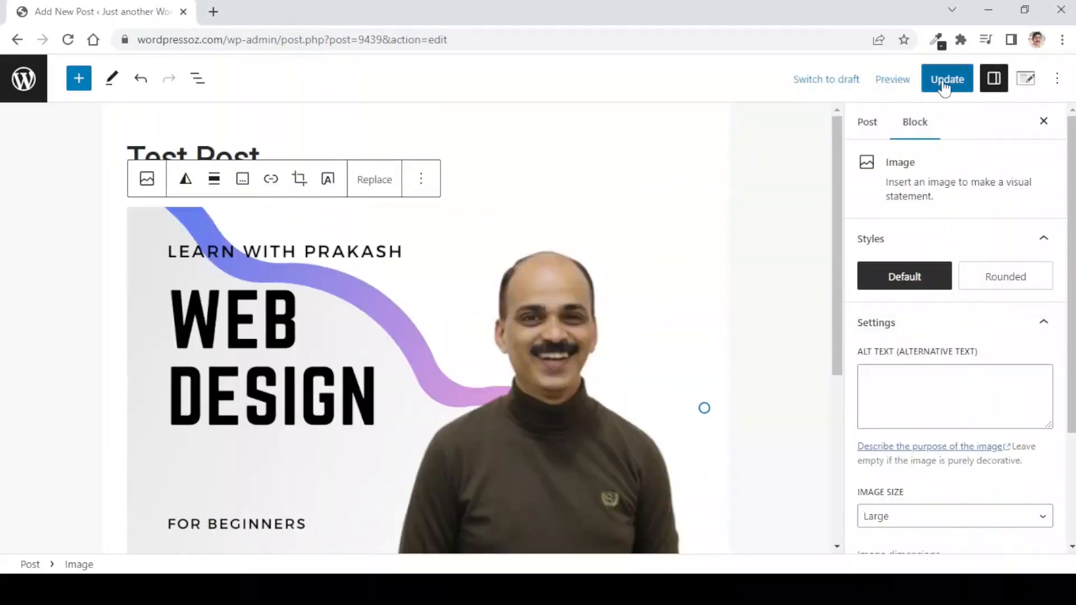
{"action": "left_click", "coordinate": [947, 78]}
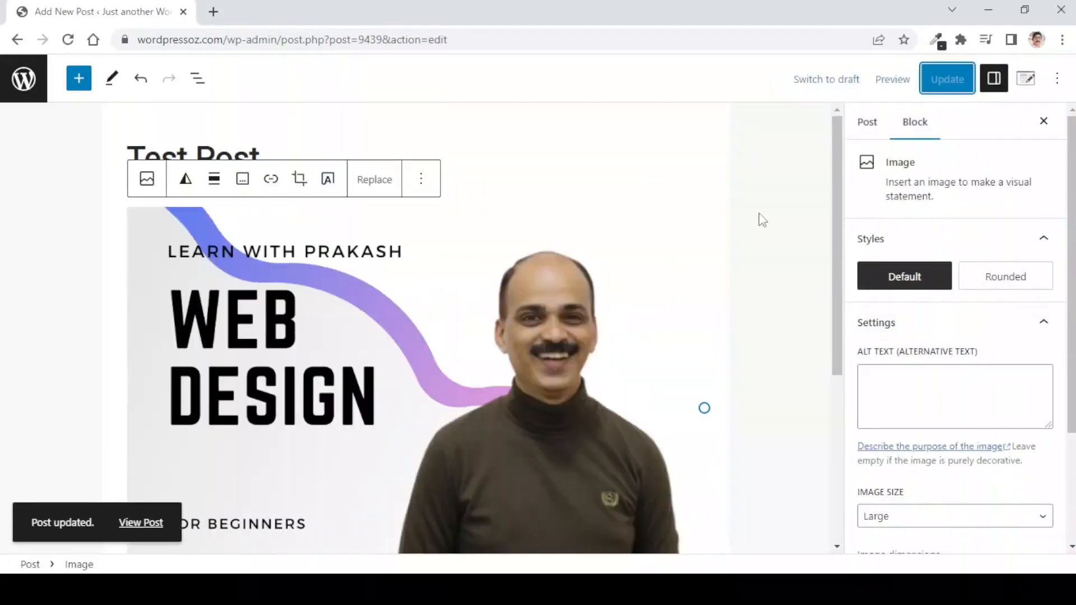
{"action": "mouse_move", "coordinate": [141, 523]}
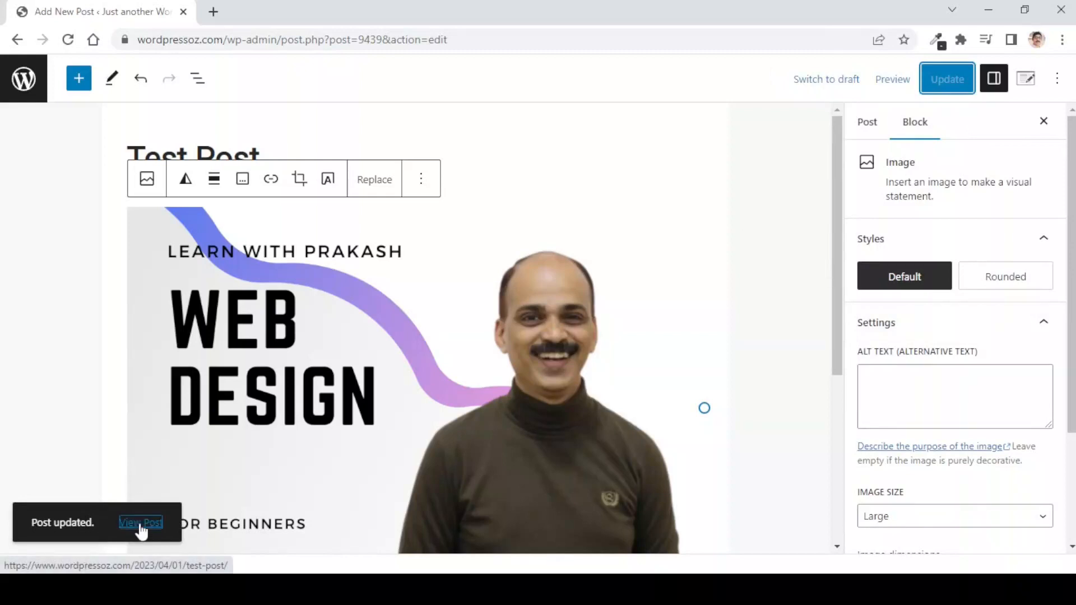
{"action": "left_click", "coordinate": [140, 522]}
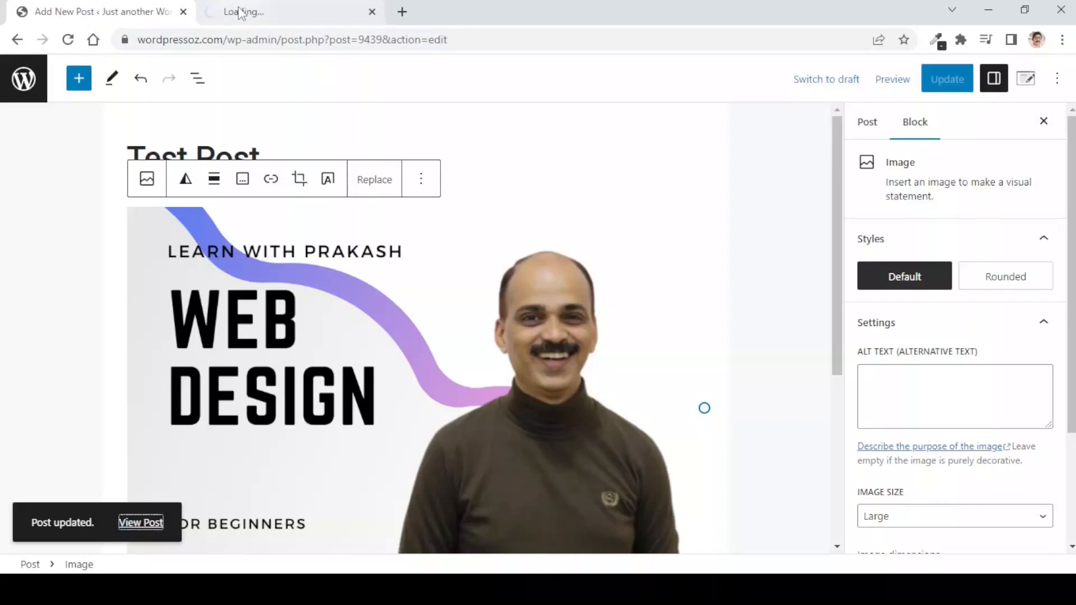
View the live Test Post with its Web Design banner, then return to the editor tab.
{"action": "left_click", "coordinate": [140, 522]}
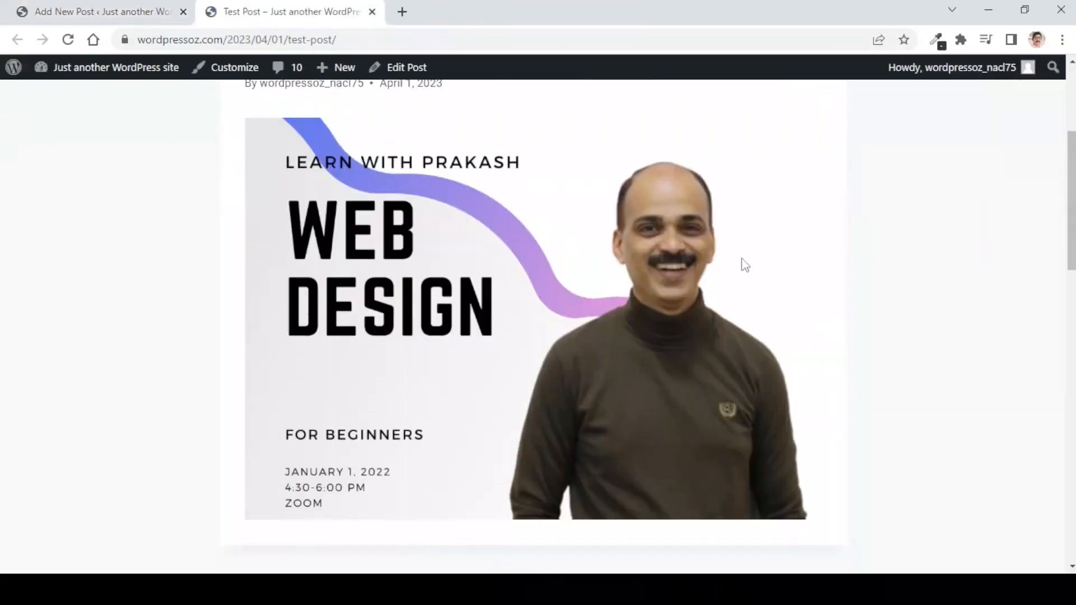
{"action": "scroll", "scroll_direction": "up", "scroll_amount": 3}
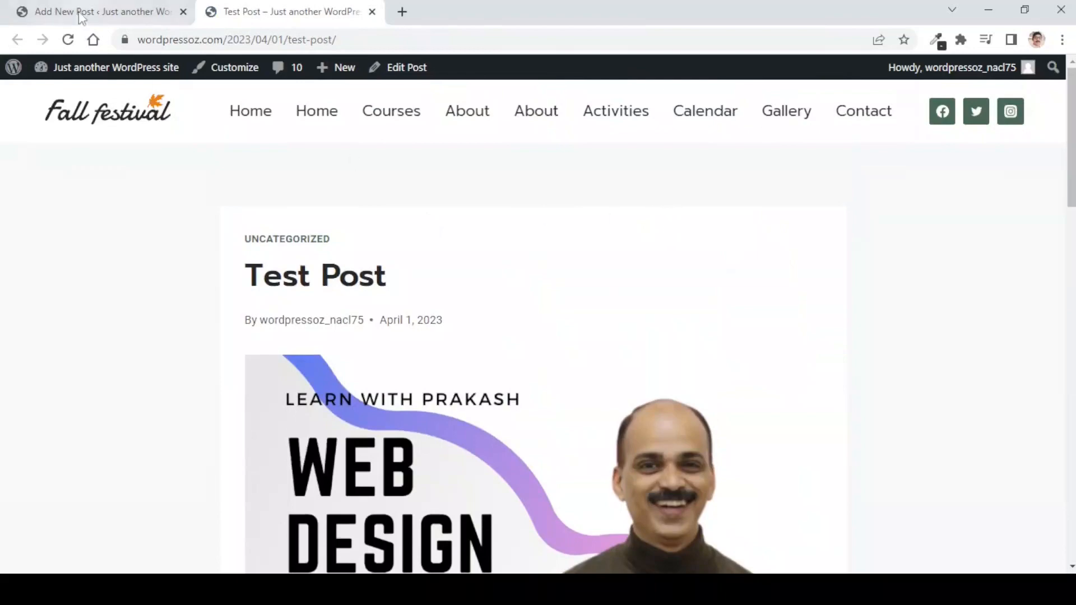
{"action": "left_click", "coordinate": [100, 12]}
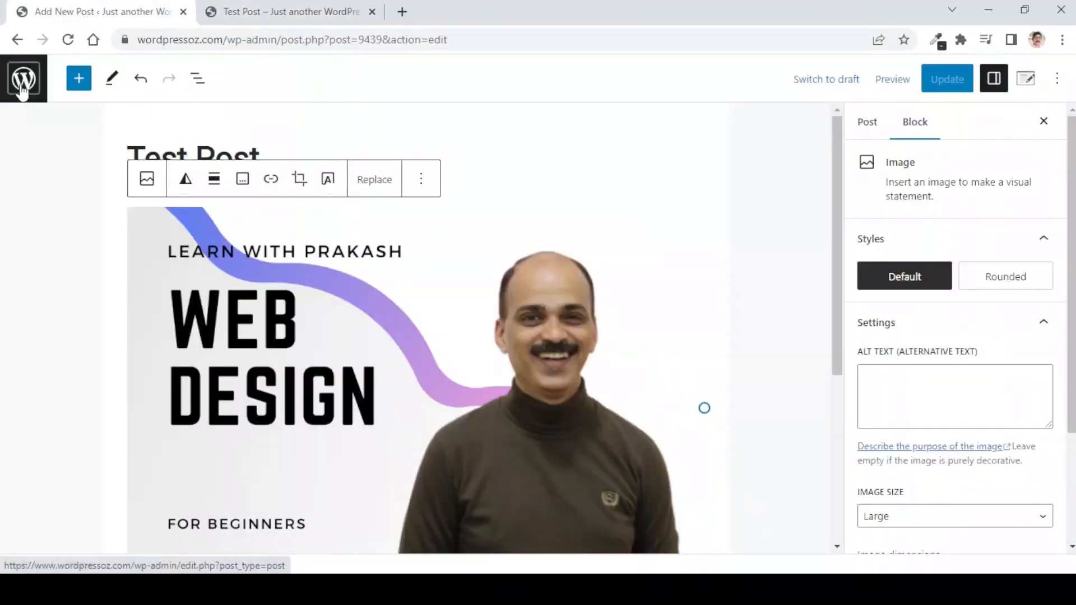
Open the Media Library and check Learn-With-Prakash.png is uploaded to Test Post.
{"action": "left_click", "coordinate": [22, 79]}
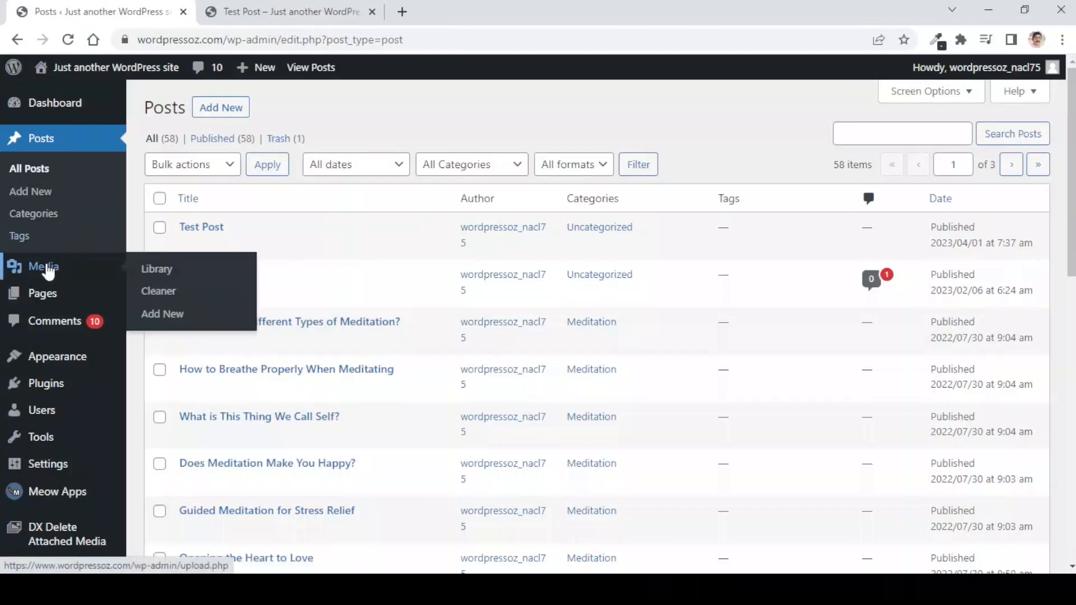
{"action": "left_click", "coordinate": [156, 269]}
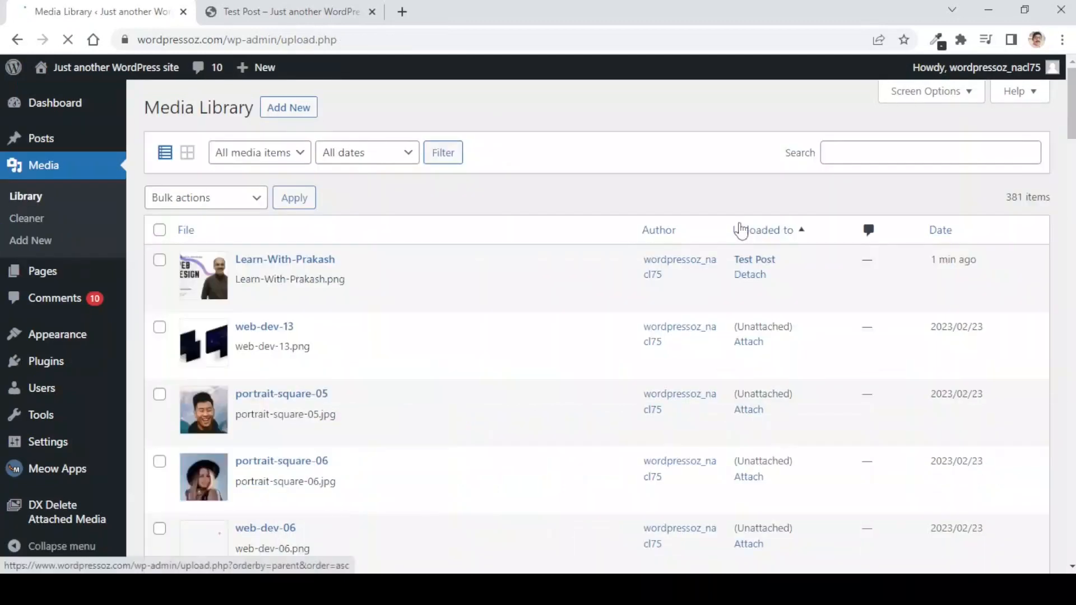
{"action": "mouse_move", "coordinate": [298, 319]}
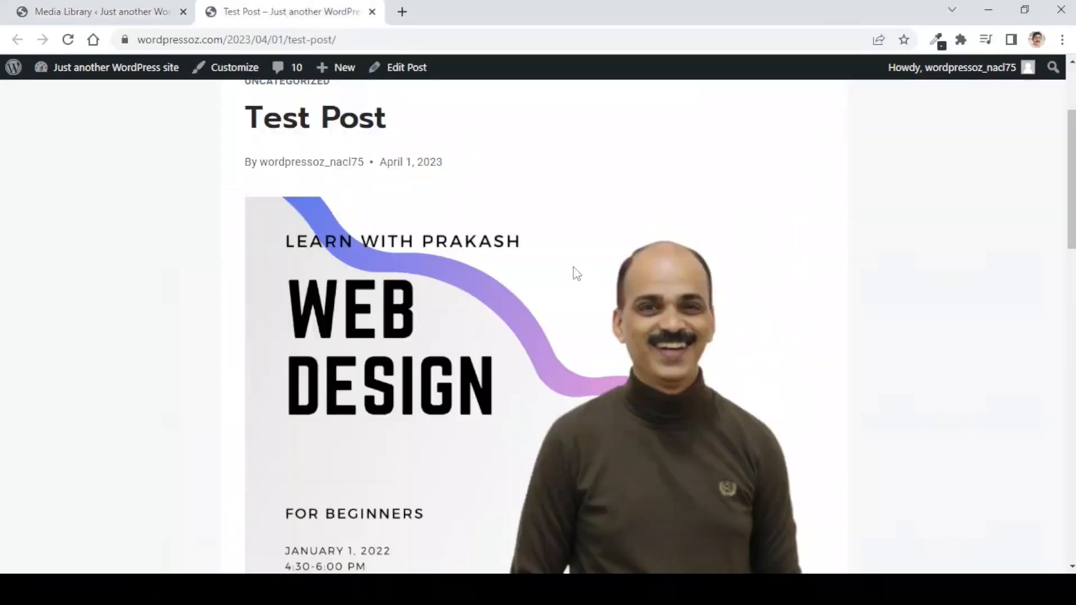
{"action": "scroll", "scroll_direction": "up", "scroll_amount": 3}
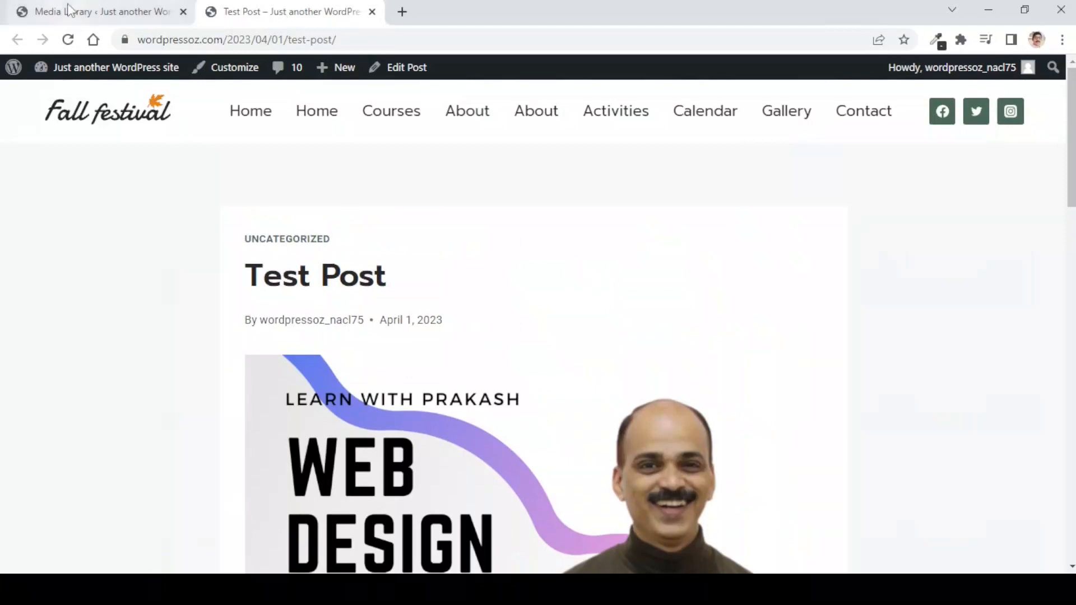
{"action": "left_click", "coordinate": [100, 12]}
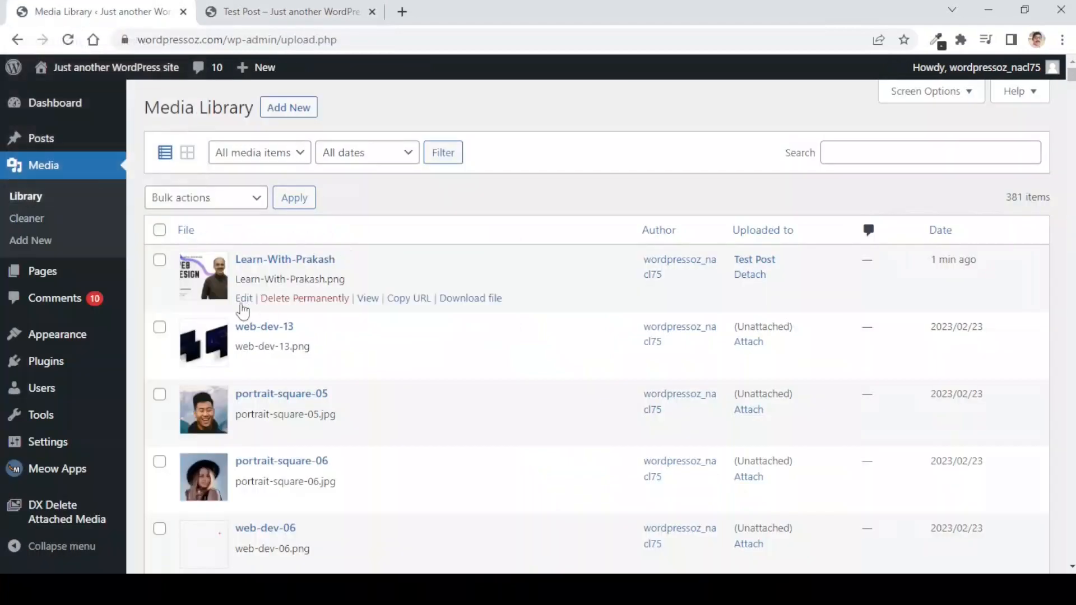
{"action": "mouse_move", "coordinate": [574, 270]}
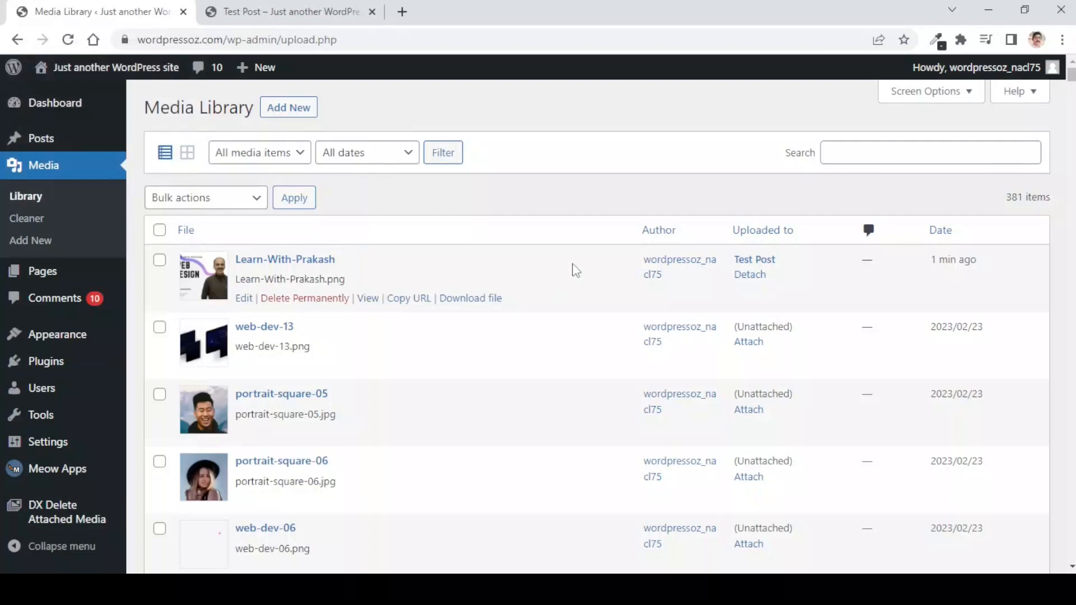
{"action": "mouse_move", "coordinate": [513, 198]}
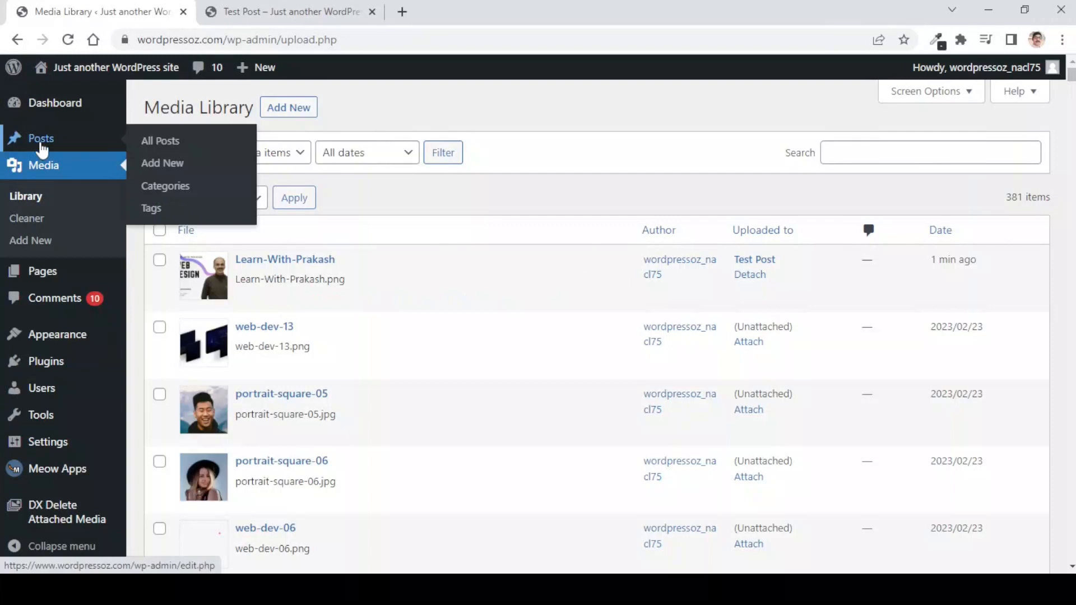
Open All Posts in a new tab and move Test Post to the trash.
{"action": "right_click", "coordinate": [159, 141]}
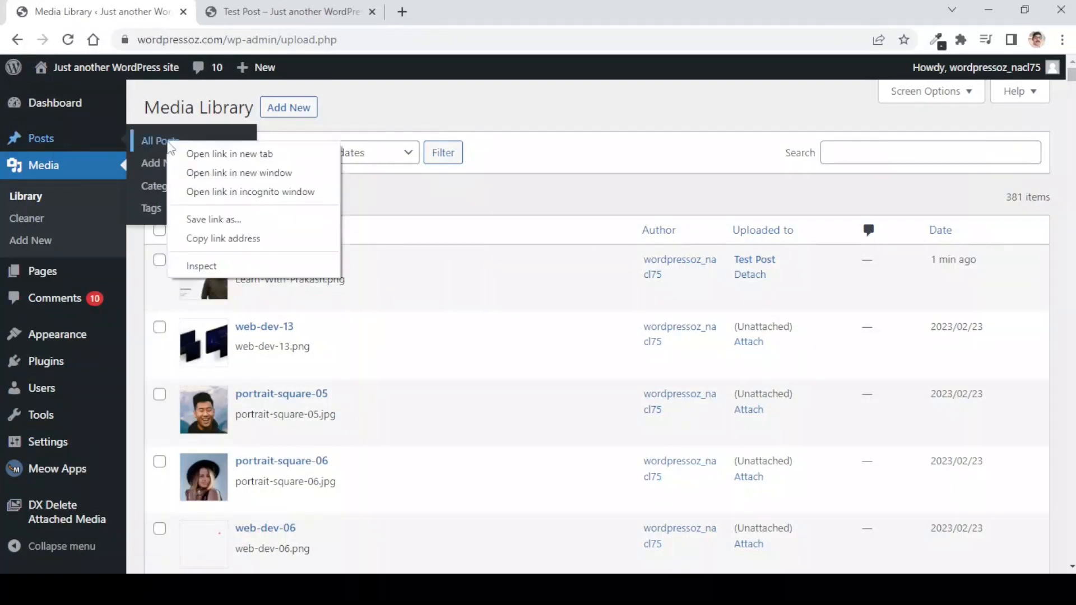
{"action": "left_click", "coordinate": [229, 153]}
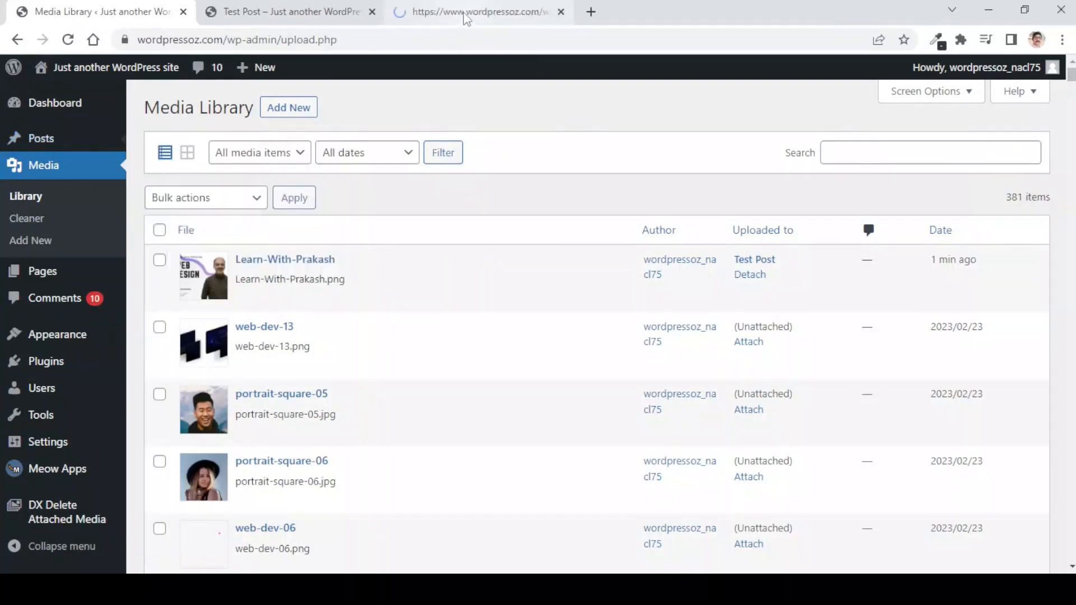
{"action": "left_click", "coordinate": [41, 138]}
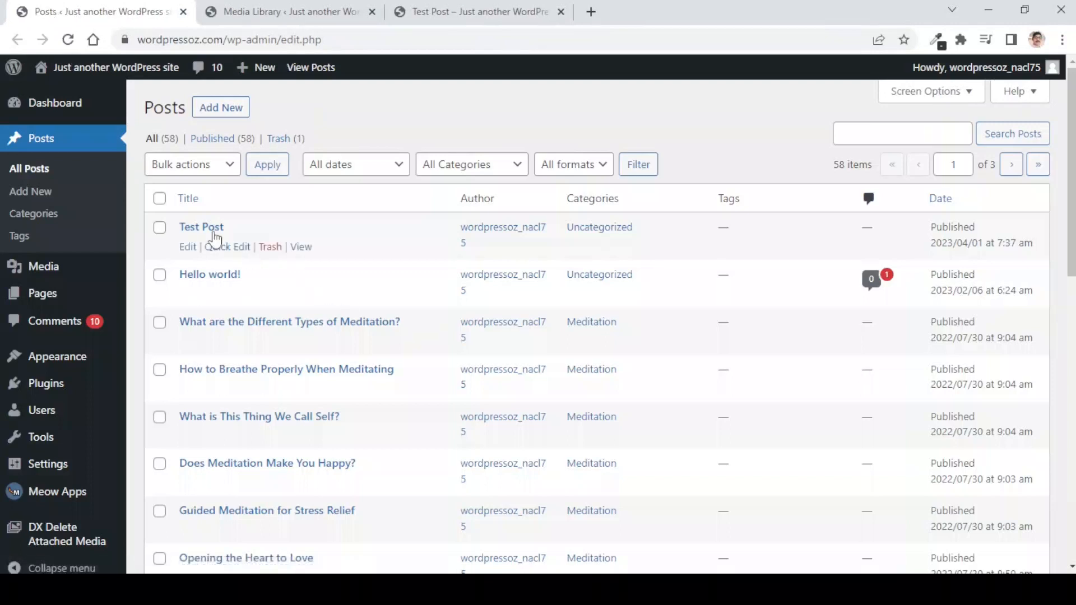
{"action": "mouse_move", "coordinate": [270, 247]}
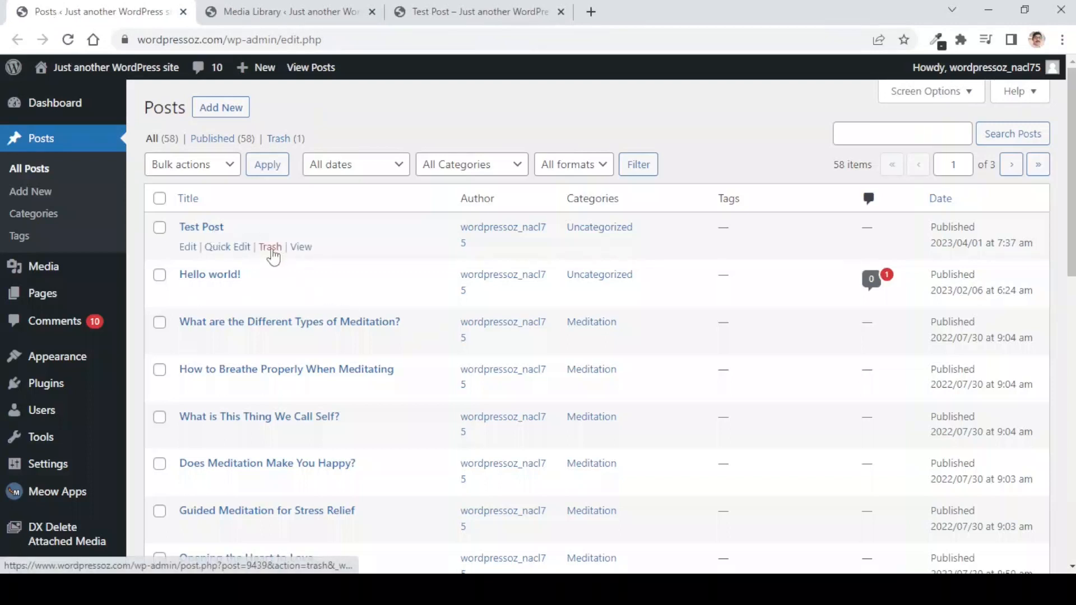
{"action": "mouse_move", "coordinate": [270, 247]}
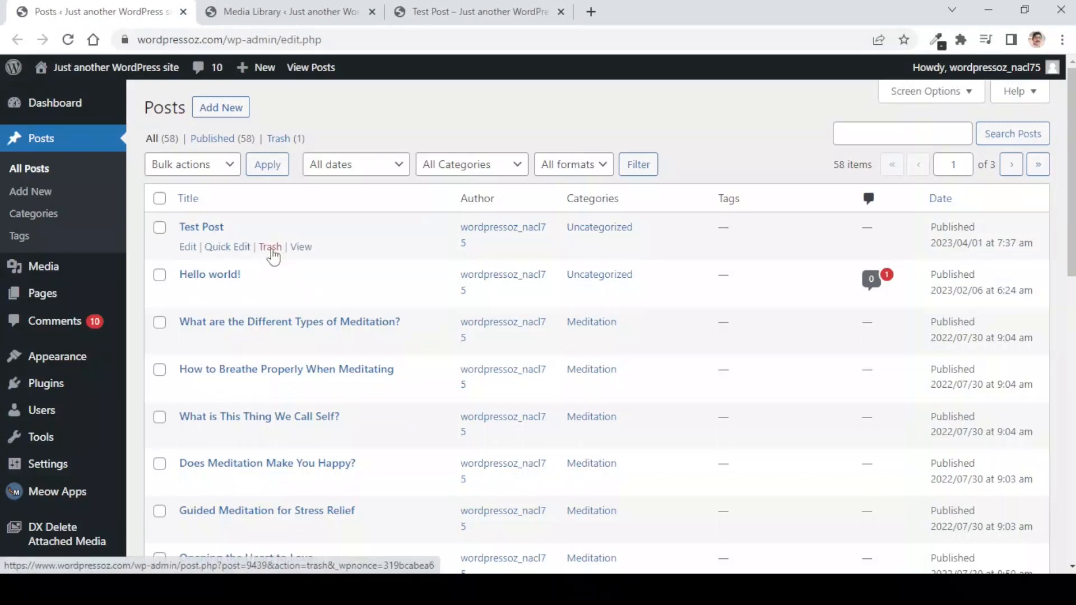
{"action": "left_click", "coordinate": [270, 246]}
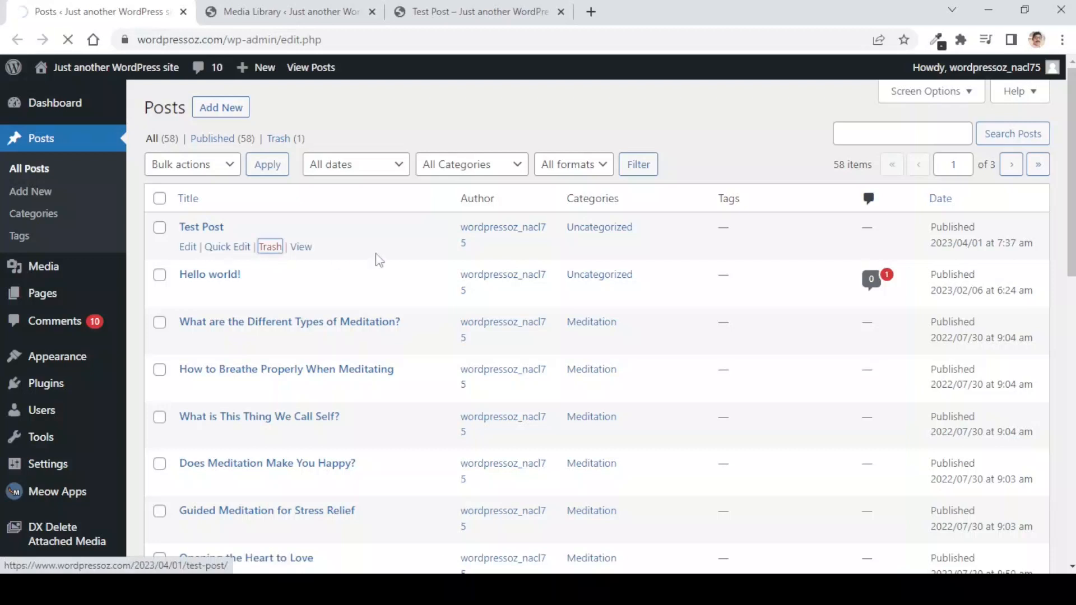
{"action": "left_click", "coordinate": [270, 246]}
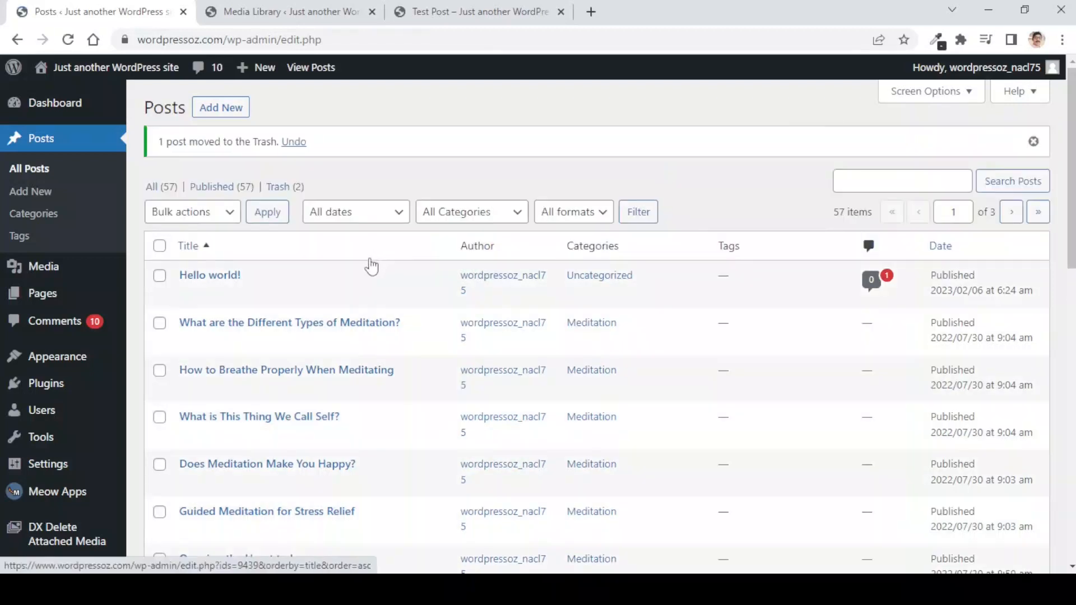
Reload Test Post's public page to confirm it shows Page Can't Be Found.
{"action": "left_click", "coordinate": [43, 266]}
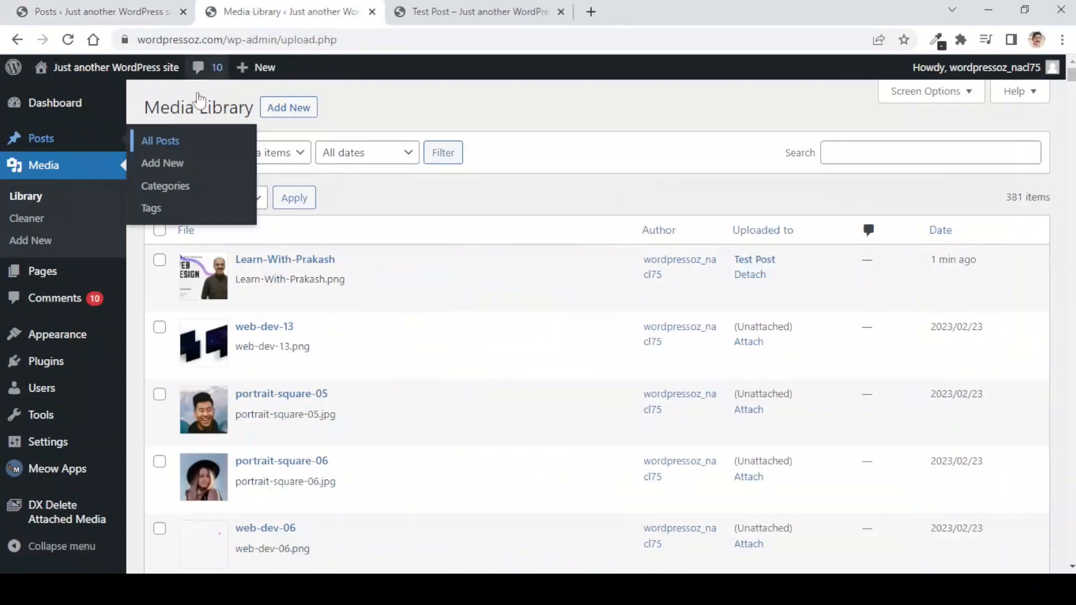
{"action": "left_click", "coordinate": [477, 12]}
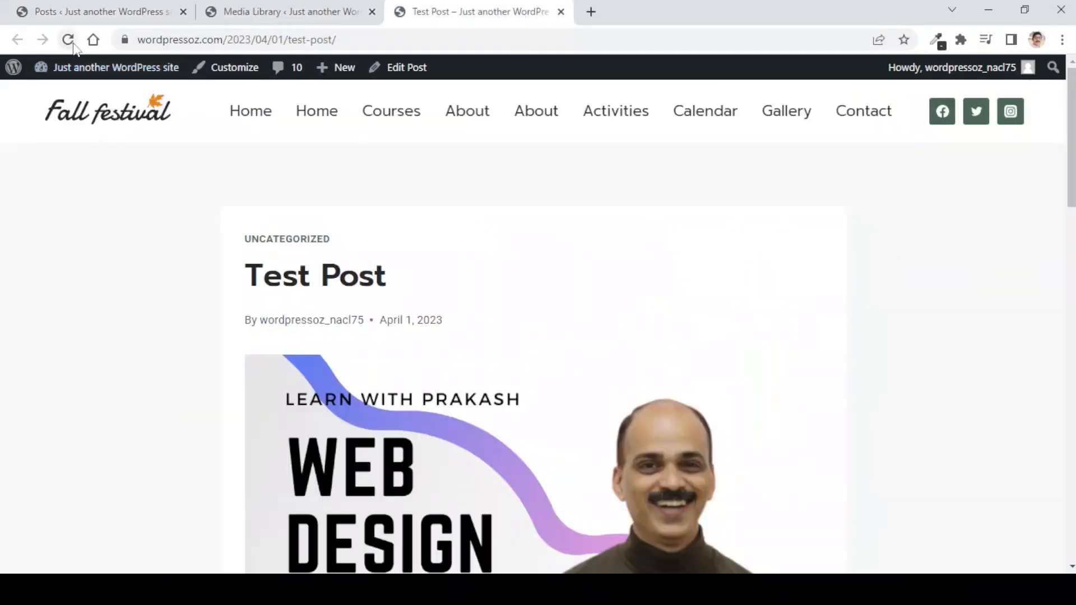
{"action": "left_click", "coordinate": [68, 39]}
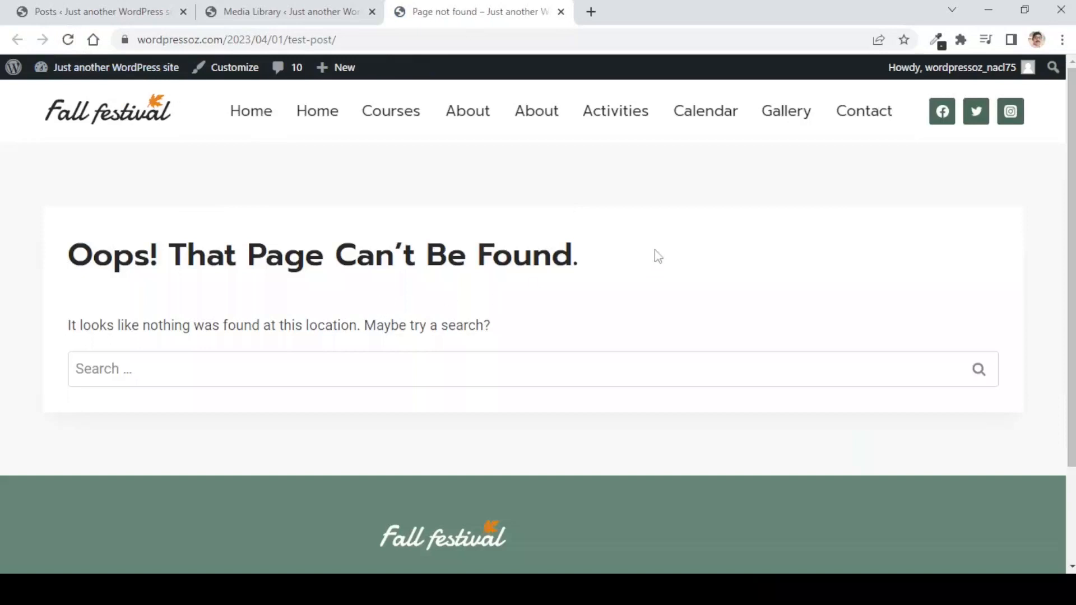
Reload the Media Library to confirm the image remains, then open the posts Trash (2) view.
{"action": "left_click", "coordinate": [288, 11]}
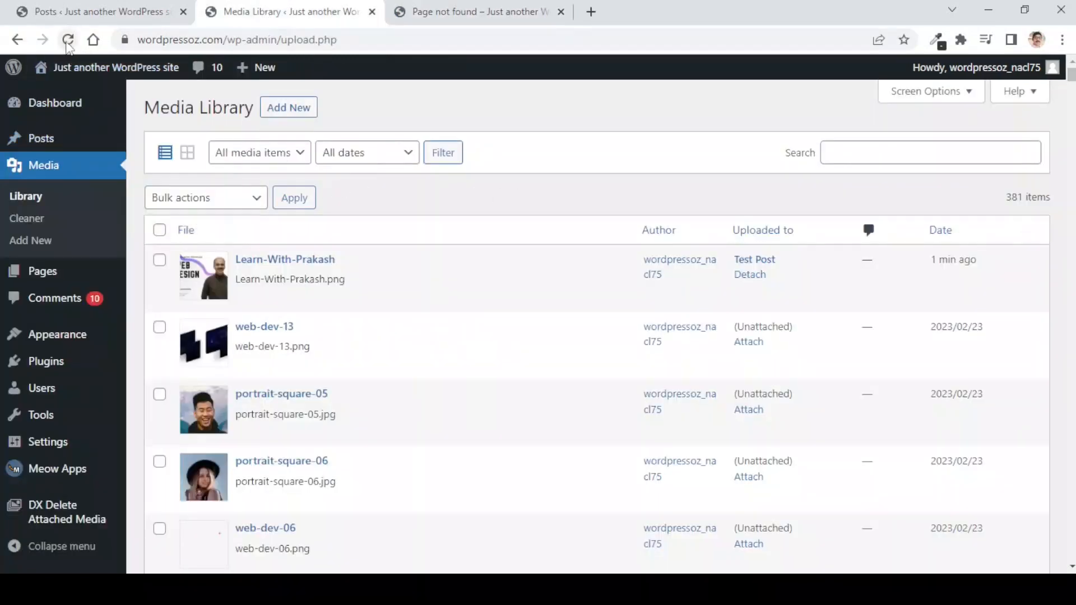
{"action": "left_click", "coordinate": [67, 39]}
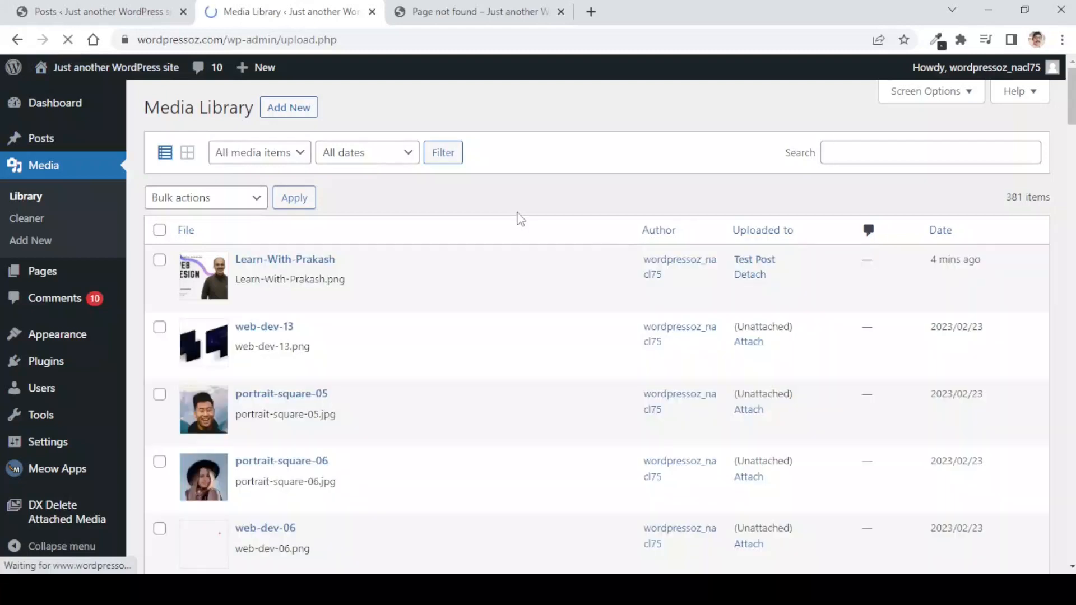
{"action": "mouse_move", "coordinate": [516, 240]}
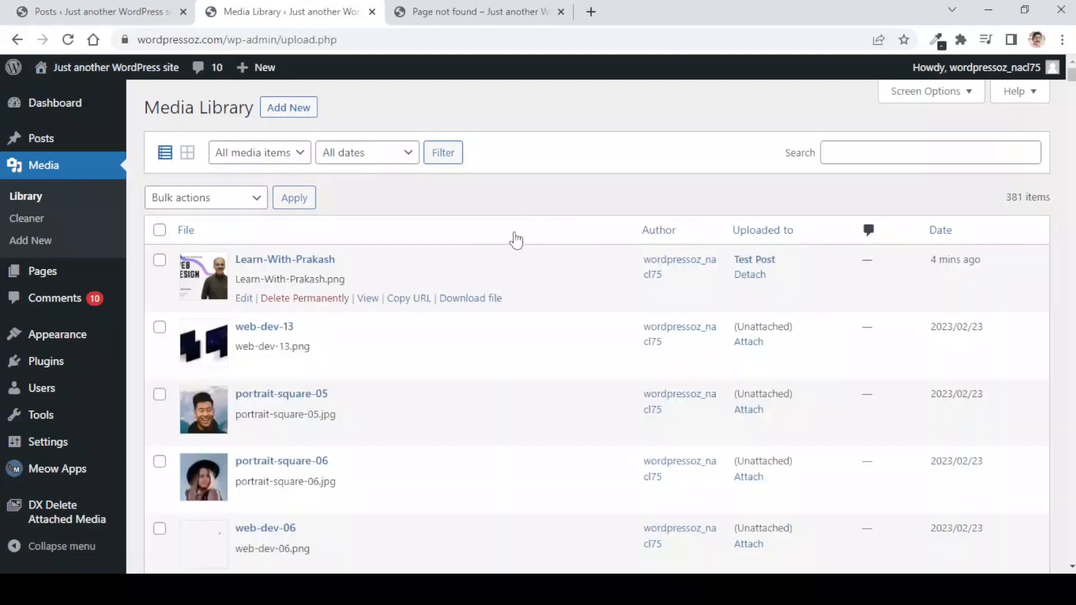
{"action": "left_click", "coordinate": [40, 137]}
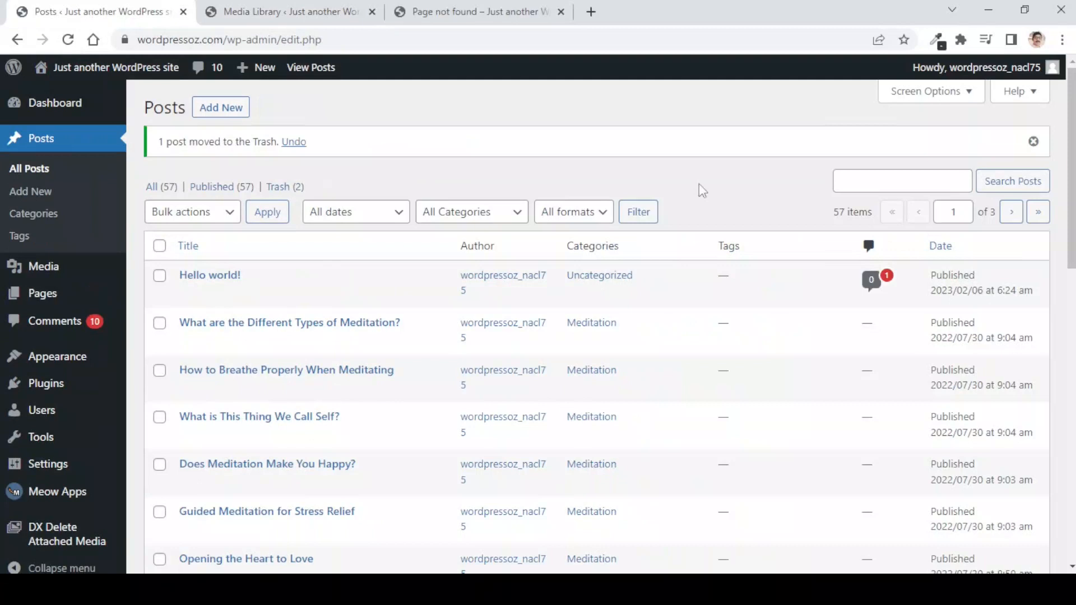
{"action": "left_click", "coordinate": [284, 186]}
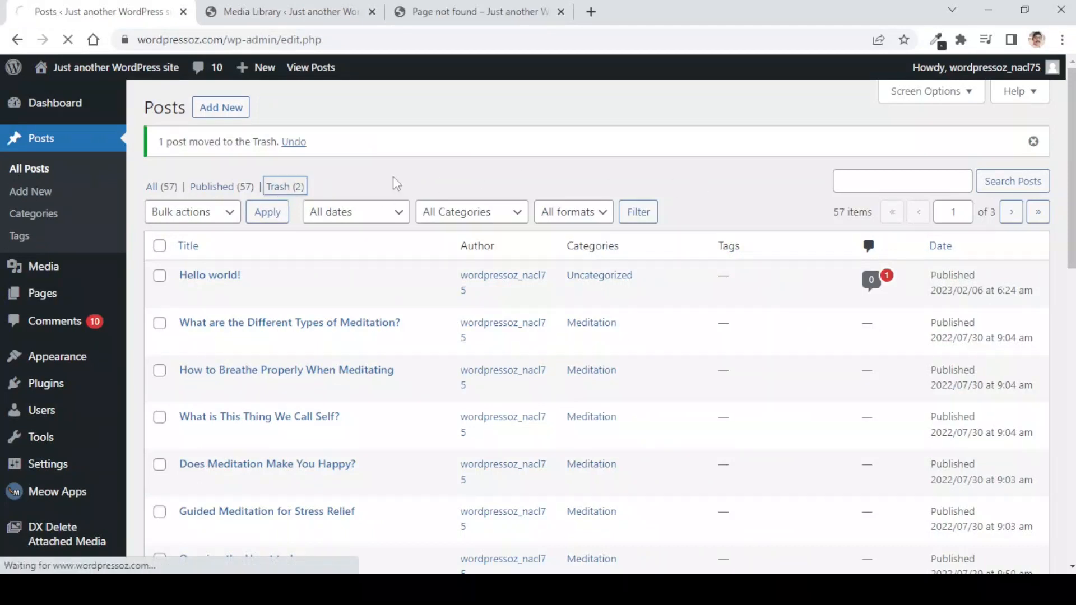
Permanently delete Test Post from the Trash view.
{"action": "left_click", "coordinate": [280, 187]}
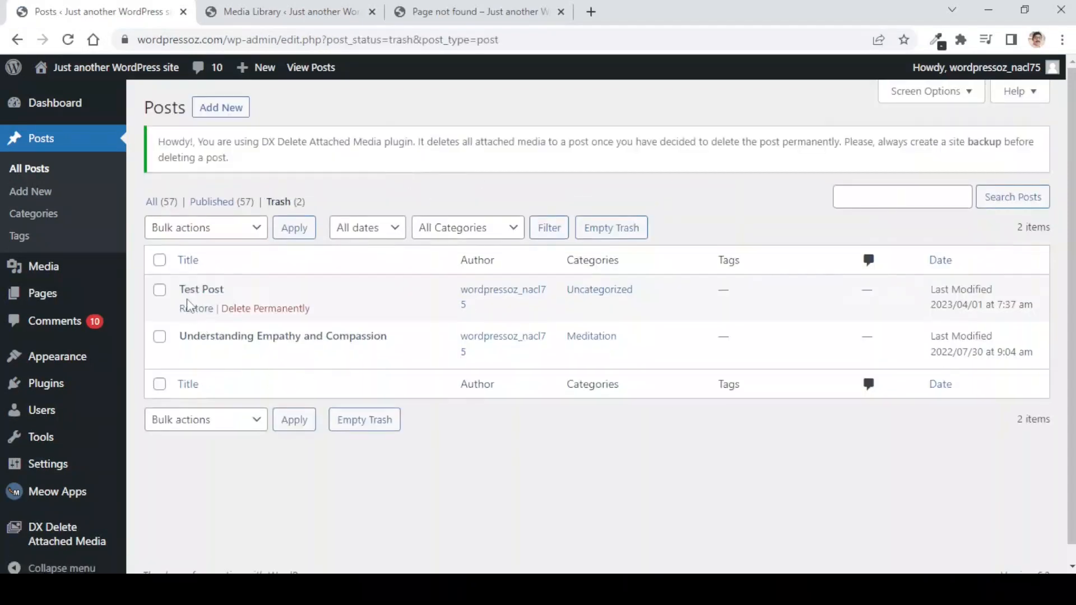
{"action": "mouse_move", "coordinate": [266, 308]}
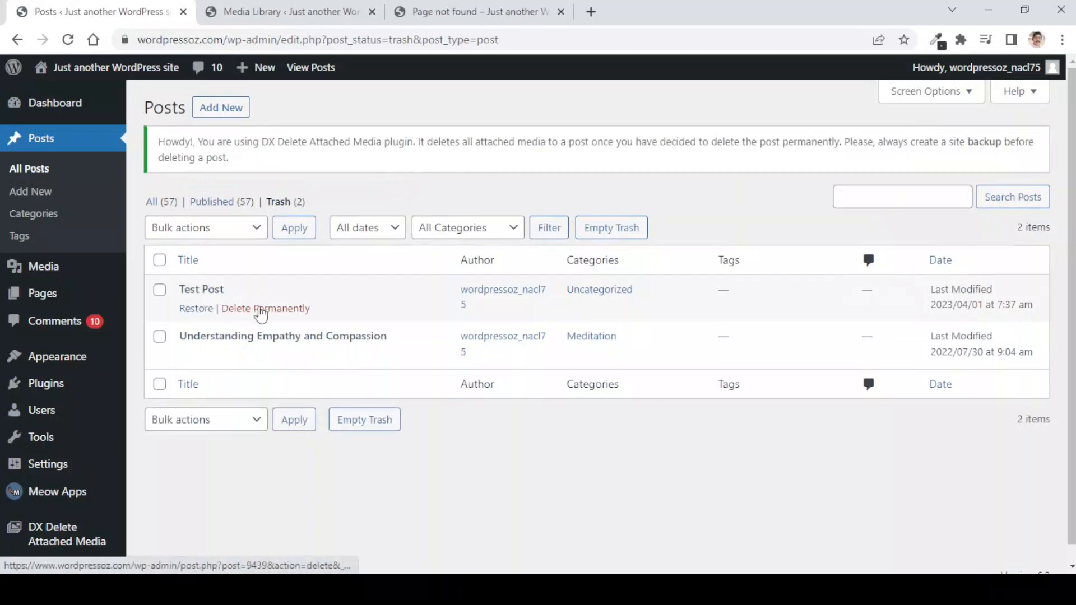
{"action": "left_click", "coordinate": [265, 308]}
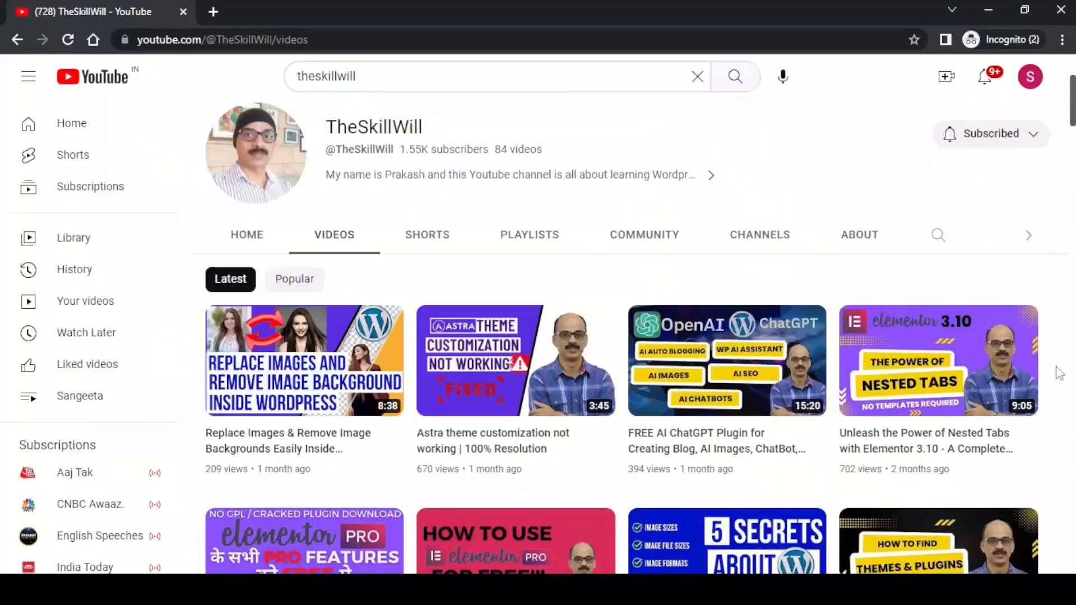
Scroll down TheSkillWill's Videos tab to WordPress tutorials uploaded two years ago.
{"action": "scroll", "scroll_direction": "down", "scroll_amount": 3}
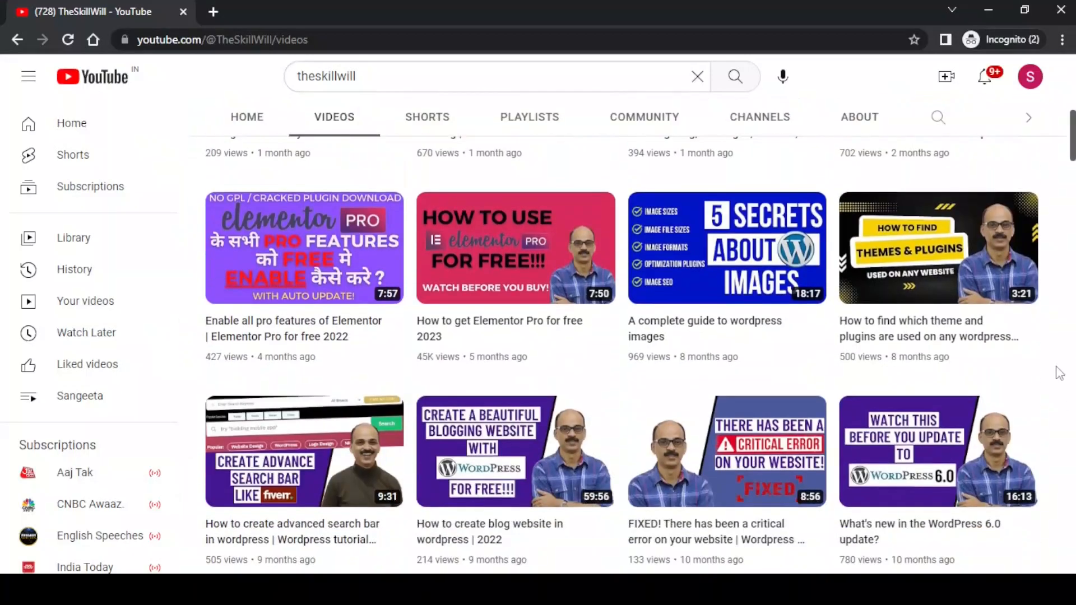
{"action": "scroll", "scroll_direction": "down", "scroll_amount": 3}
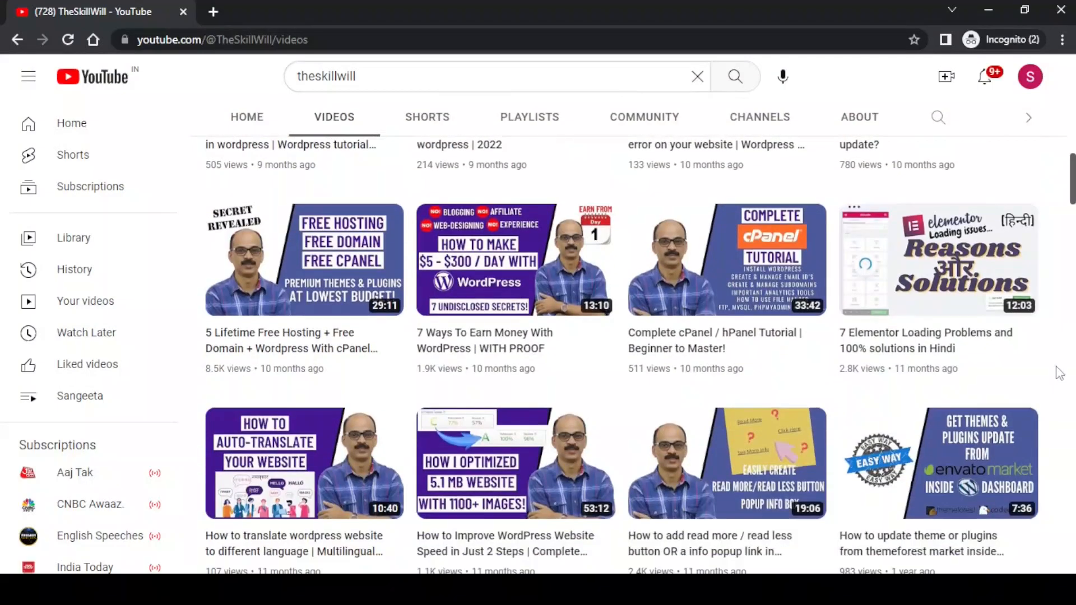
{"action": "scroll", "scroll_direction": "down", "scroll_amount": 3}
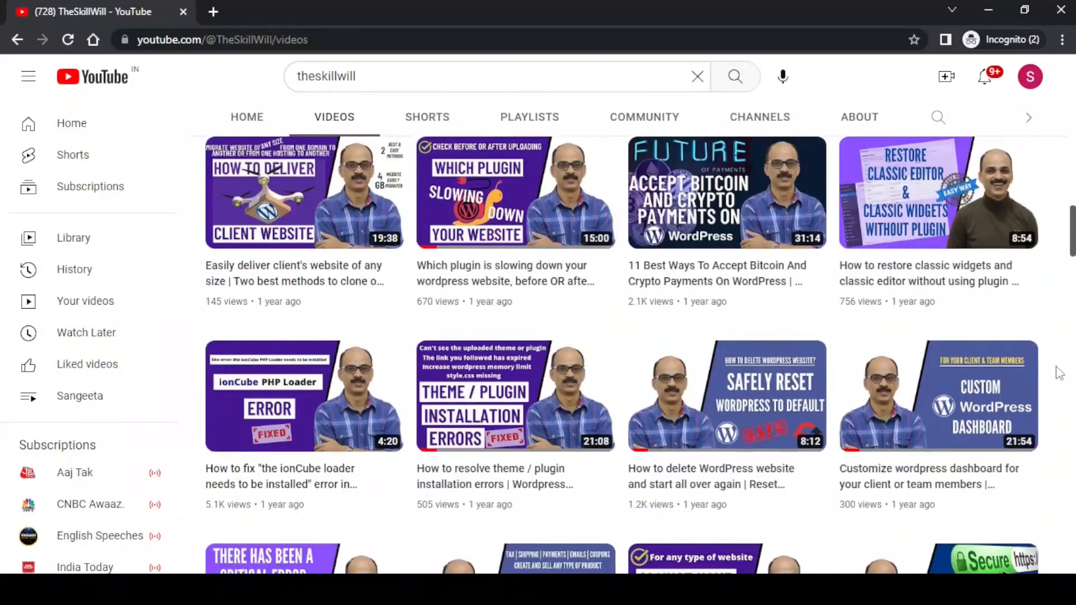
{"action": "scroll", "scroll_direction": "down", "scroll_amount": 3}
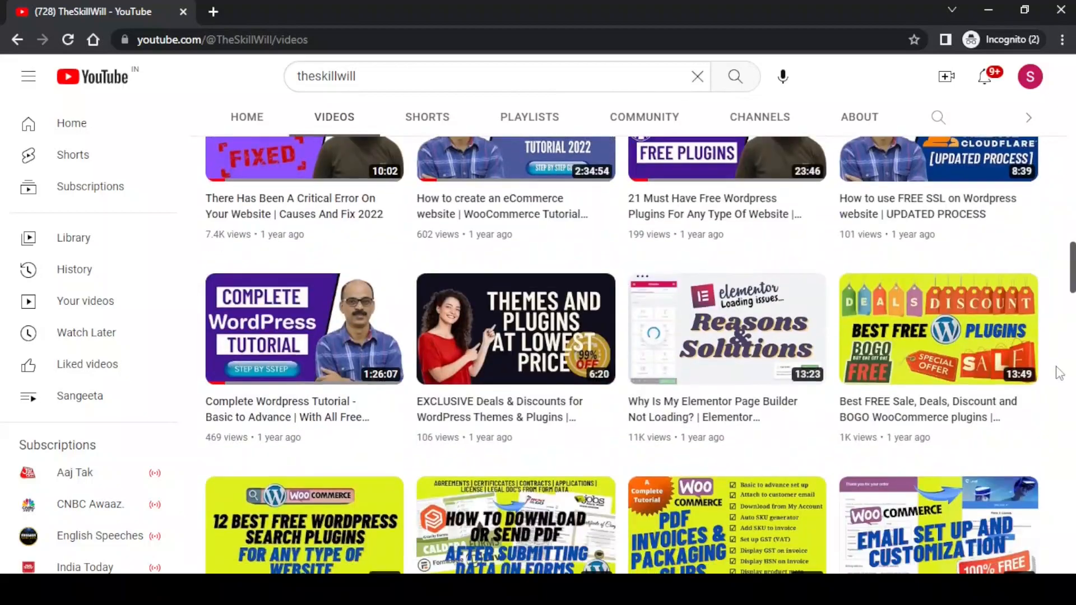
{"action": "scroll", "scroll_direction": "down", "scroll_amount": 3}
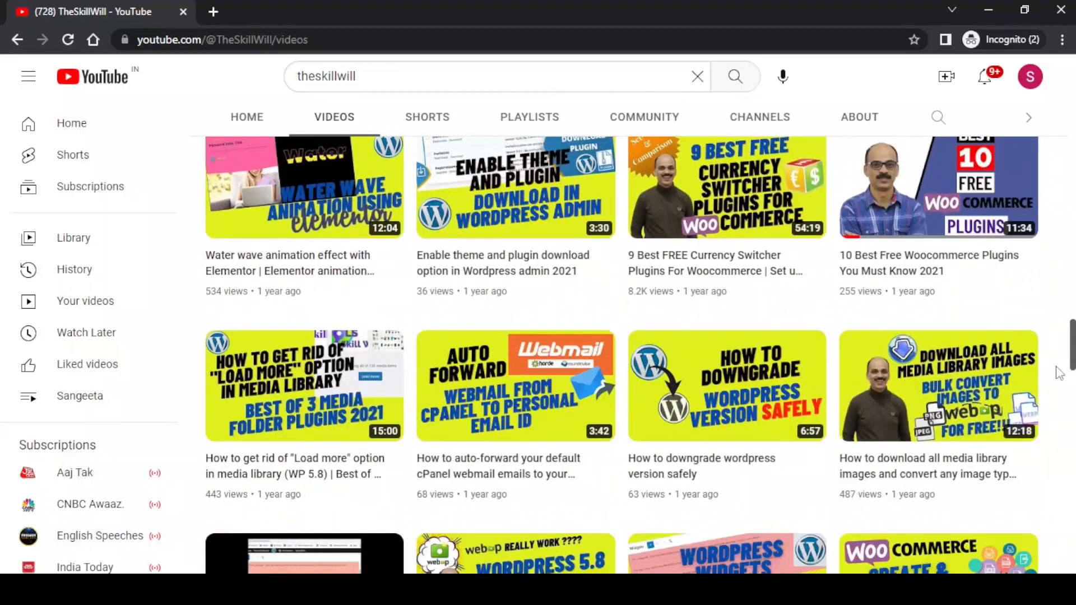
{"action": "scroll", "scroll_direction": "down", "scroll_amount": 3}
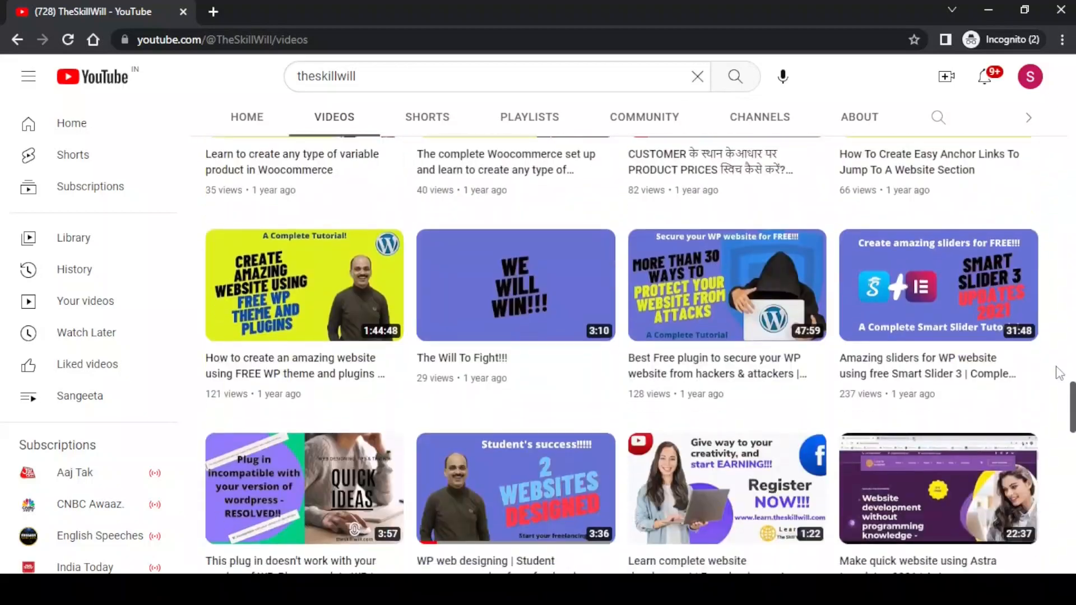
{"action": "scroll", "scroll_direction": "down", "scroll_amount": 3}
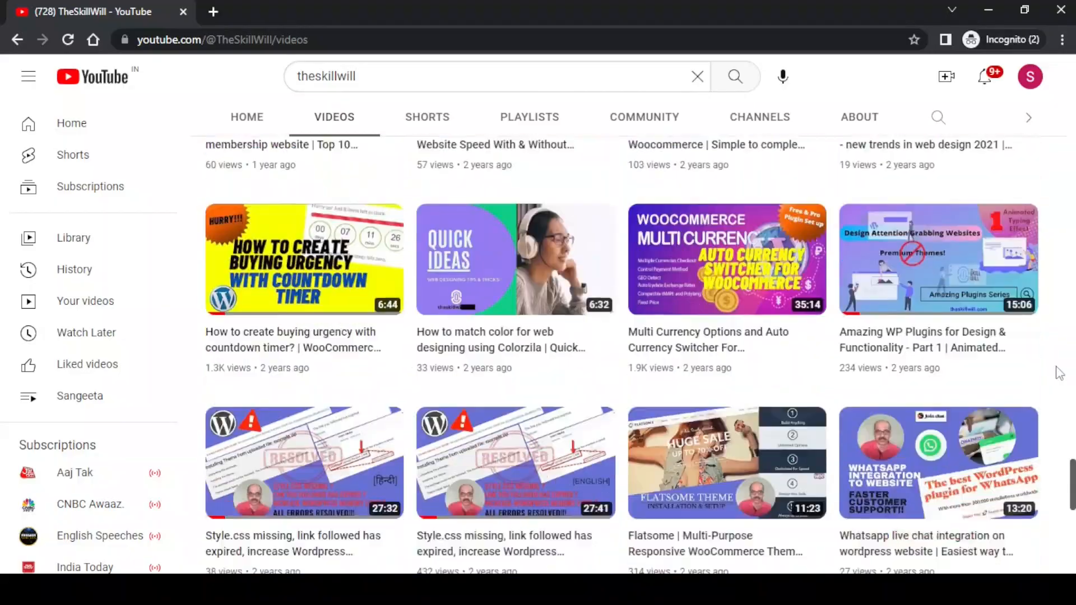